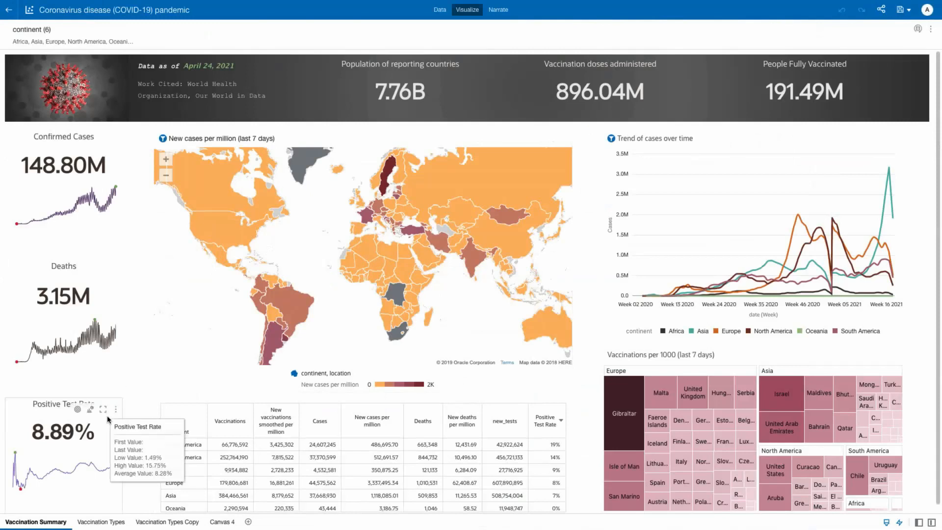
mouse_move(189, 369)
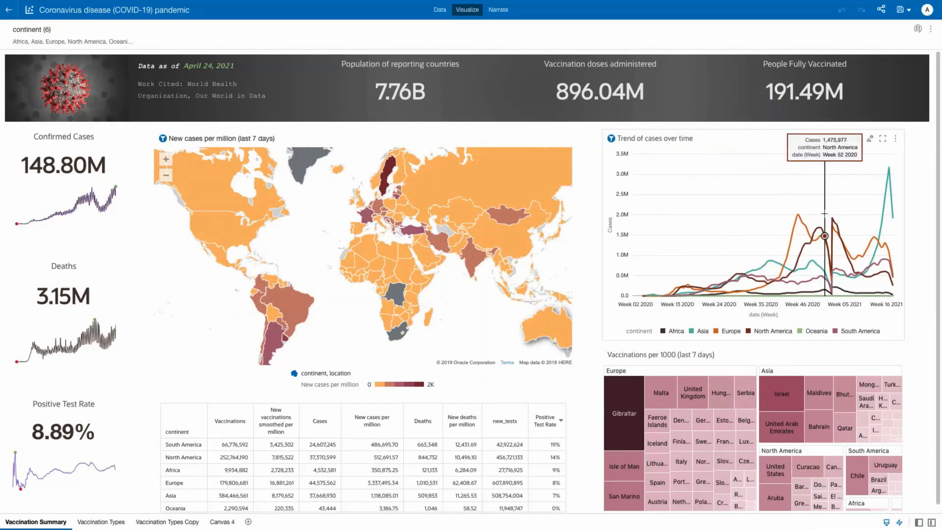
mouse_move(892, 218)
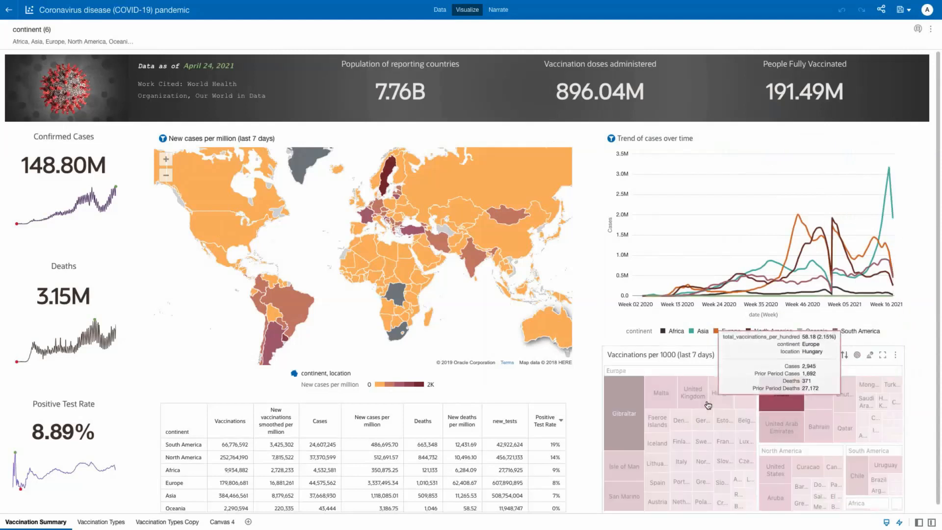
mouse_move(623, 424)
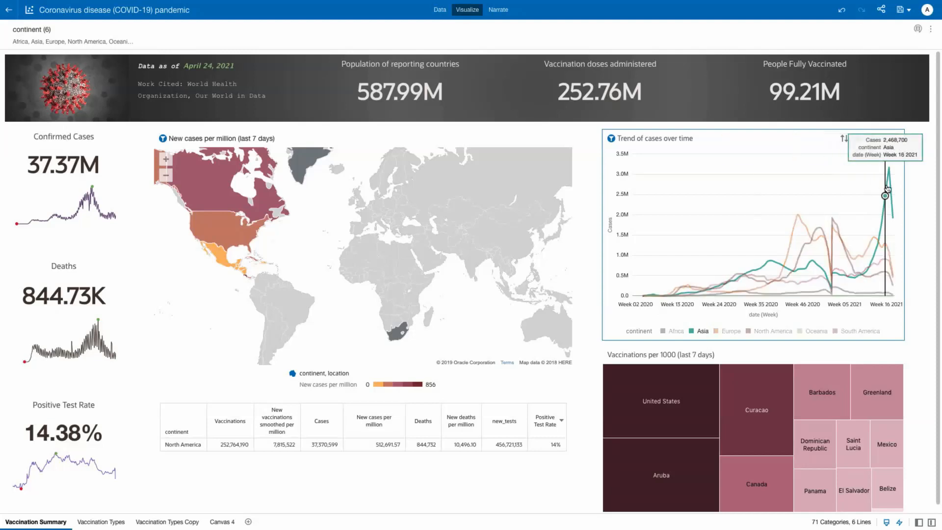
mouse_move(712, 342)
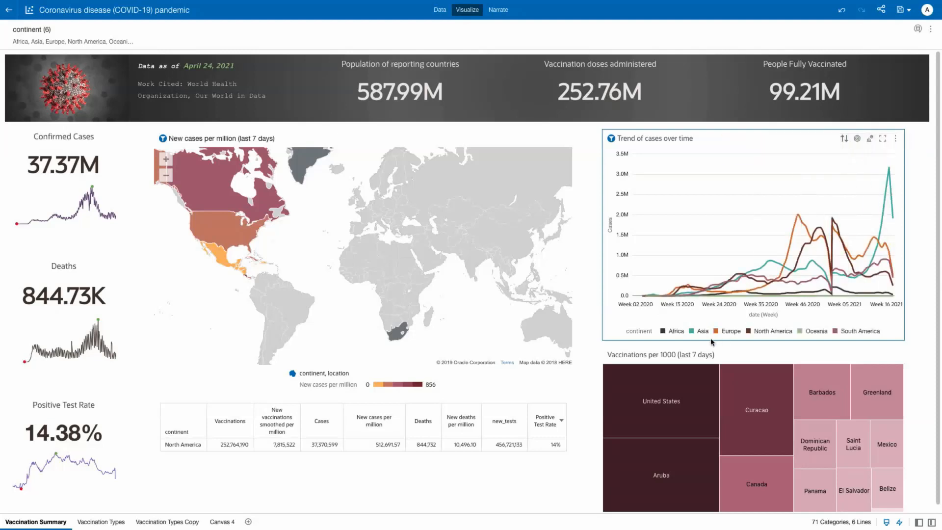
Step: Filter the dashboard to Asia via the trend chart legend, then return to the home page
left_click(702, 331)
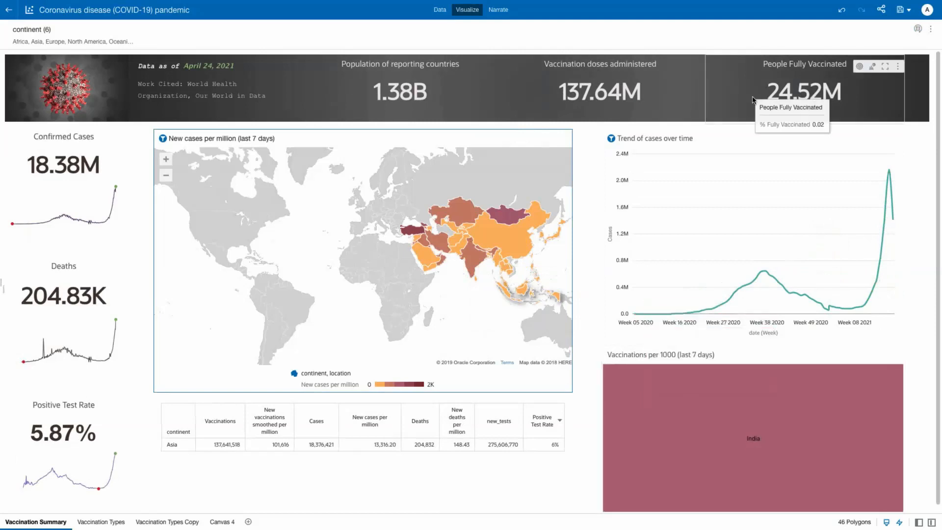
left_click(12, 10)
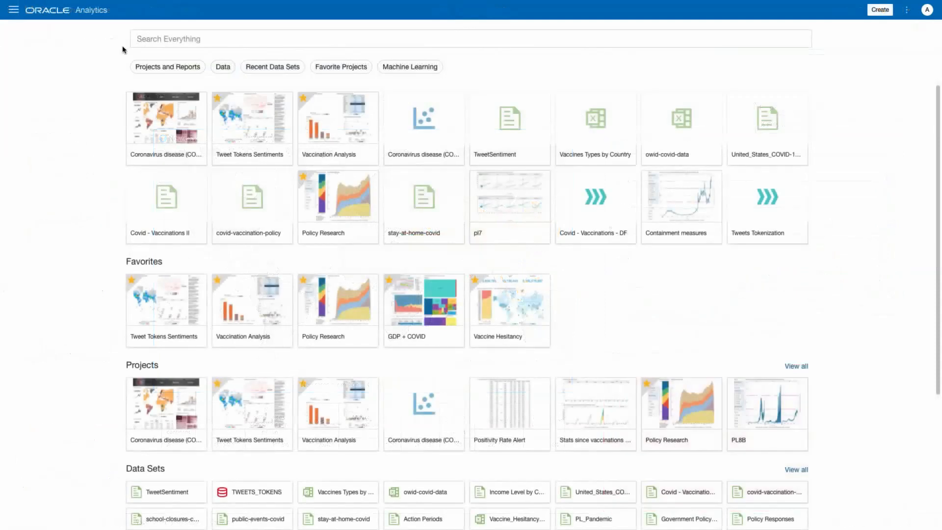
Step: Search 'how is income level and' and reuse the recent income level vaccinations question
type("how is income level and")
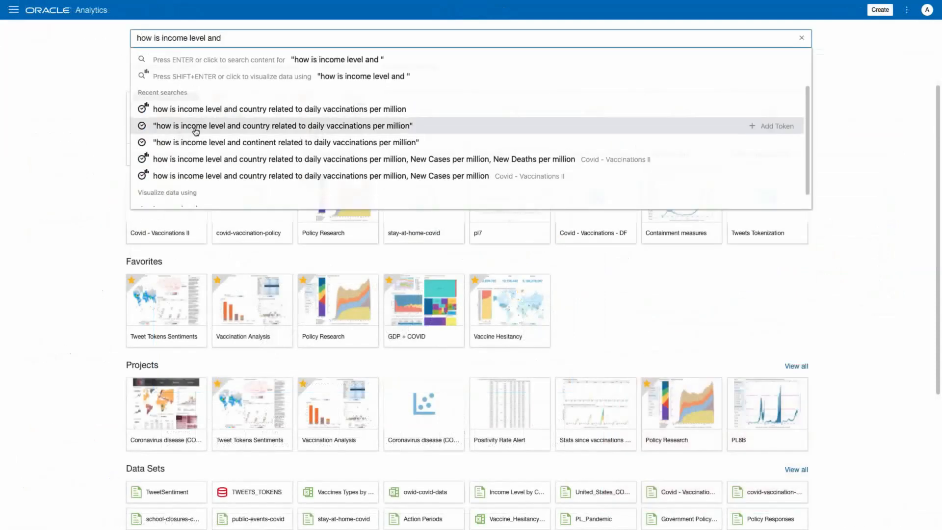
left_click(282, 126)
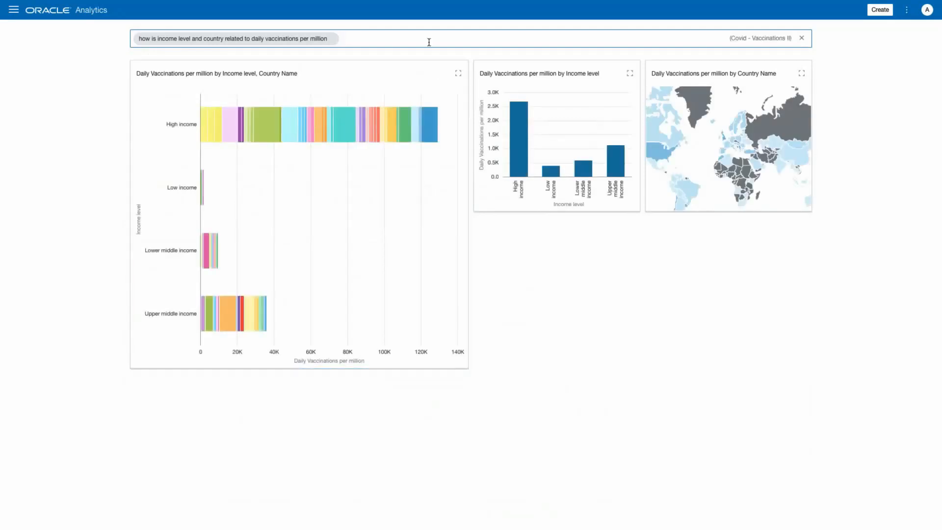
Step: Add New Cases per million and New Deaths per million tokens to the question
type("New Cases per million")
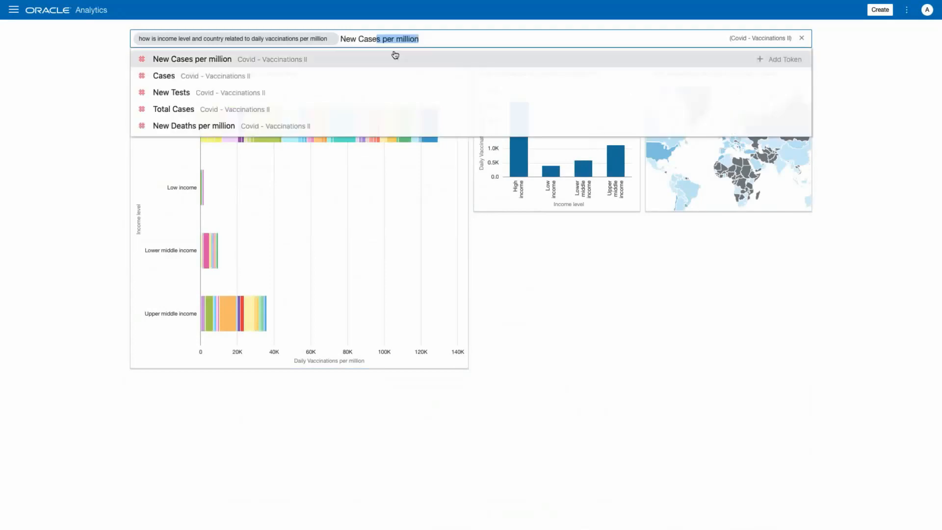
left_click(191, 59)
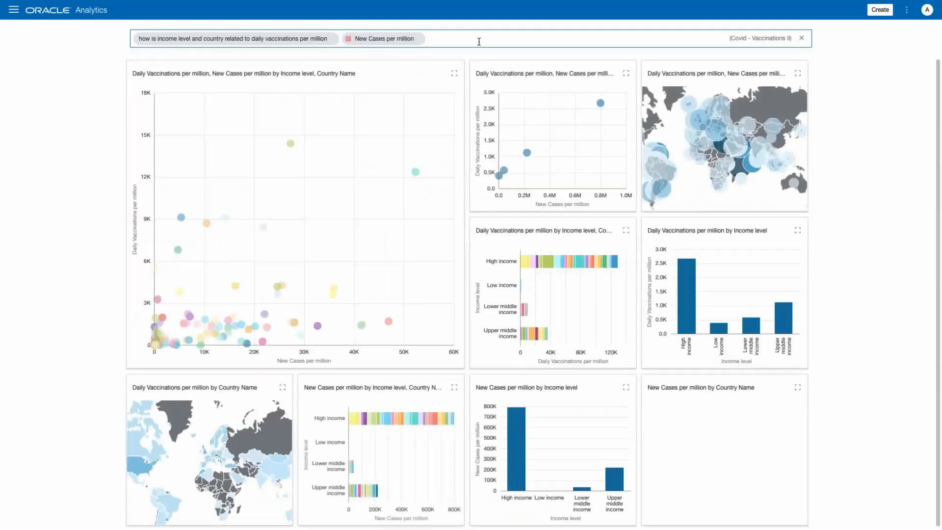
type("new")
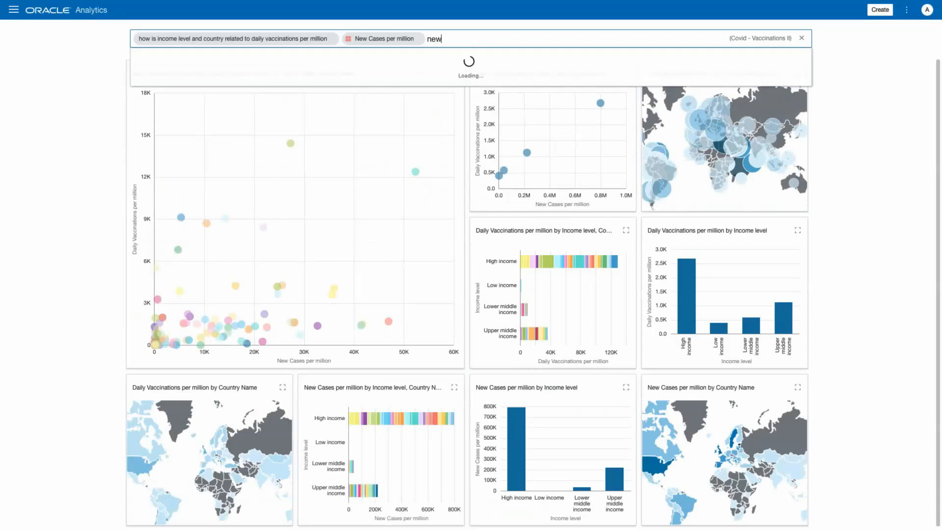
type("New Deaths per million")
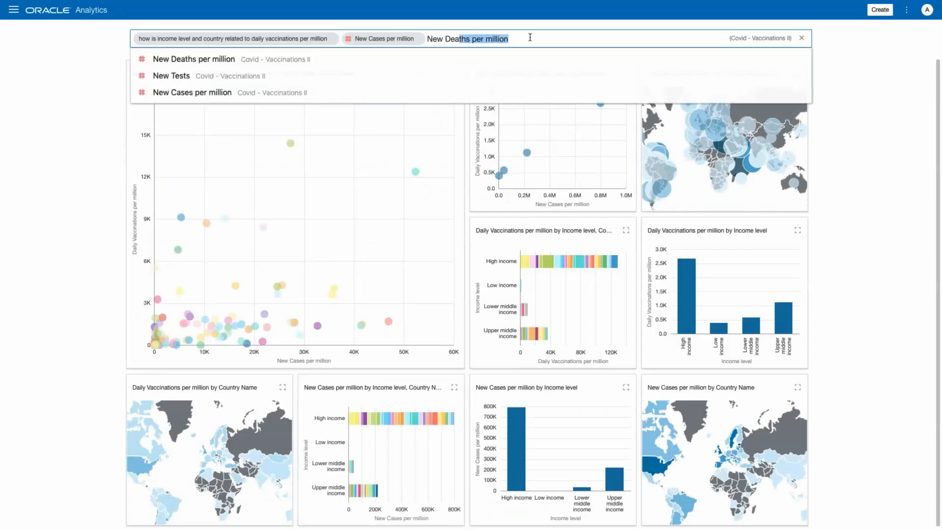
left_click(194, 59)
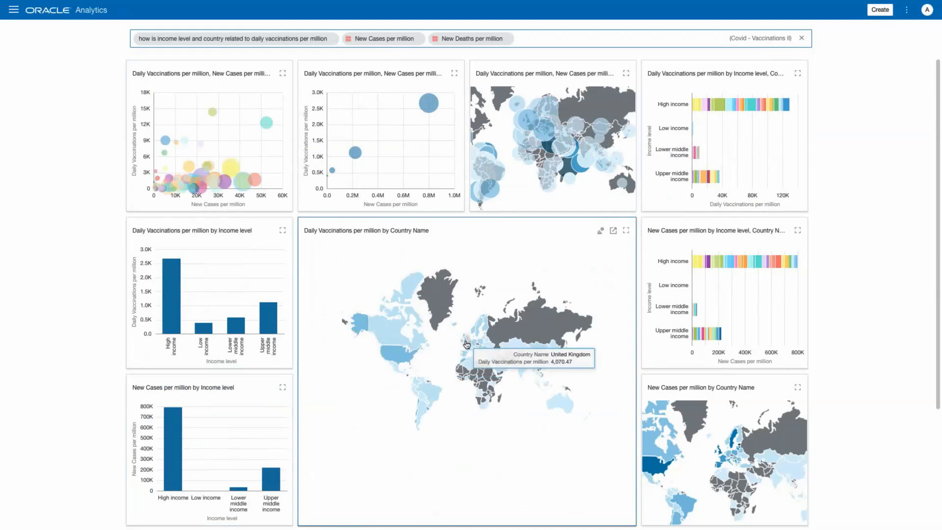
mouse_move(463, 360)
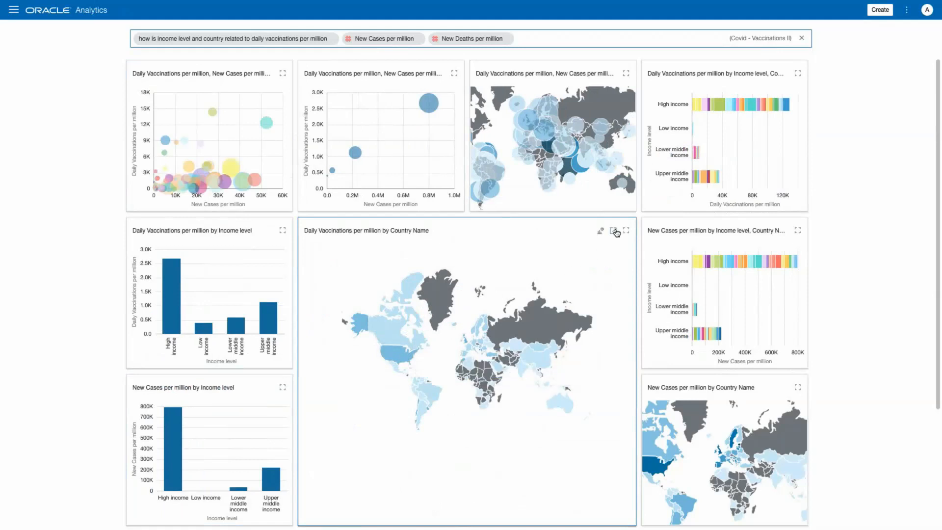
Step: Bring the country vaccinations map into a new project and duplicate it
left_click(625, 231)
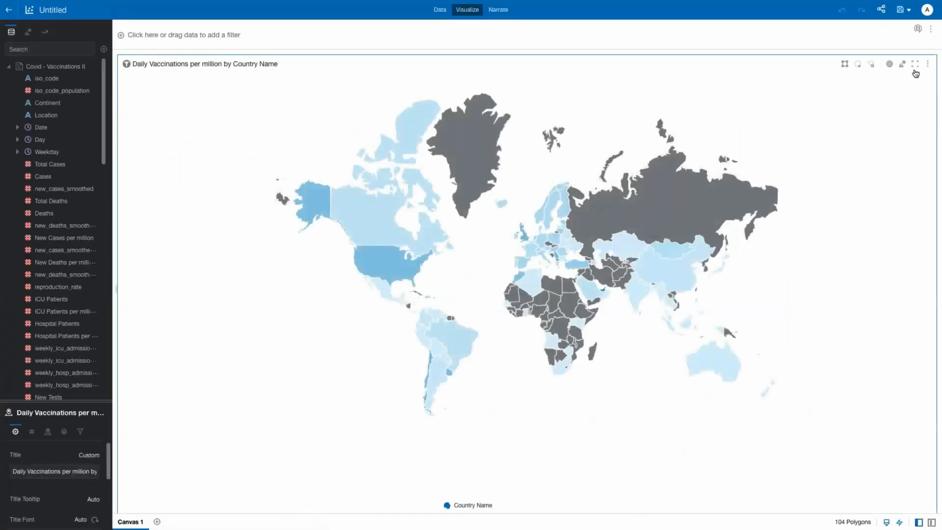
left_click(928, 65)
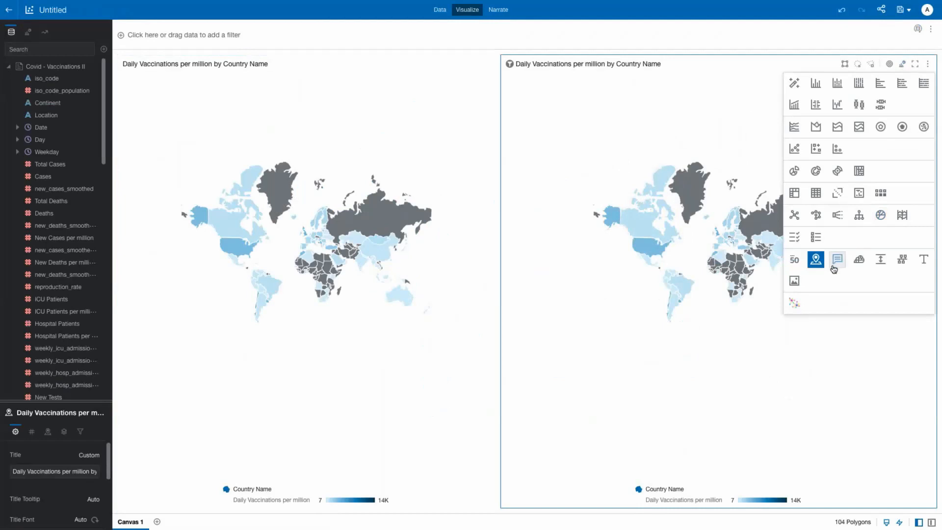
Step: Change the duplicated map to a Language Narrative of daily vaccinations per million
left_click(837, 259)
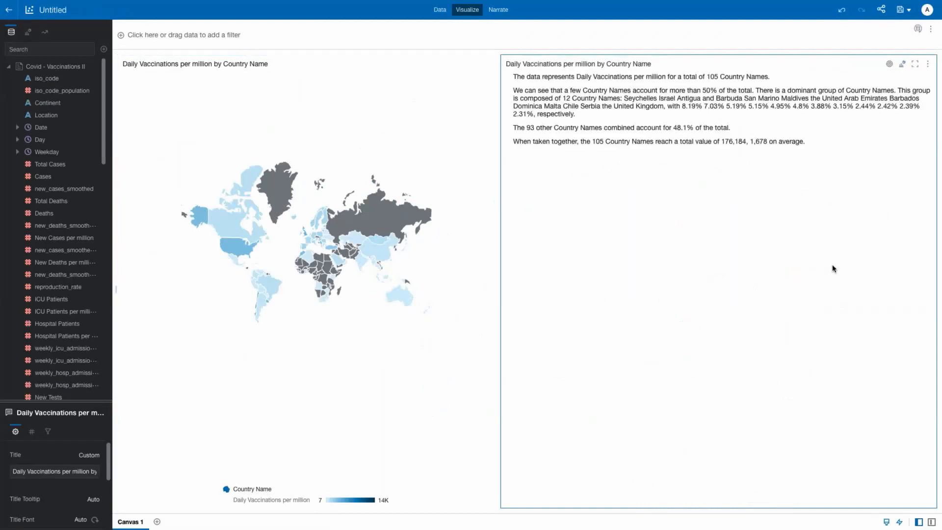
mouse_move(616, 157)
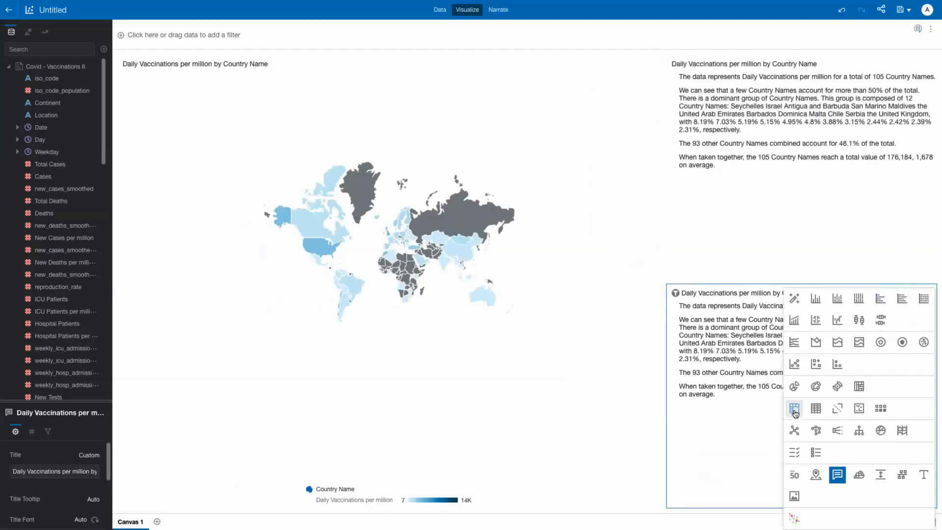
Step: Change the copied narrative to a Table and select New Tests and Vaccinations for the map tooltip
left_click(815, 409)
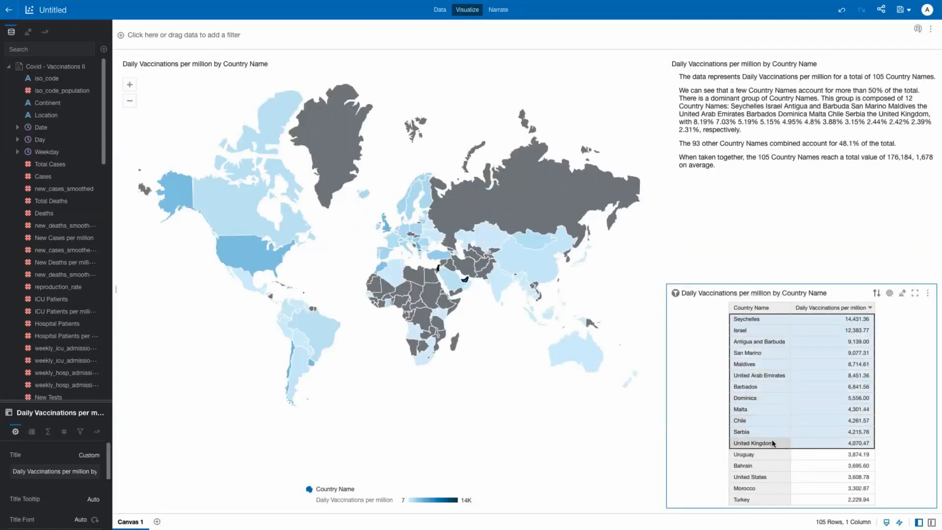
mouse_move(465, 286)
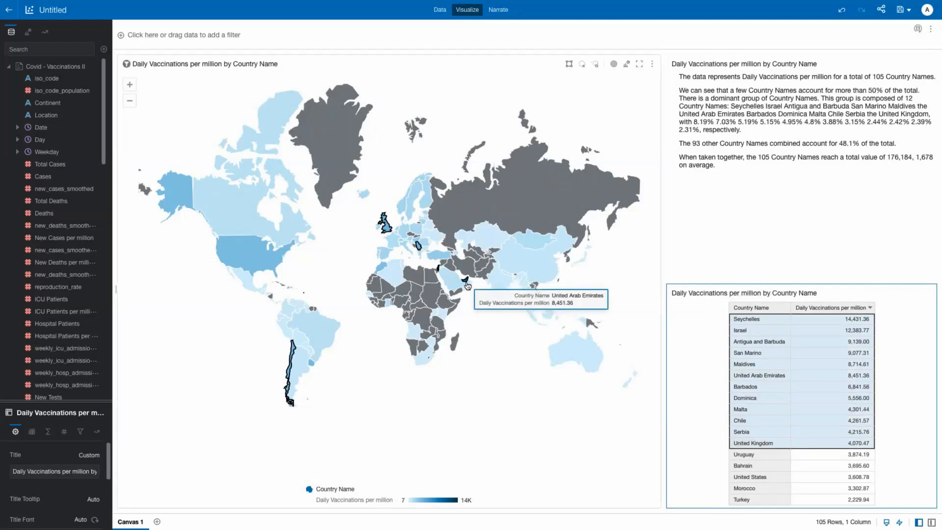
mouse_move(291, 385)
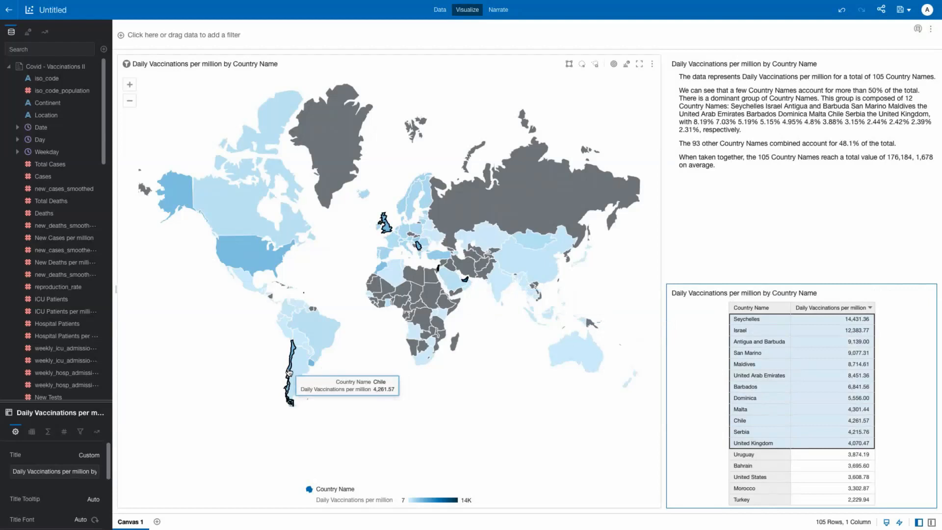
left_click(52, 303)
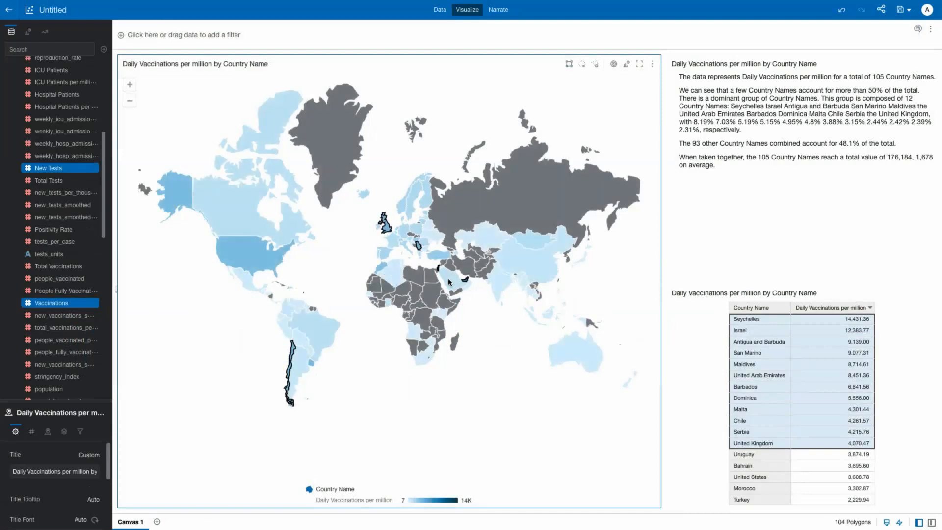
mouse_move(287, 381)
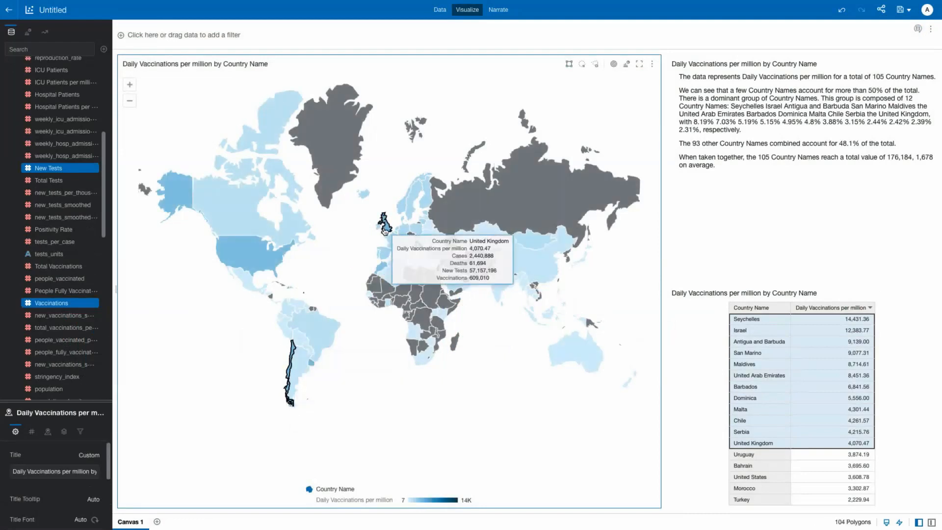
mouse_move(368, 398)
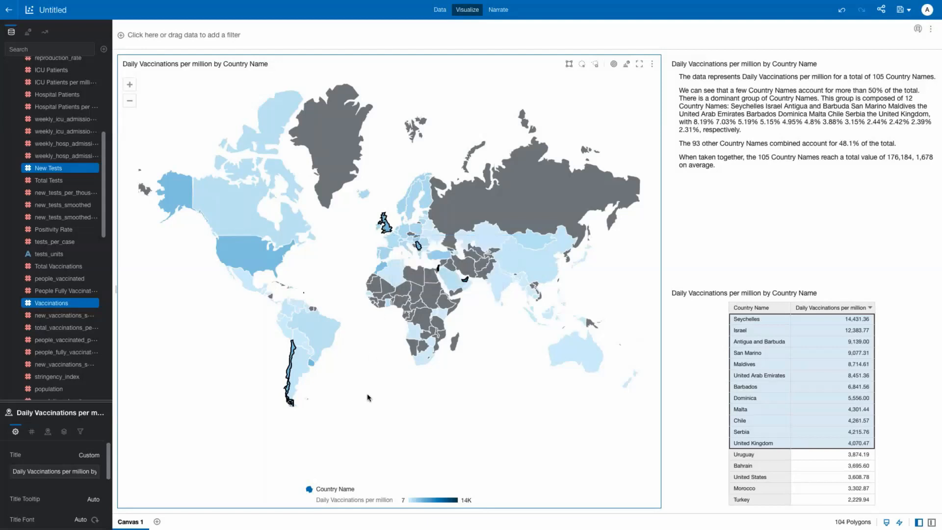
Step: Run Explain Daily Vaccinations and review its Anomalies charts
right_click(57, 295)
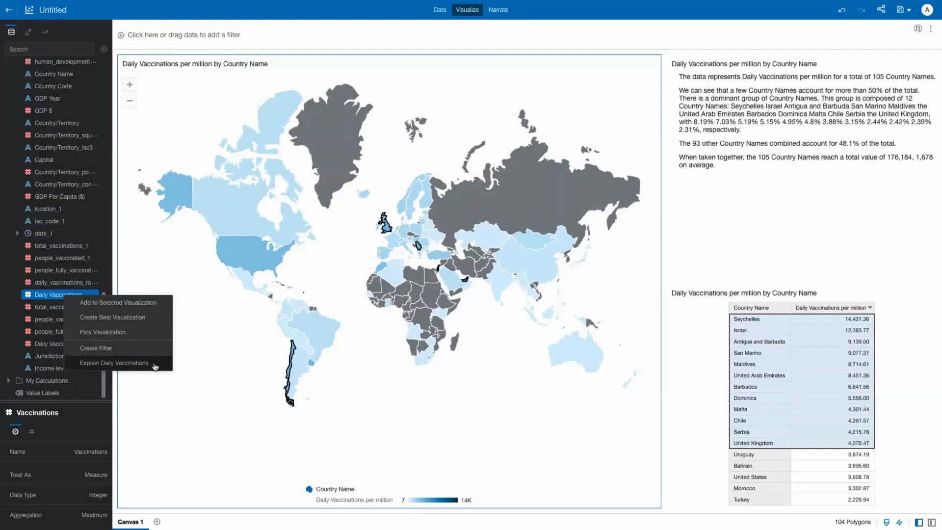
left_click(114, 363)
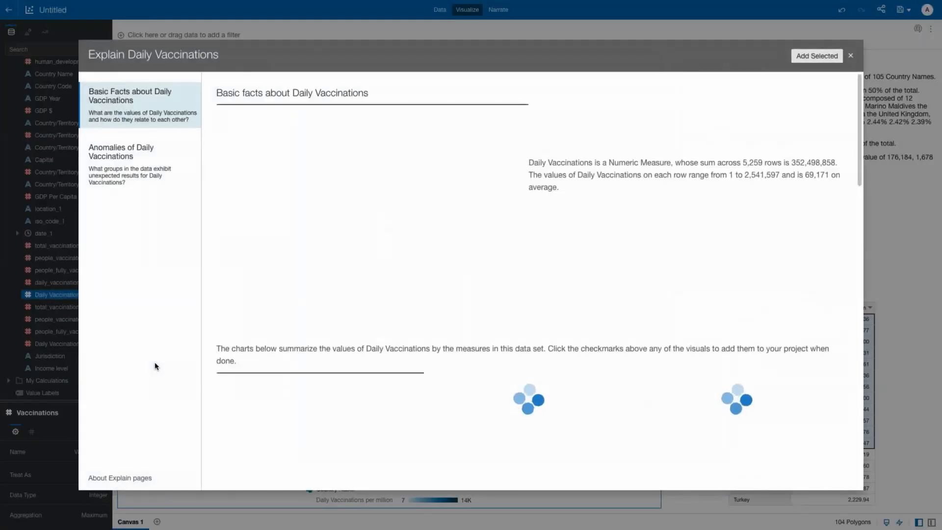
left_click(121, 151)
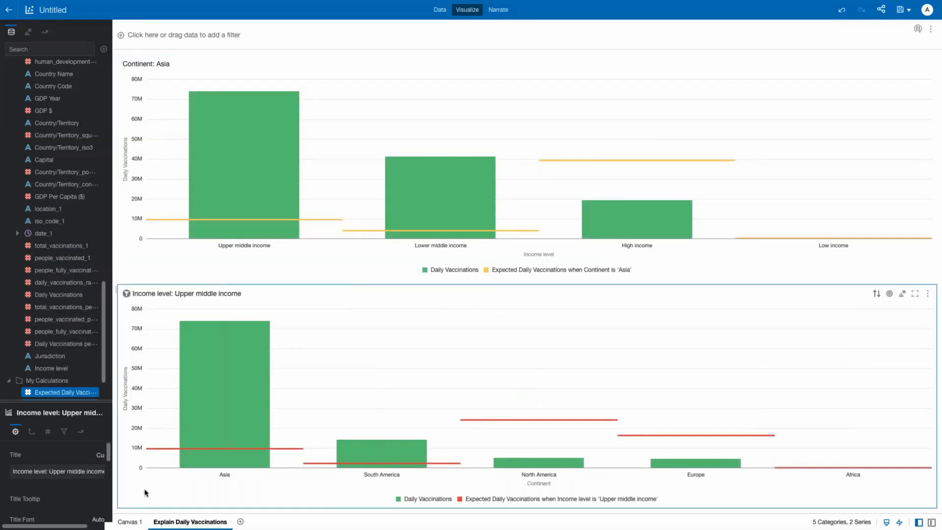
left_click(130, 521)
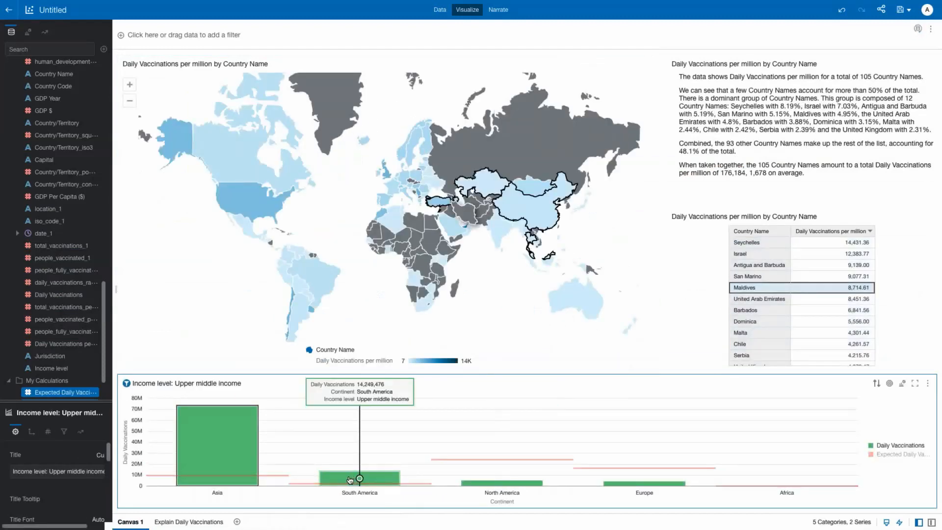
left_click(359, 478)
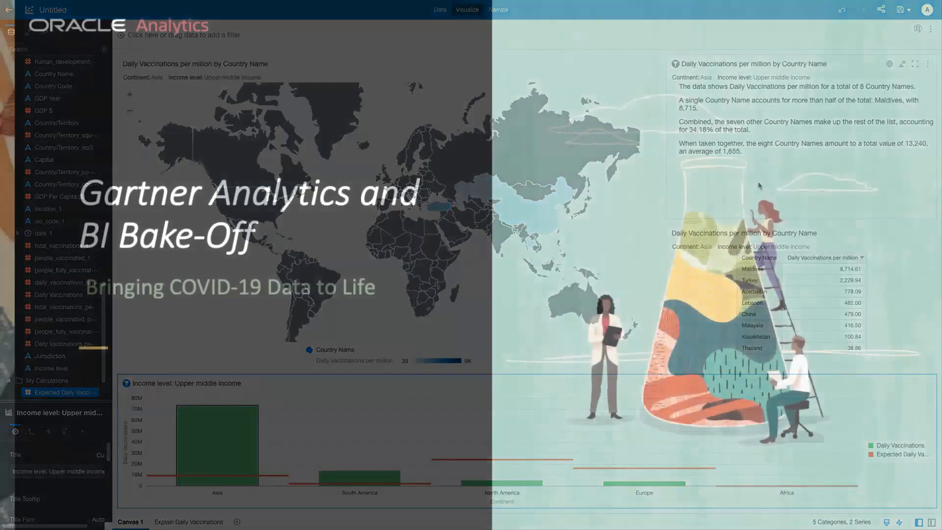
Step: Open the Coronavirus disease (COVID-19) pandemic project
left_click(210, 521)
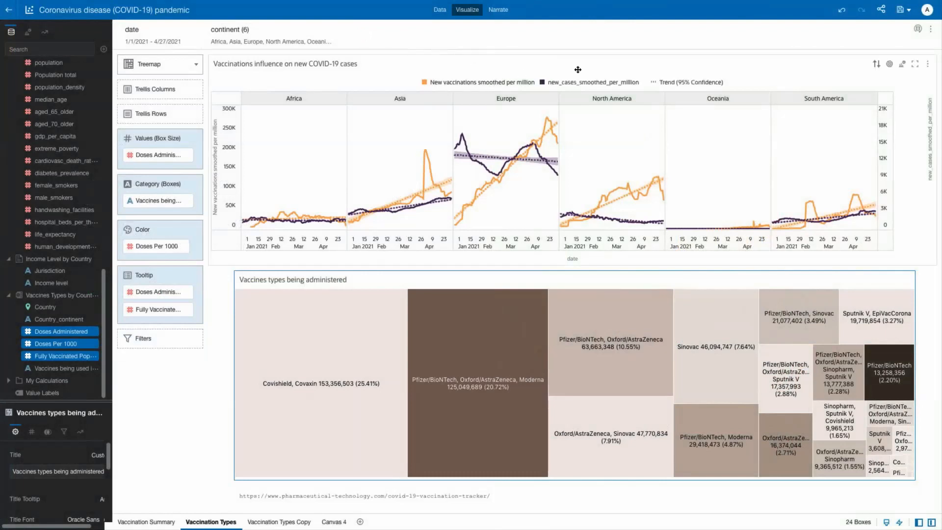
Step: Select the vaccinations-versus-cases combo chart and trellis it by location within continent
left_click(481, 82)
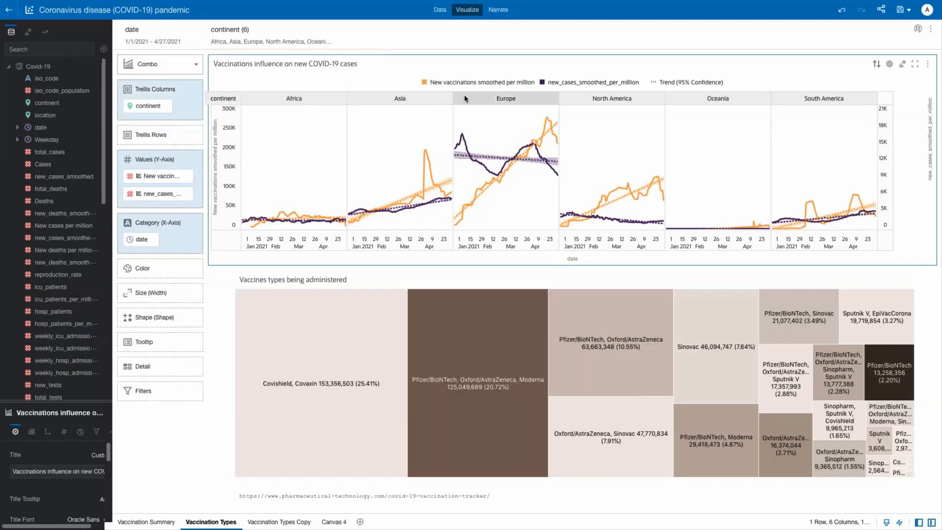
mouse_move(823, 98)
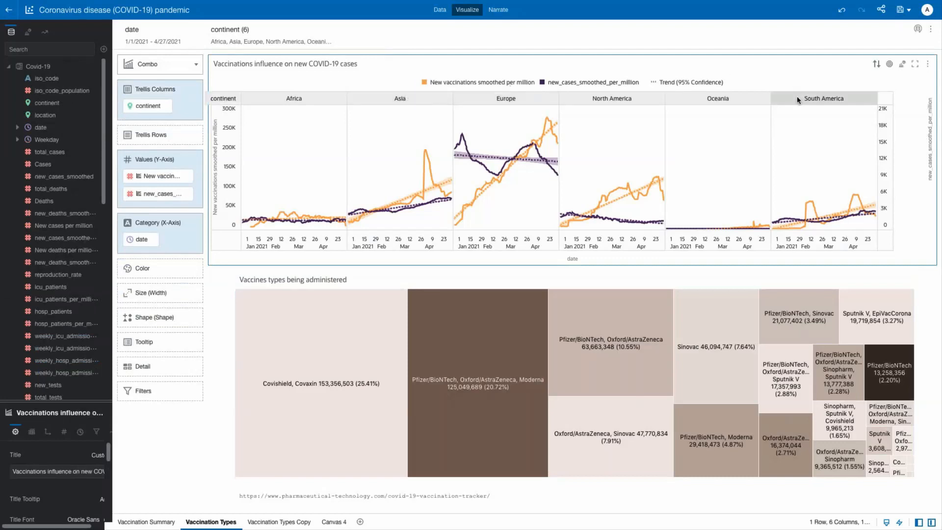
left_click(484, 82)
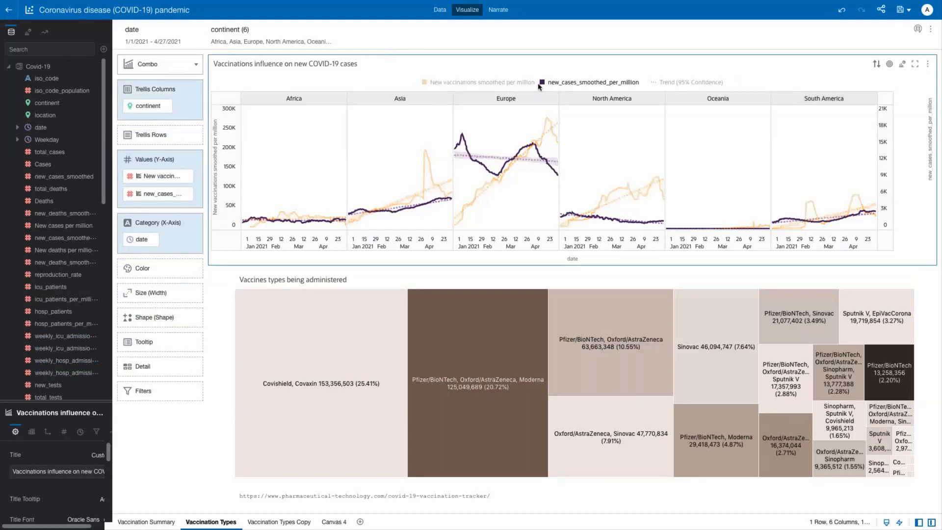
left_click(481, 83)
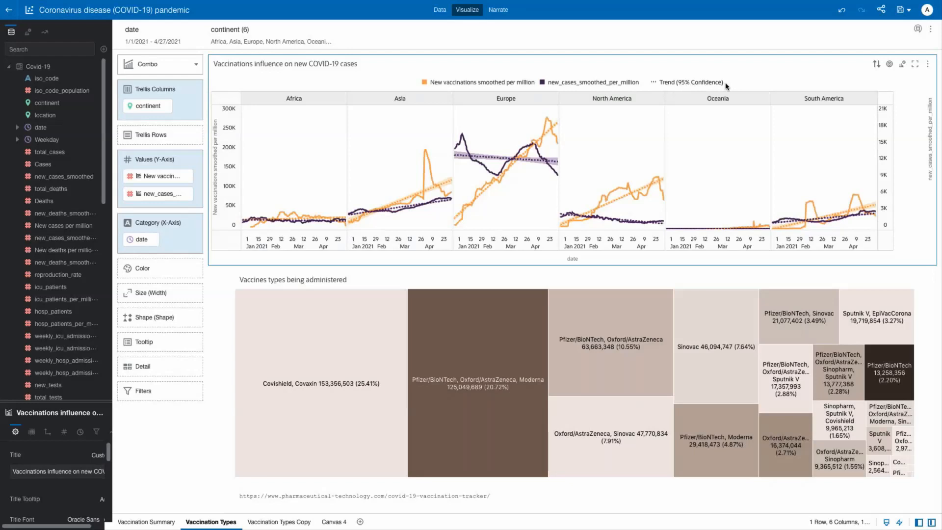
mouse_move(635, 147)
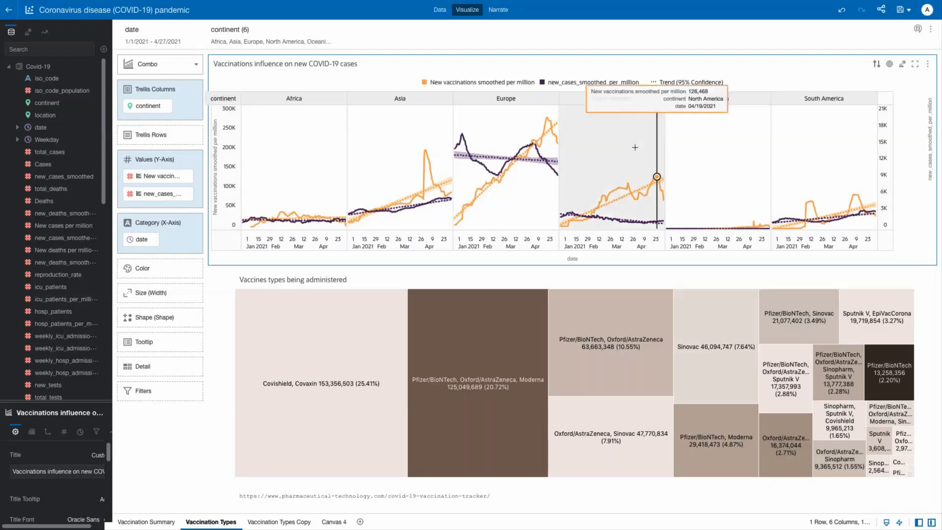
left_click(505, 162)
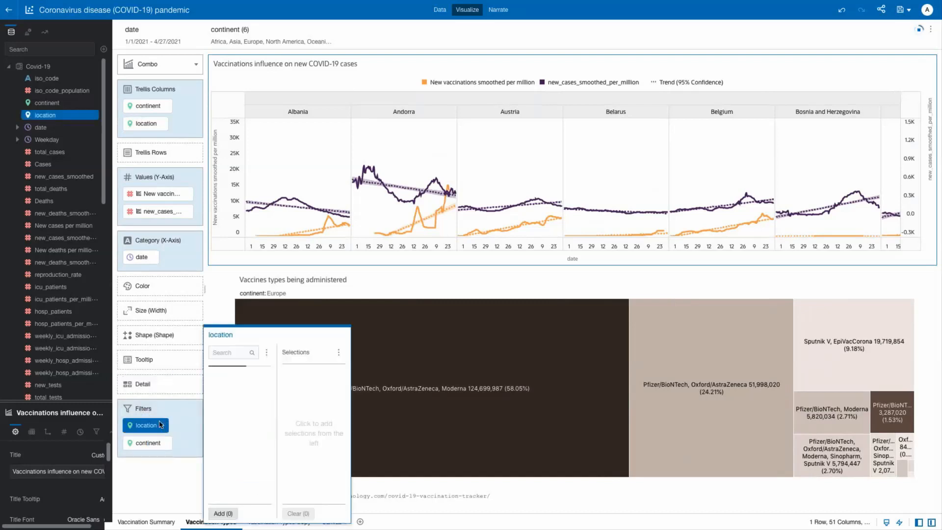
Step: Make the location filter Top Bottom N with Count 20 ranked by New vaccinations smoothed per million
right_click(145, 425)
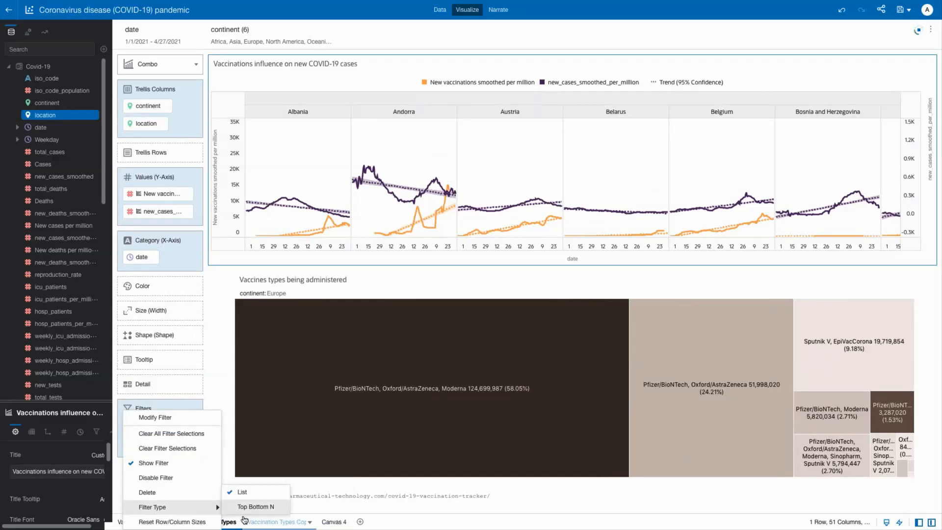
left_click(255, 507)
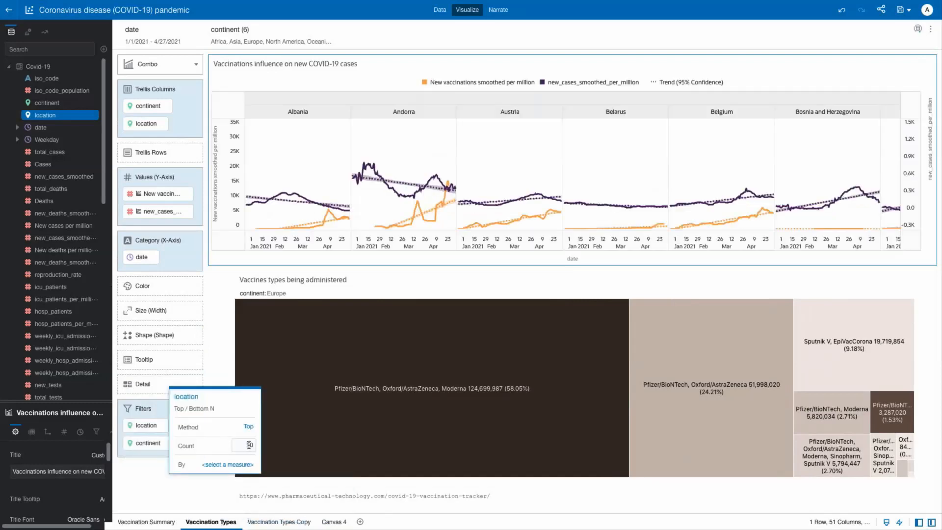
type("20")
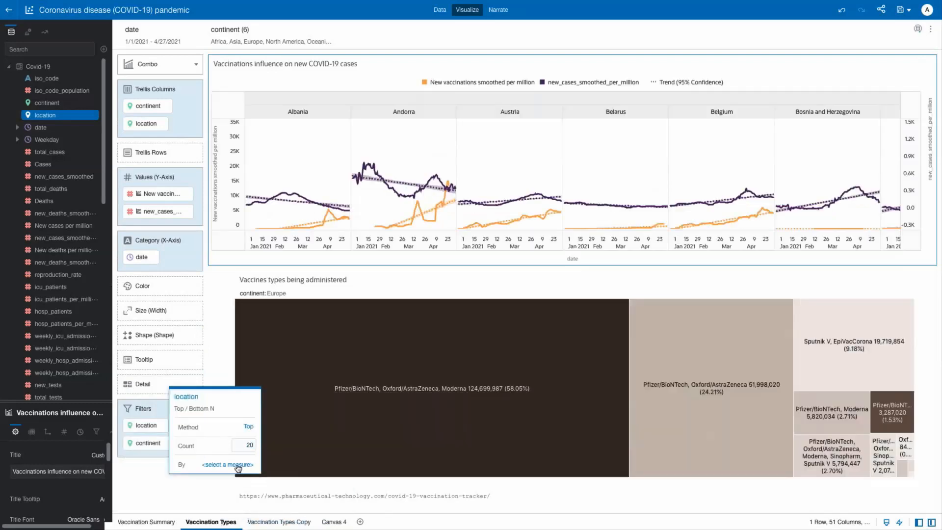
left_click(227, 464)
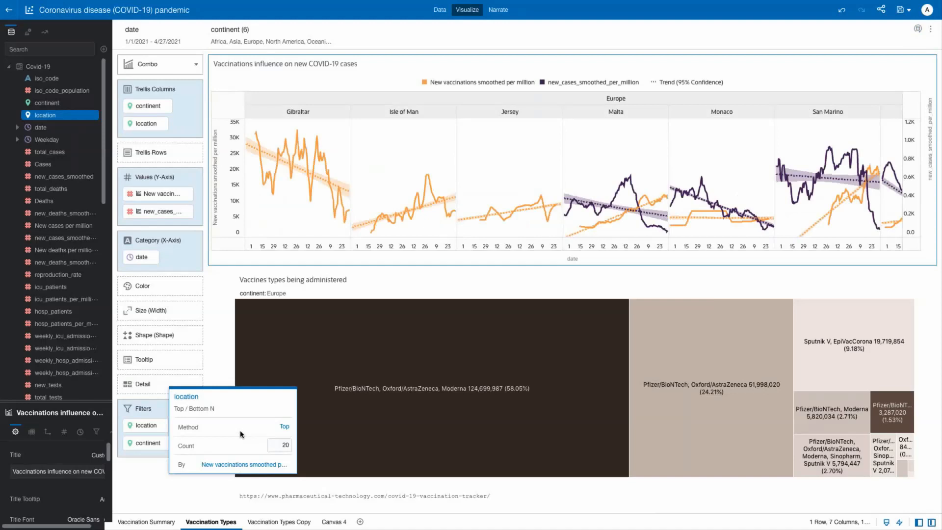
left_click(160, 480)
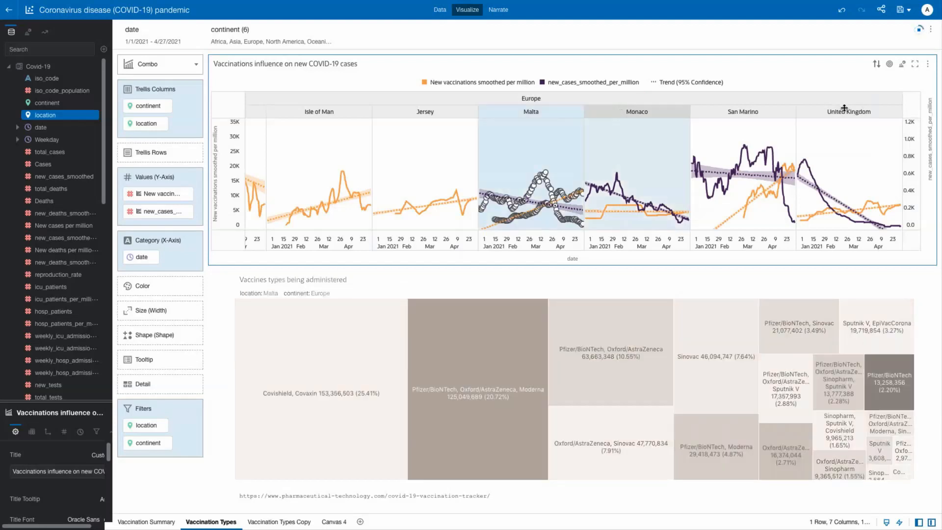
left_click(848, 110)
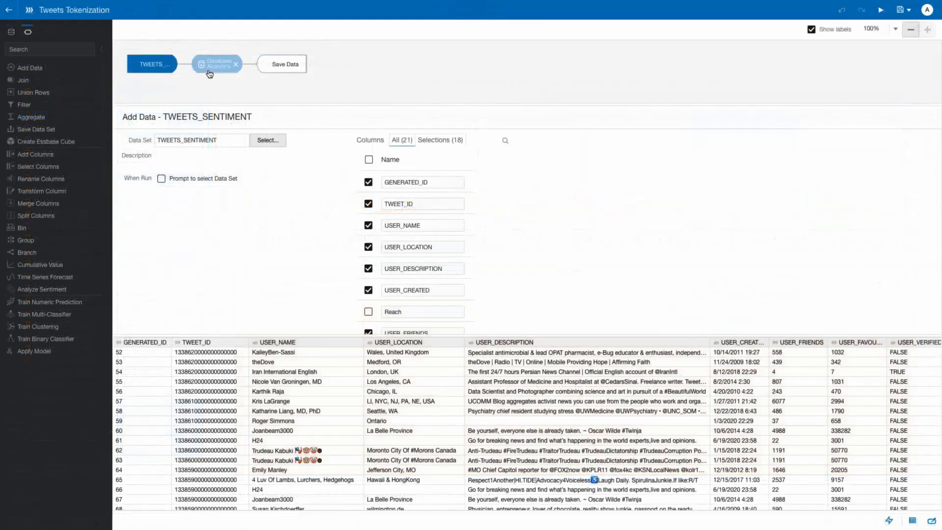
Step: Show the Database Analytics step's Text Tokenization outputs and TWEET_TEXT parameters
left_click(215, 63)
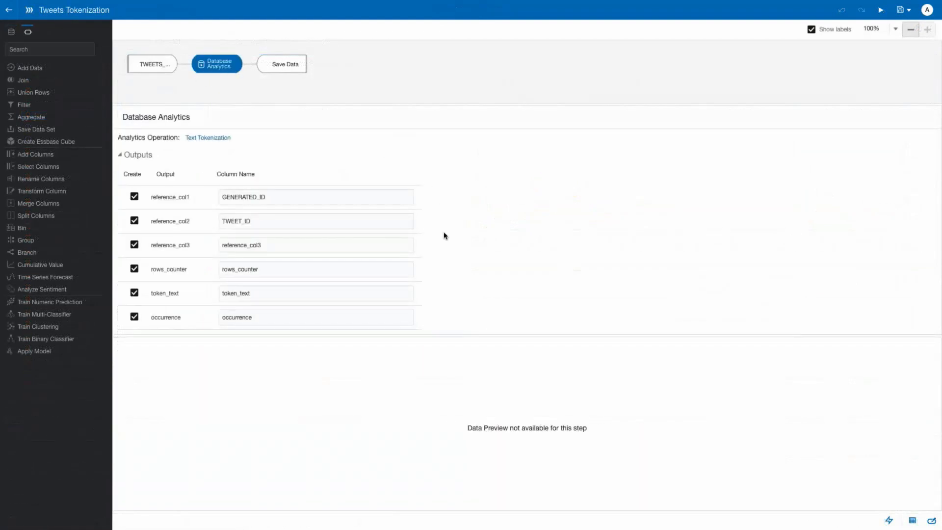
scroll("down", 3)
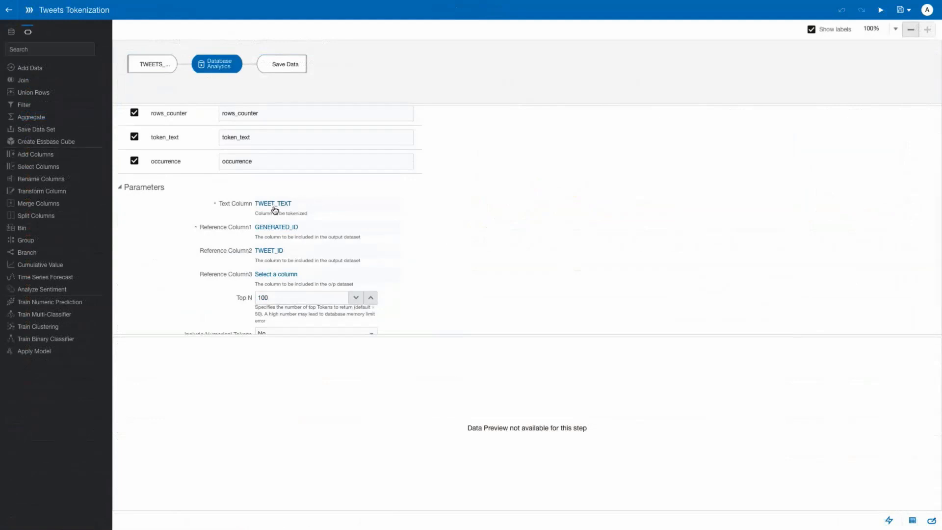
mouse_move(299, 231)
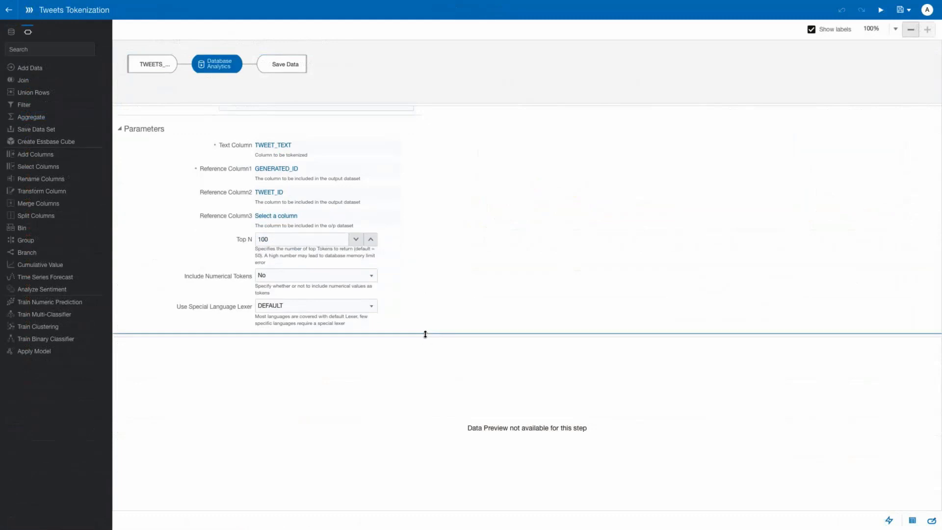
mouse_move(282, 63)
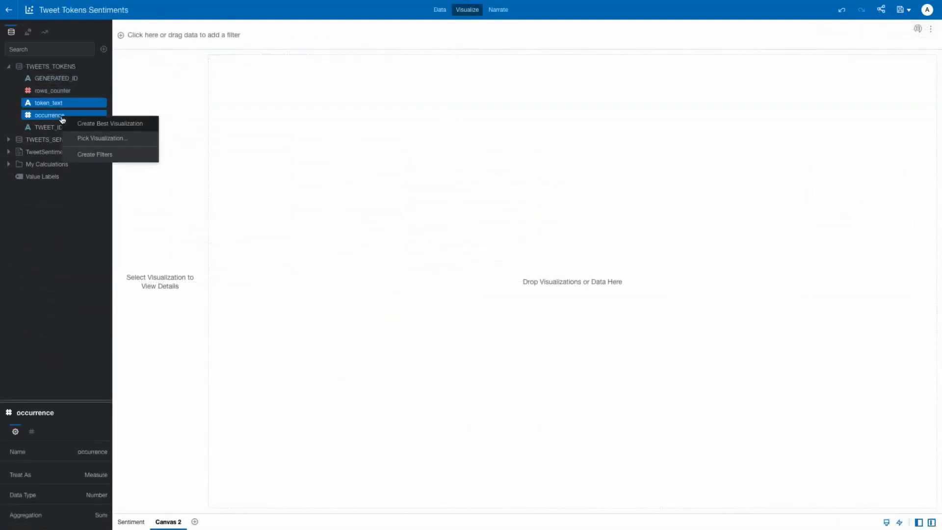
Step: Turn token_text and occurrence into a Tag Cloud via Pick Visualization
left_click(102, 138)
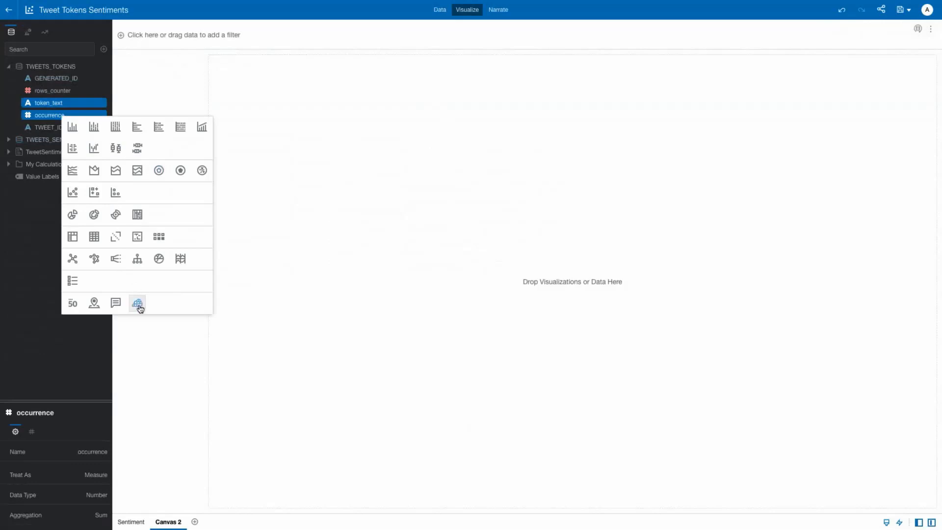
left_click(137, 303)
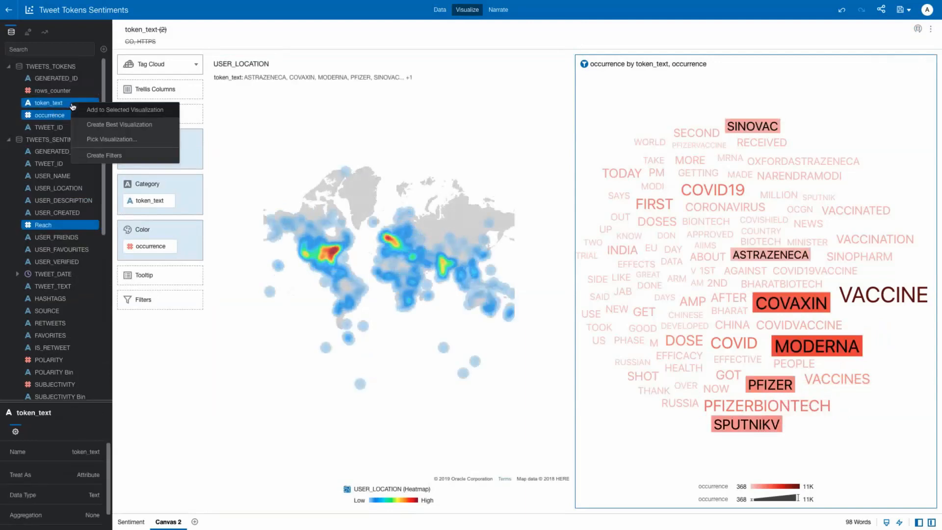
Step: Filter the scatter's token_text to Top N by occurrence and add MODERNA to the chosen vaccine words
left_click(119, 124)
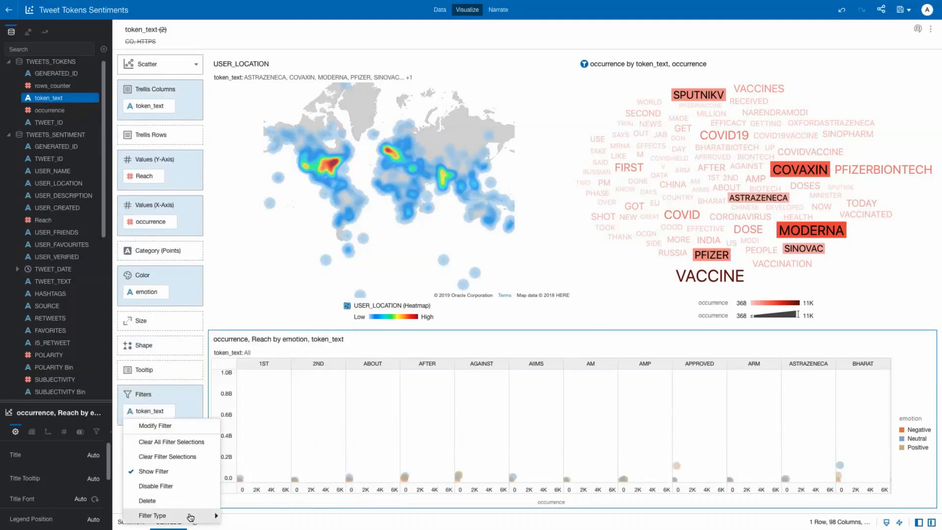
left_click(153, 515)
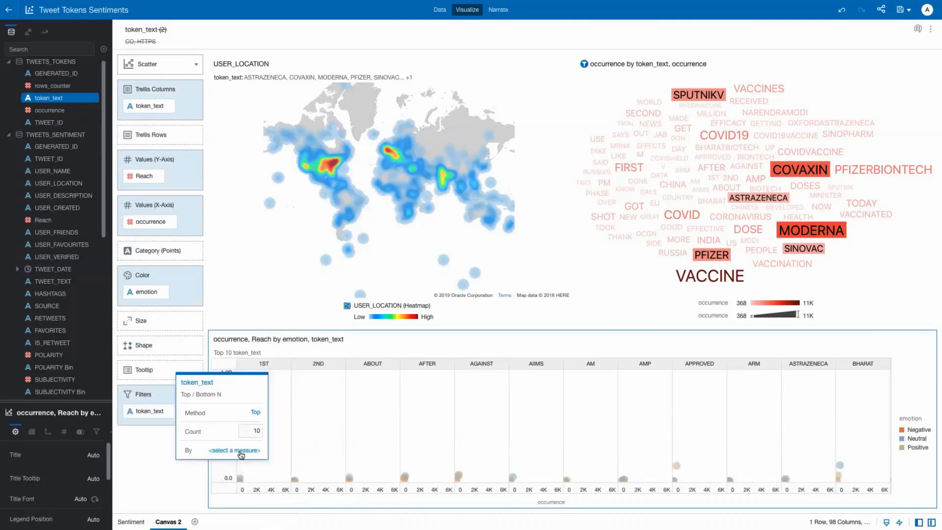
left_click(235, 450)
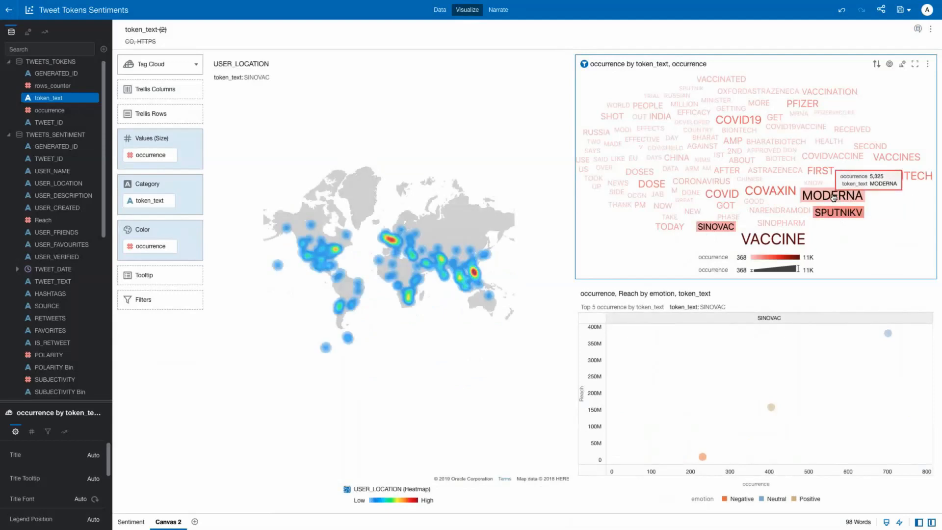
left_click(769, 190)
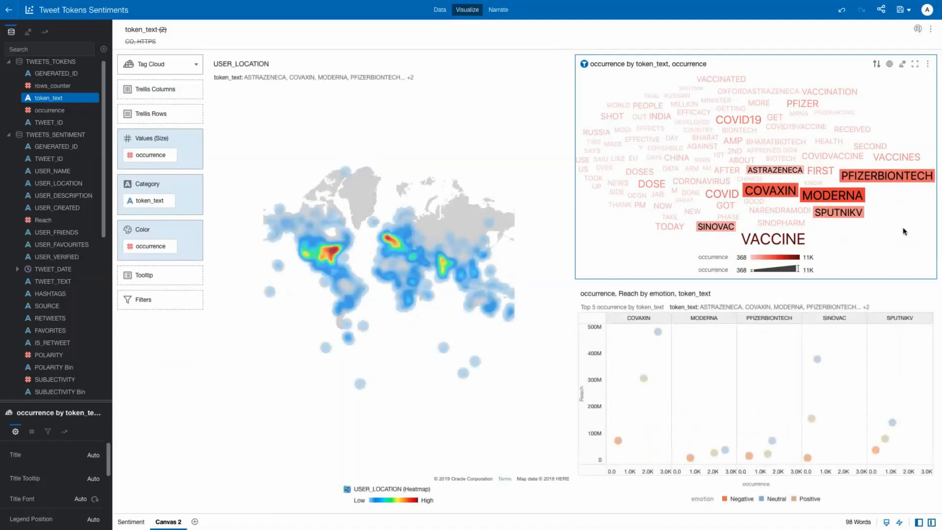
Step: Clear the tag cloud selection, pick the word SIDE to brush the tweet table, then move to the next canvas
left_click(52, 281)
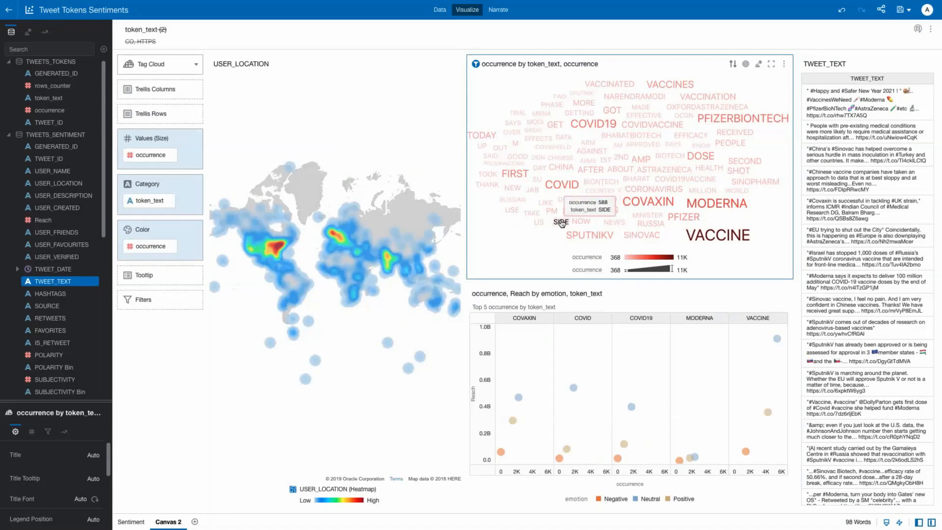
left_click(559, 221)
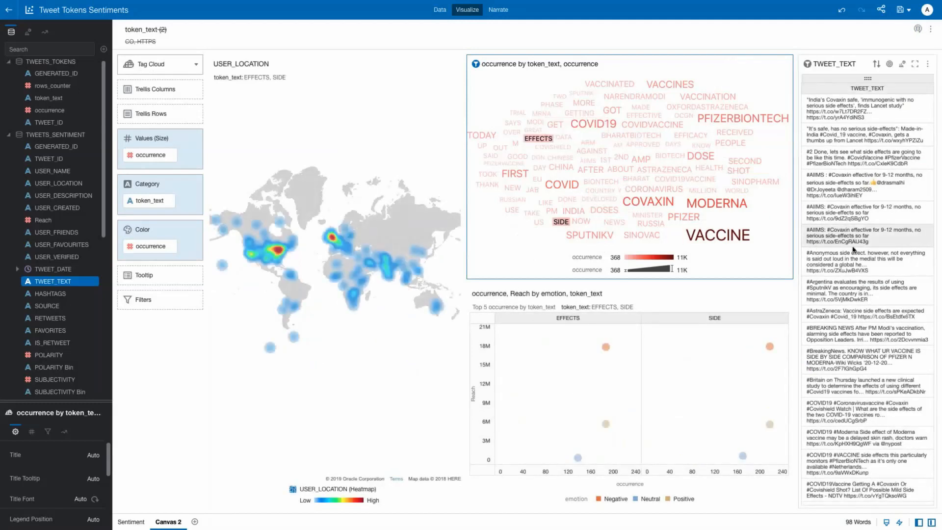
left_click(138, 520)
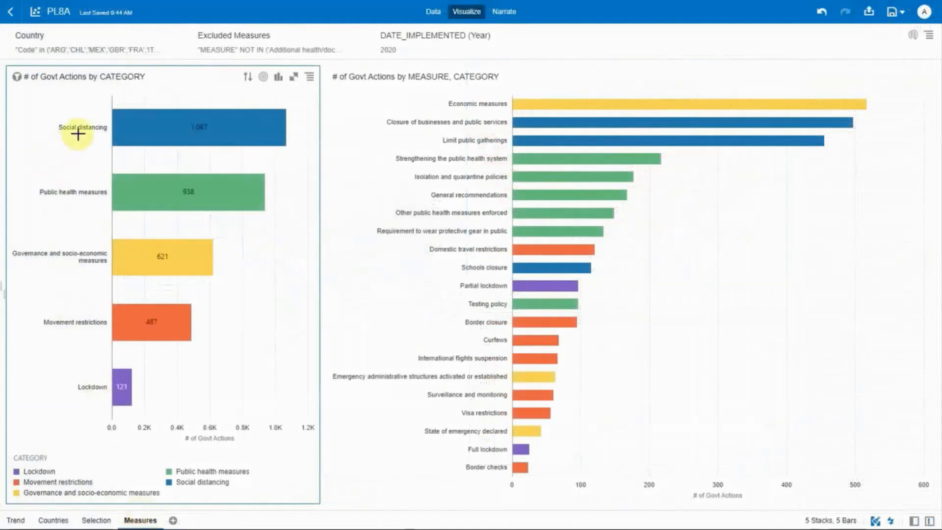
mouse_move(71, 228)
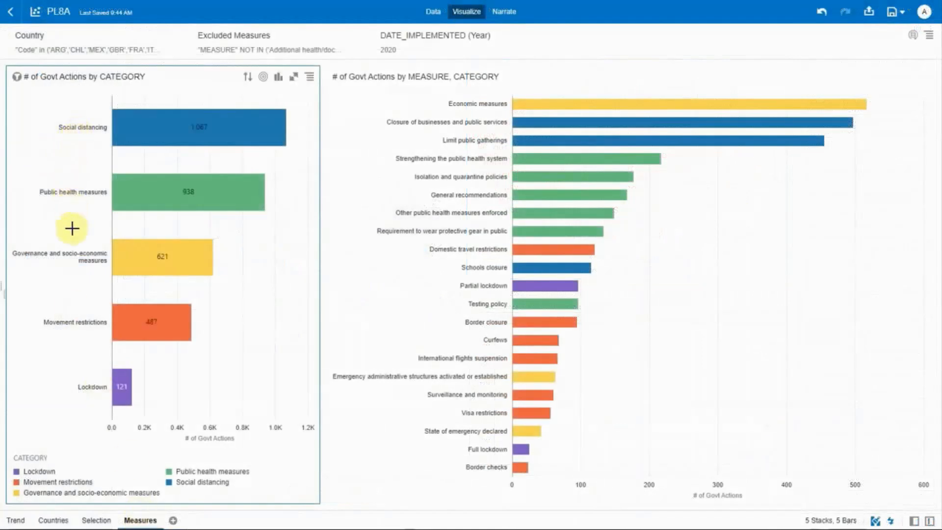
mouse_move(92, 401)
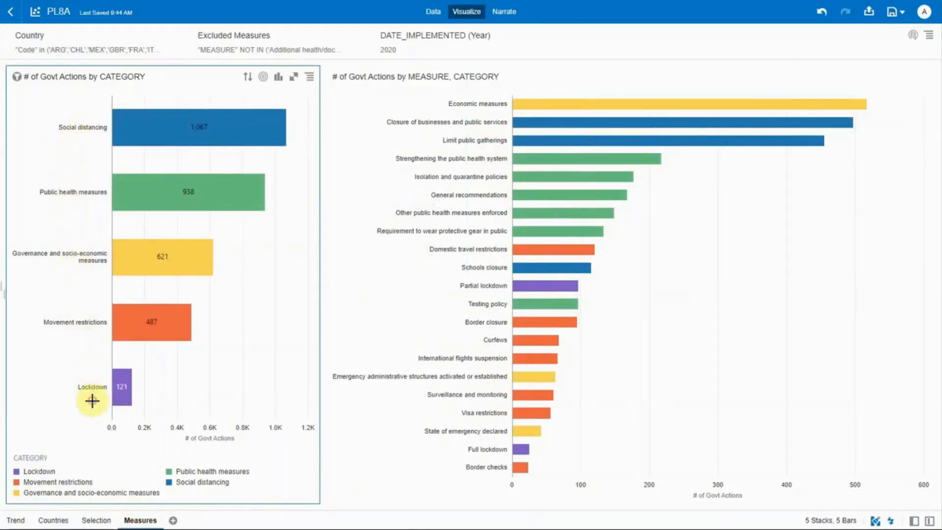
left_click(718, 286)
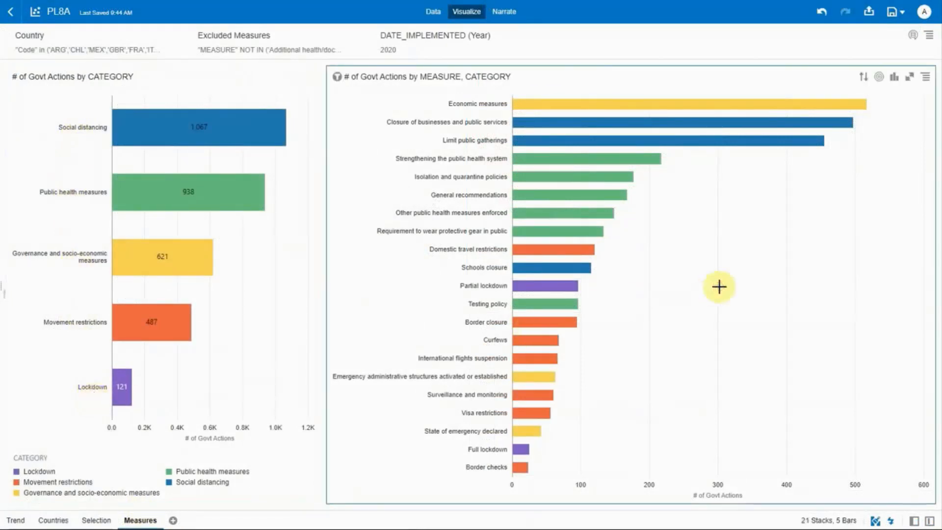
mouse_move(728, 183)
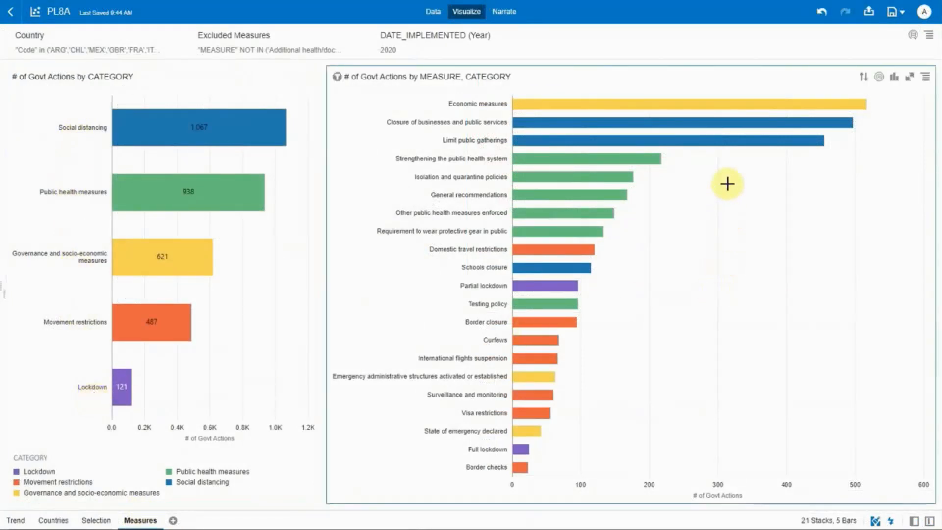
mouse_move(700, 188)
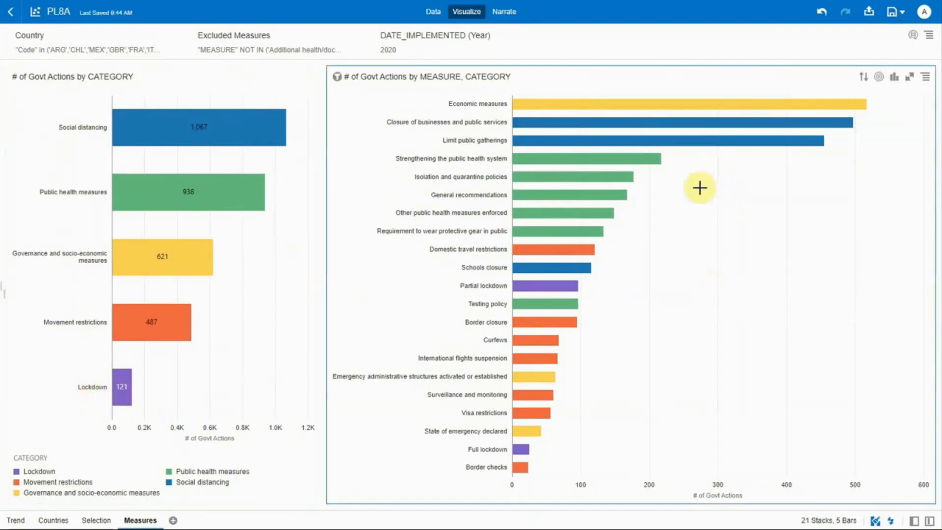
mouse_move(592, 325)
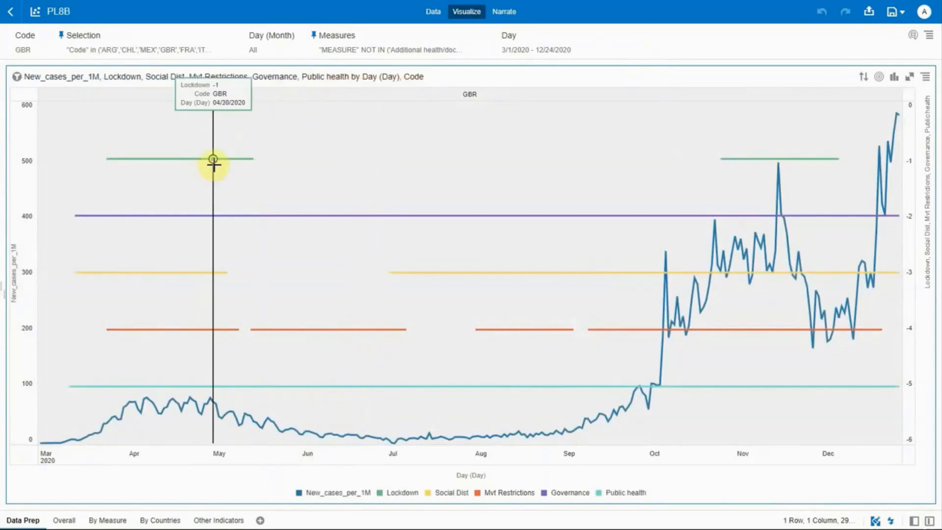
mouse_move(771, 220)
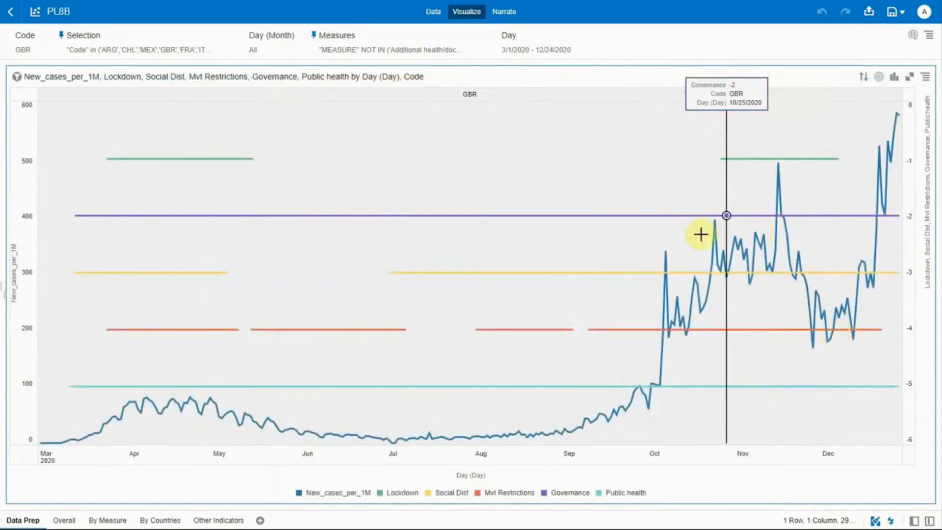
Step: Switch the PL8B project to its Overall trend charts canvas
left_click(61, 520)
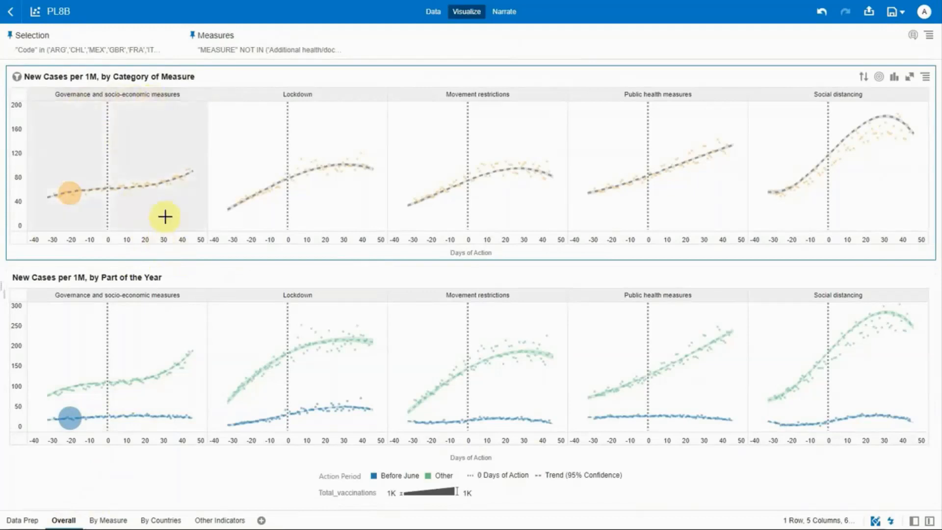
mouse_move(322, 206)
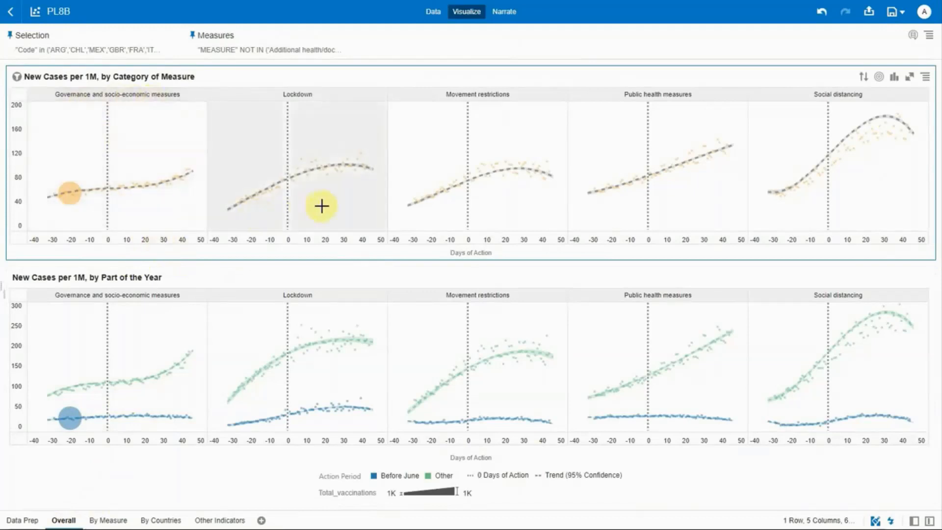
mouse_move(276, 194)
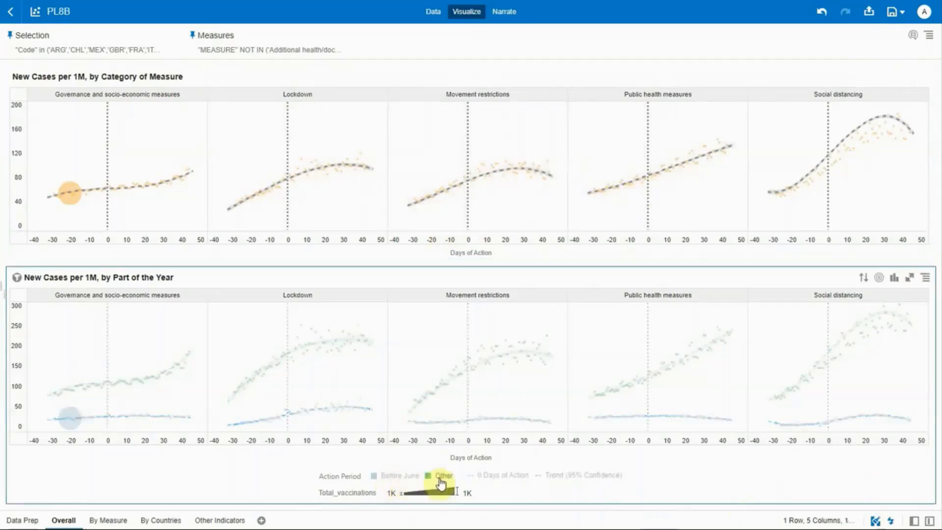
Step: Move from the Overall canvas to the By Measure canvas of new cases per 1M
left_click(443, 474)
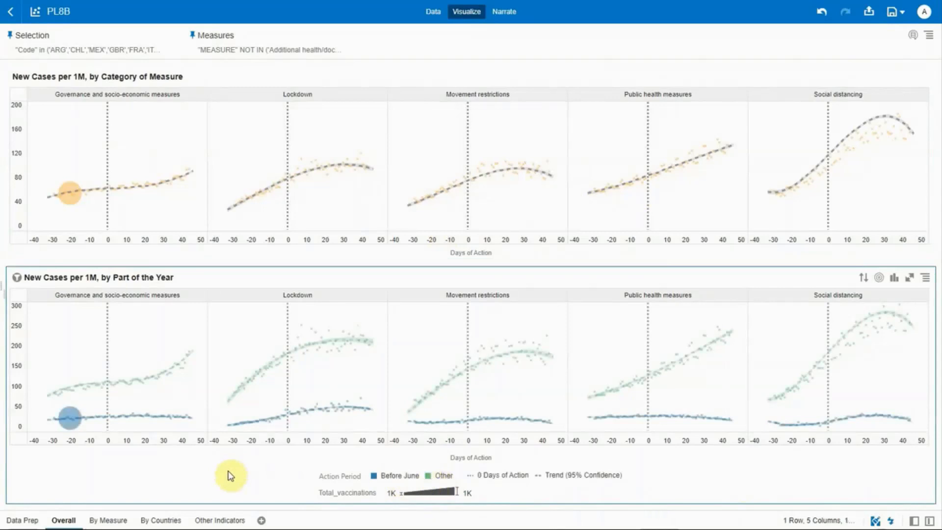
left_click(108, 520)
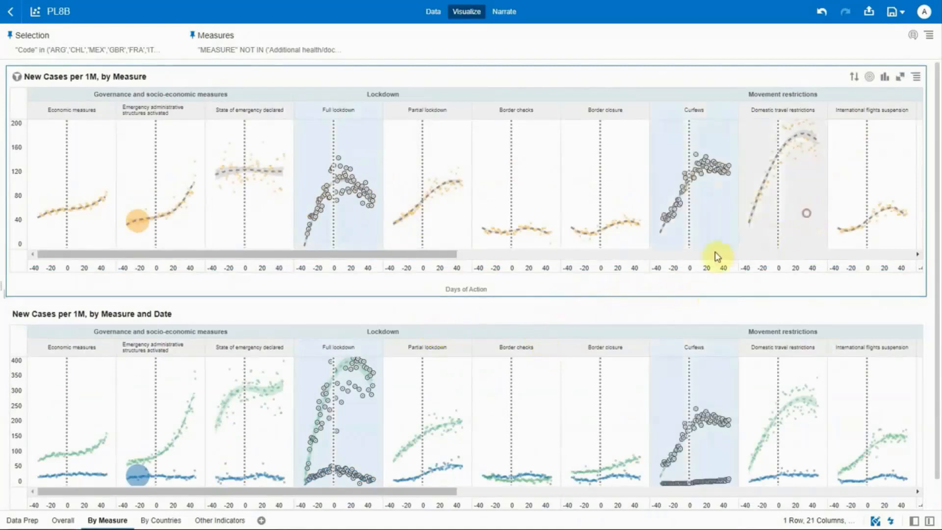
left_click_drag(718, 255, 441, 255)
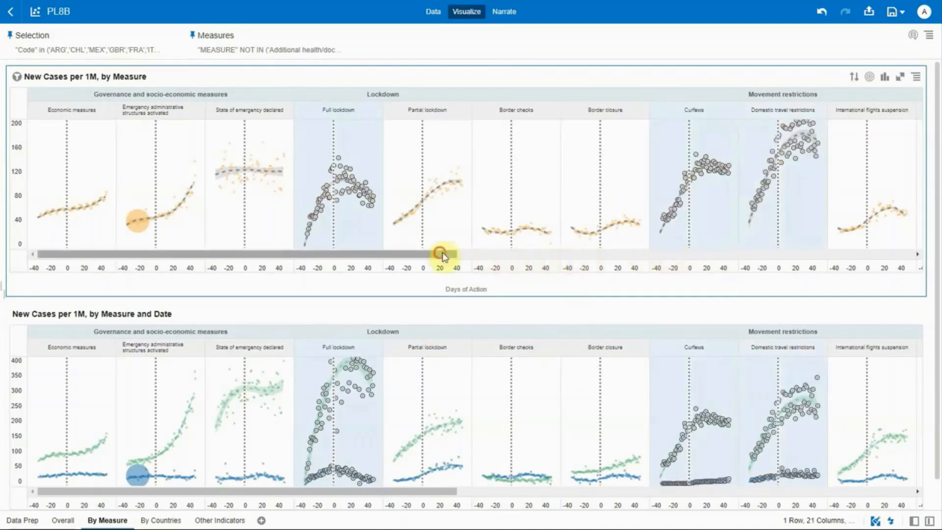
left_click_drag(445, 254, 691, 264)
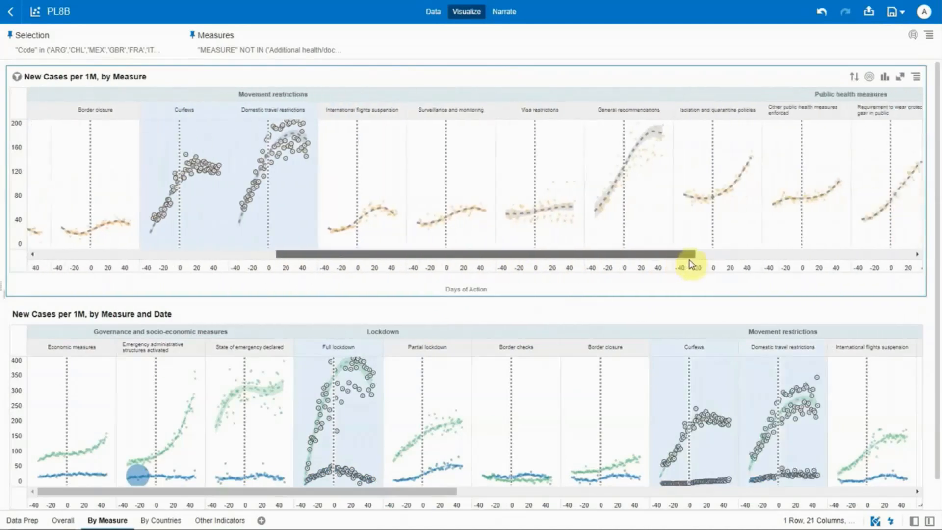
scroll("right", 3)
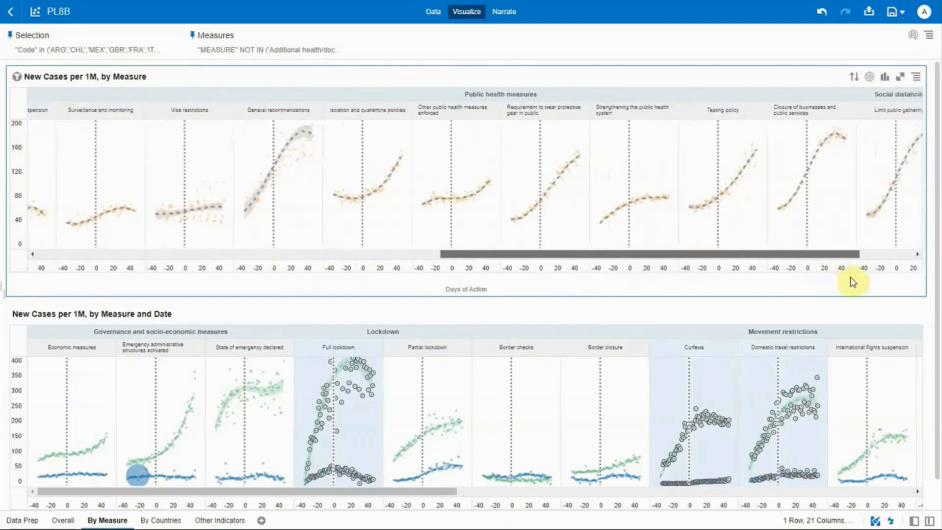
Step: On the By Countries canvas, add a Code filter keeping ESP, FRA, GBR and ISR
left_click(127, 522)
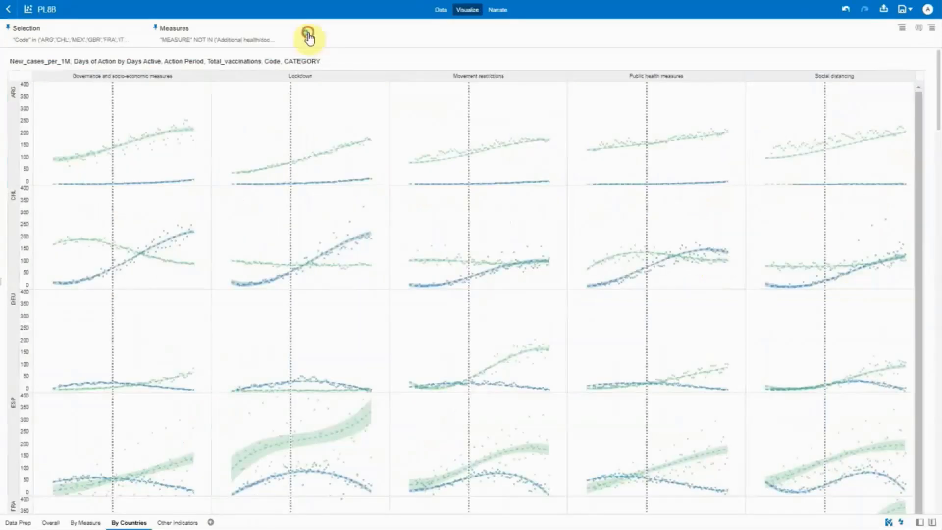
left_click(307, 36)
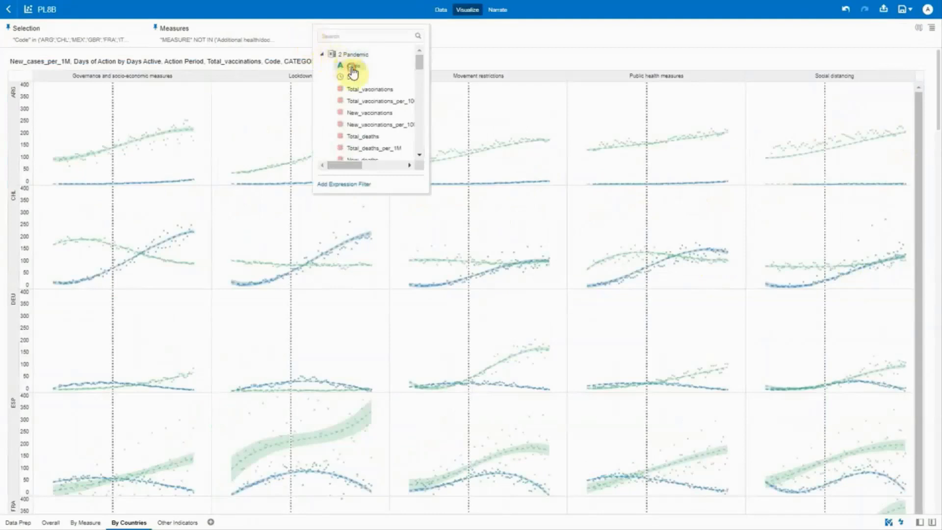
left_click(354, 65)
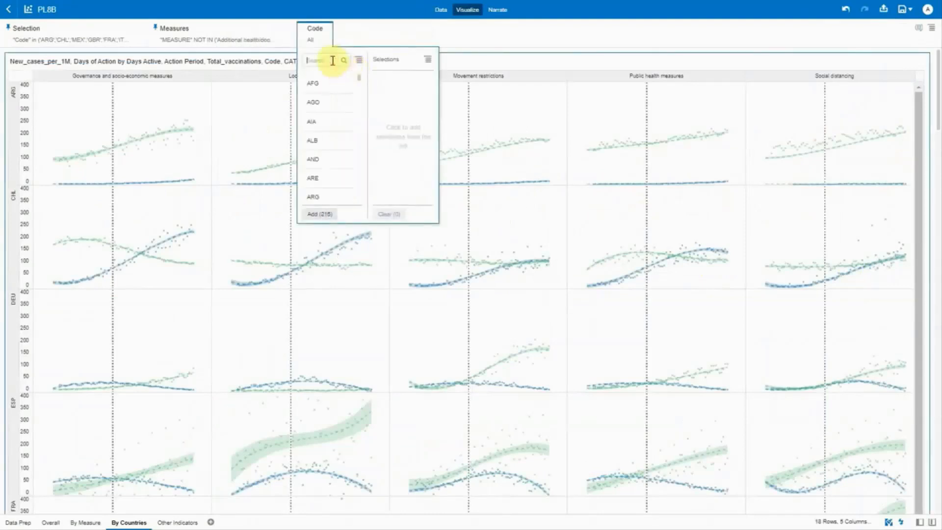
left_click(320, 214)
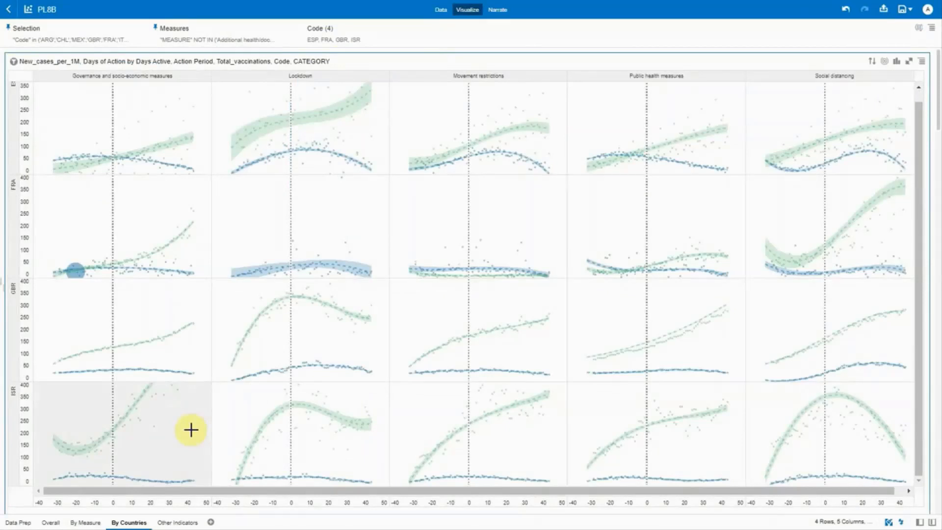
mouse_move(884, 239)
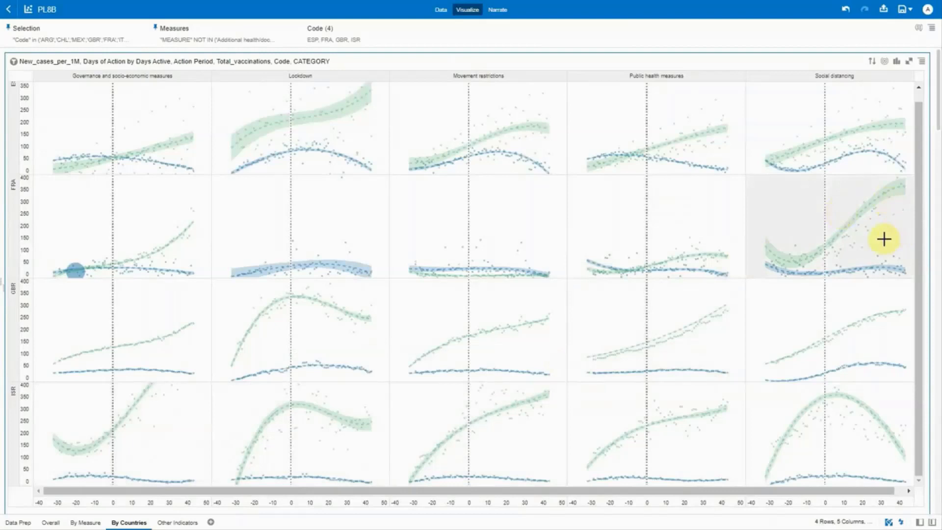
mouse_move(857, 249)
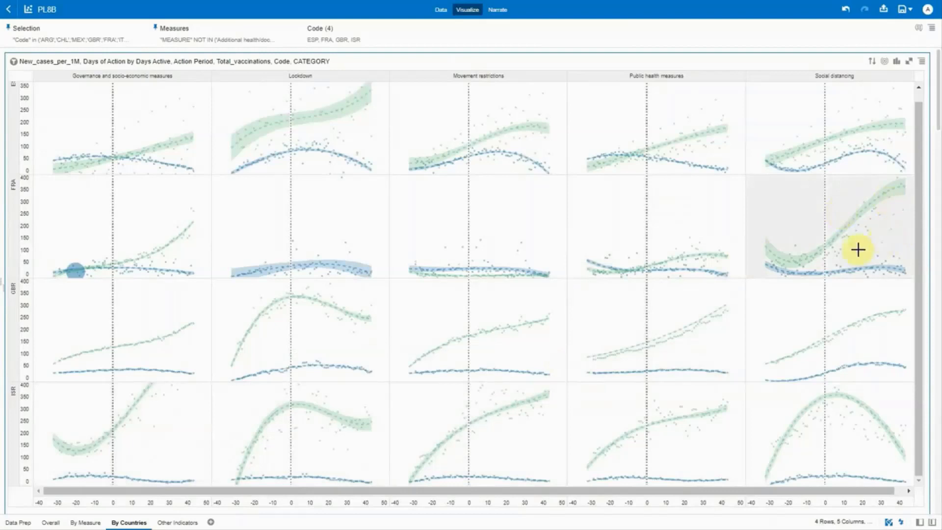
mouse_move(811, 367)
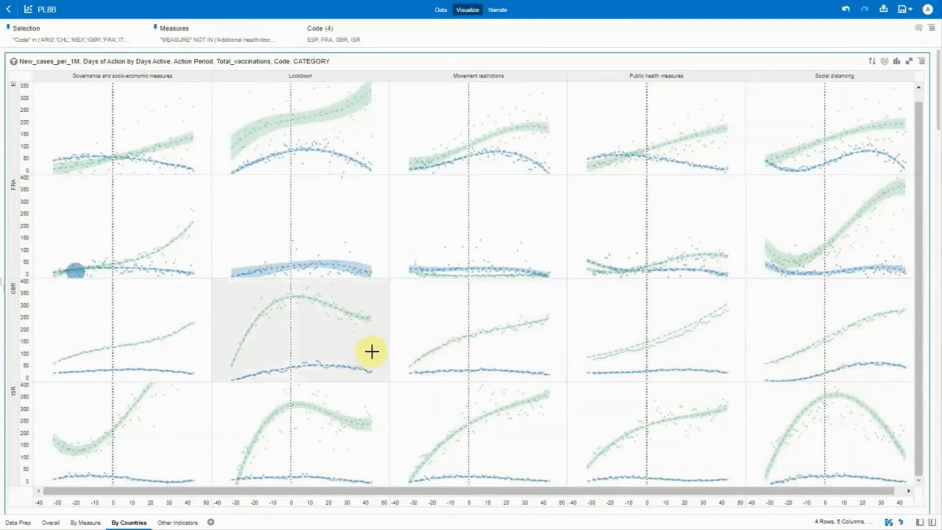
mouse_move(127, 337)
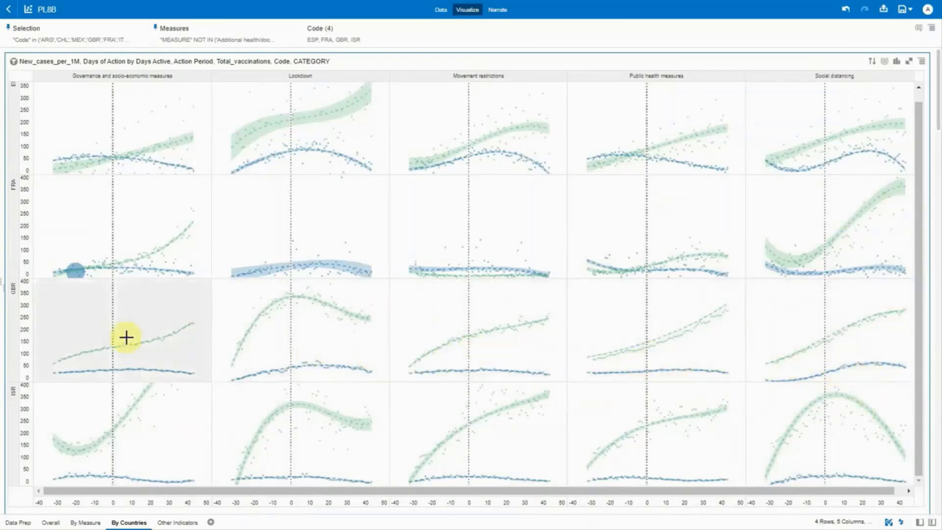
mouse_move(130, 266)
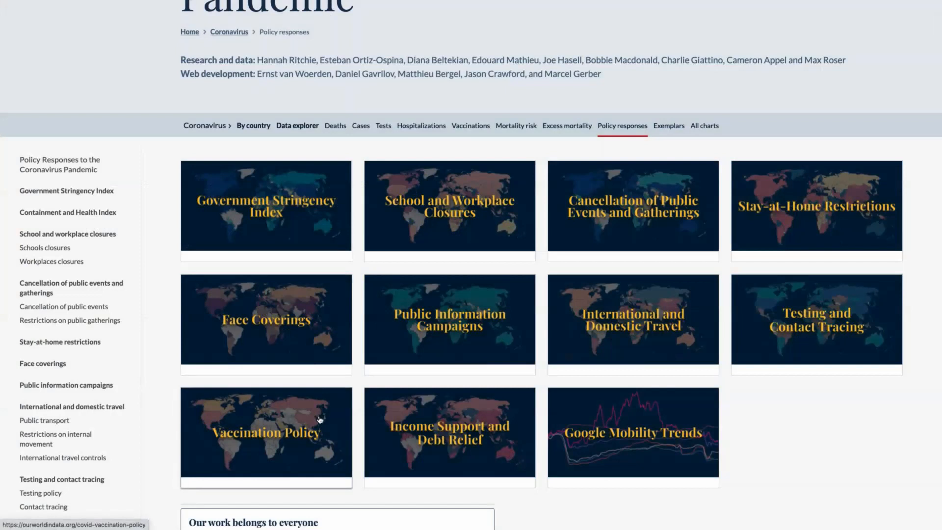
mouse_move(488, 221)
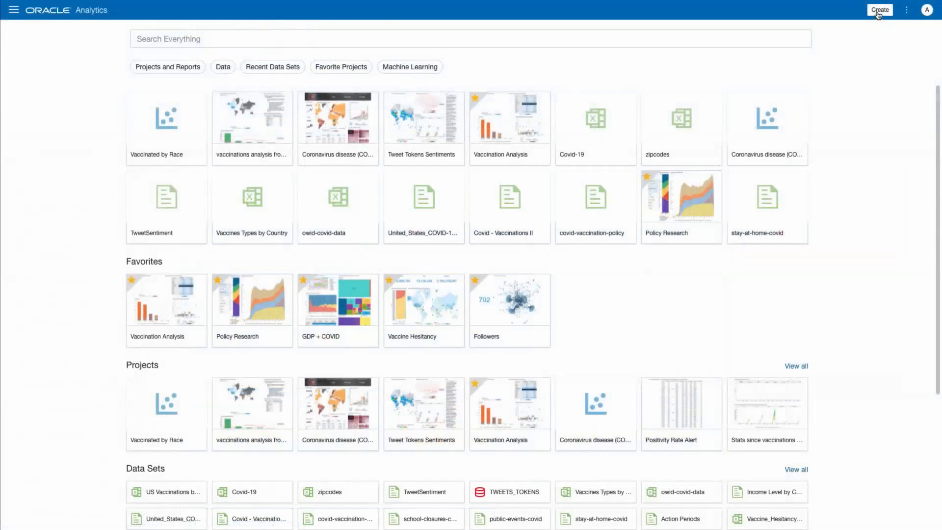
Step: Create a new project, add the five 'covid' policy datasets and list the vaccination-policy columns
left_click(879, 10)
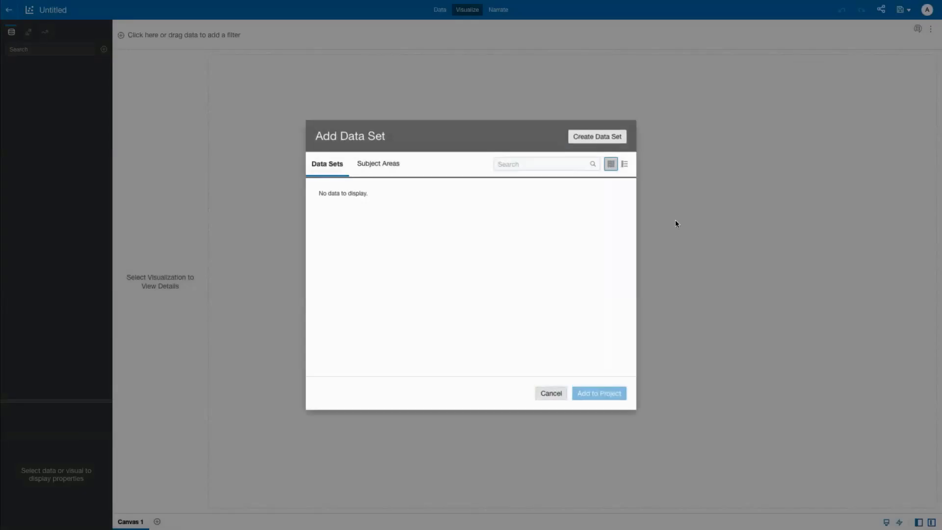
type("d")
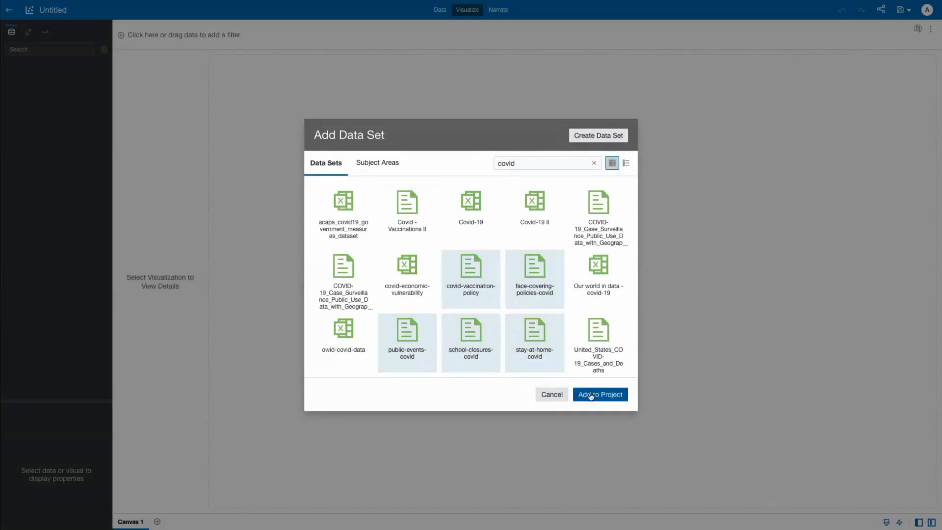
left_click(598, 394)
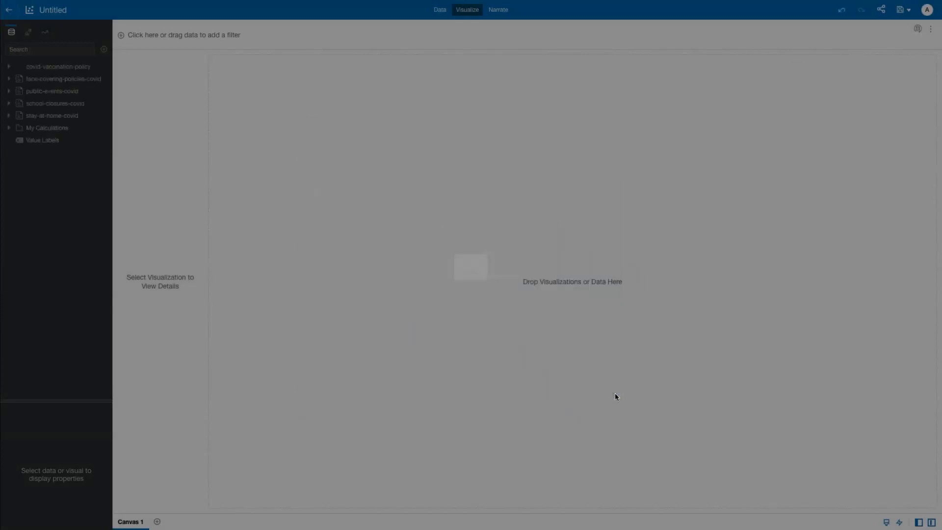
left_click(58, 66)
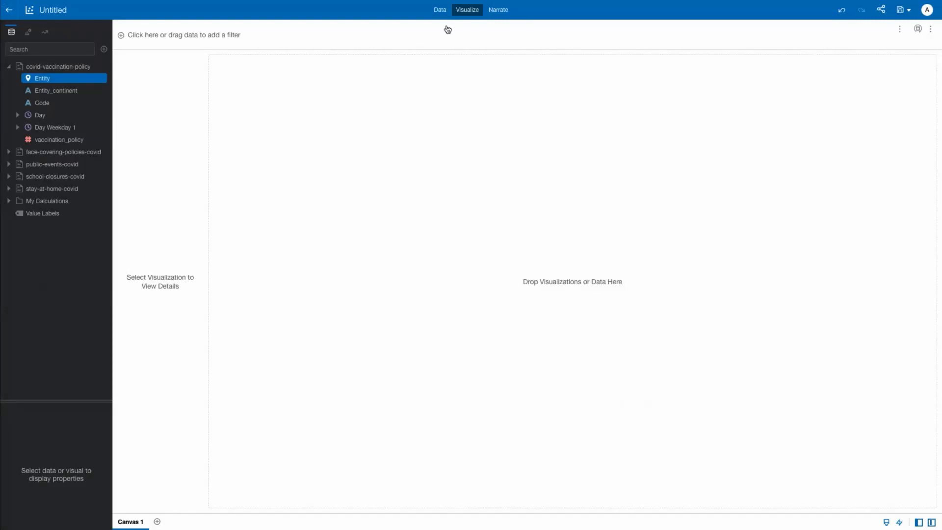
Step: In the data diagram, accept the Day match blending the policy datasets and return to the columns
left_click(439, 10)
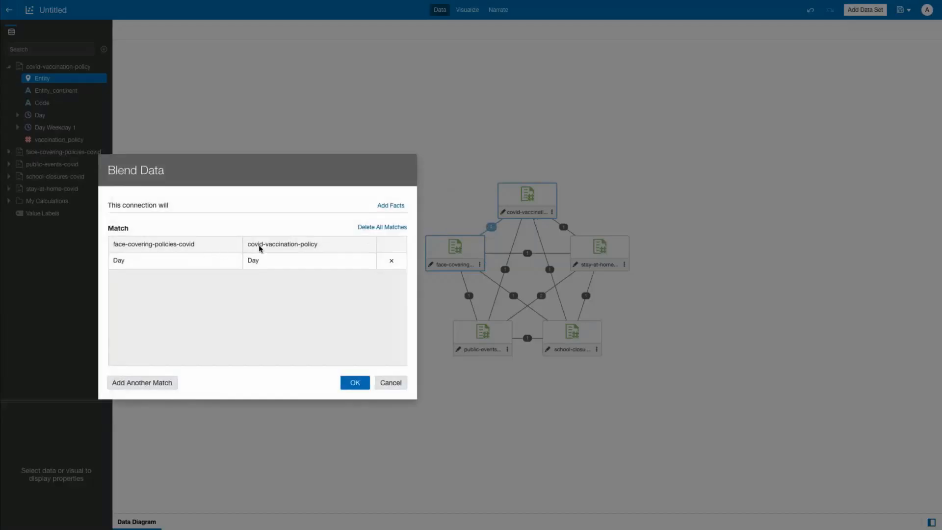
left_click(354, 383)
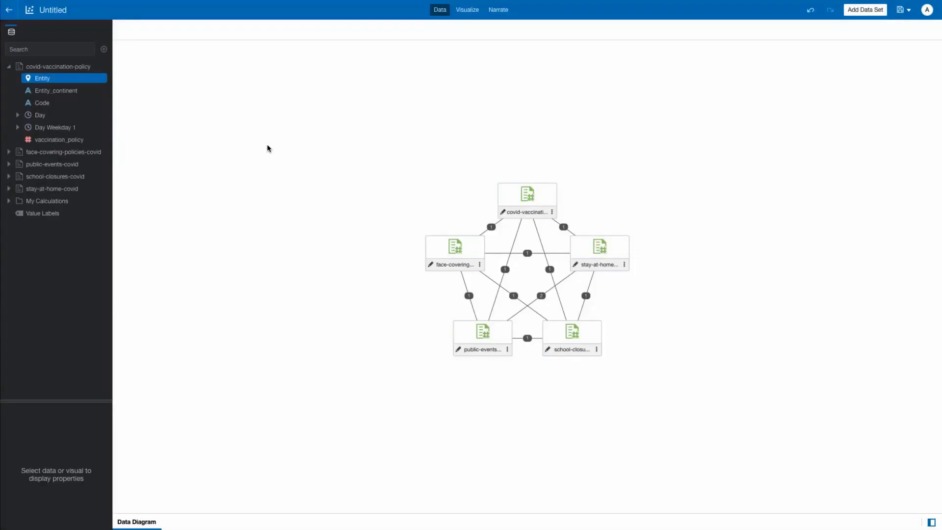
left_click(468, 10)
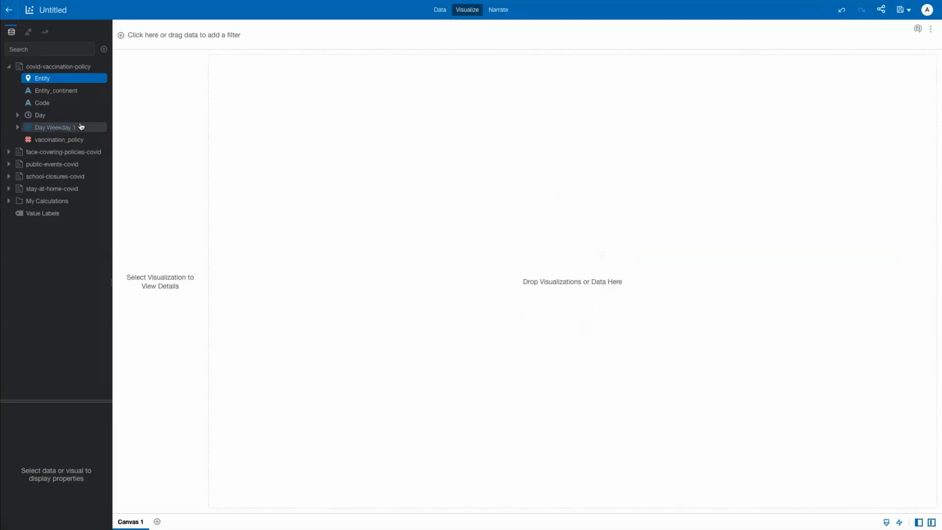
Step: Select Day, vaccination_policy and facial_coverings with the other measures and create the best visualization
left_click(39, 115)
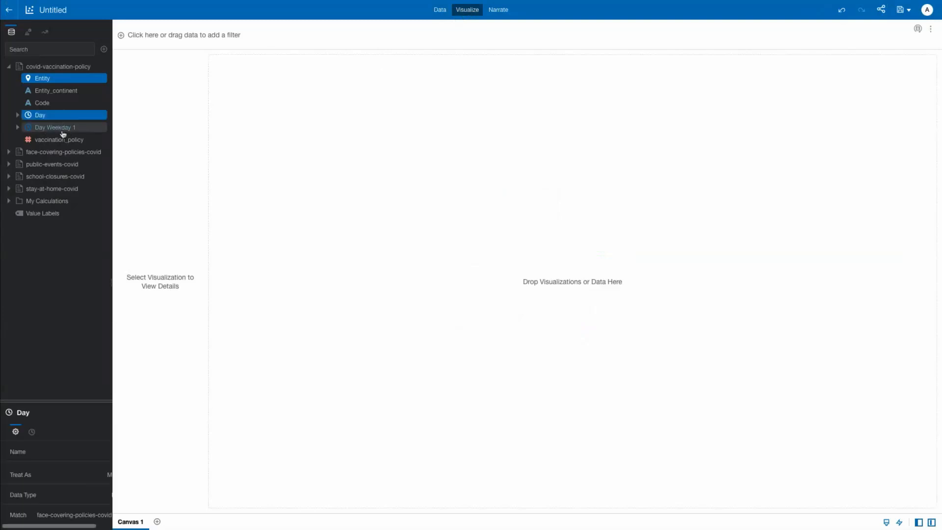
left_click(59, 140)
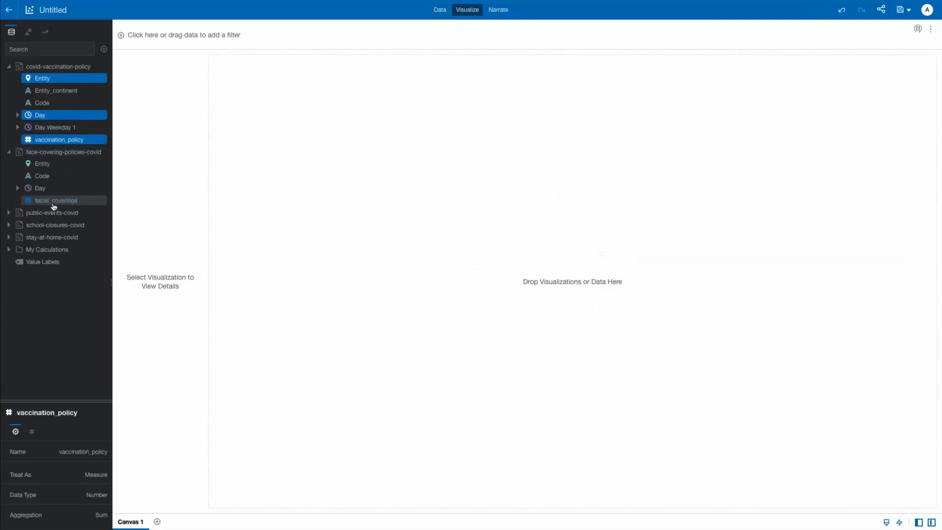
left_click(57, 201)
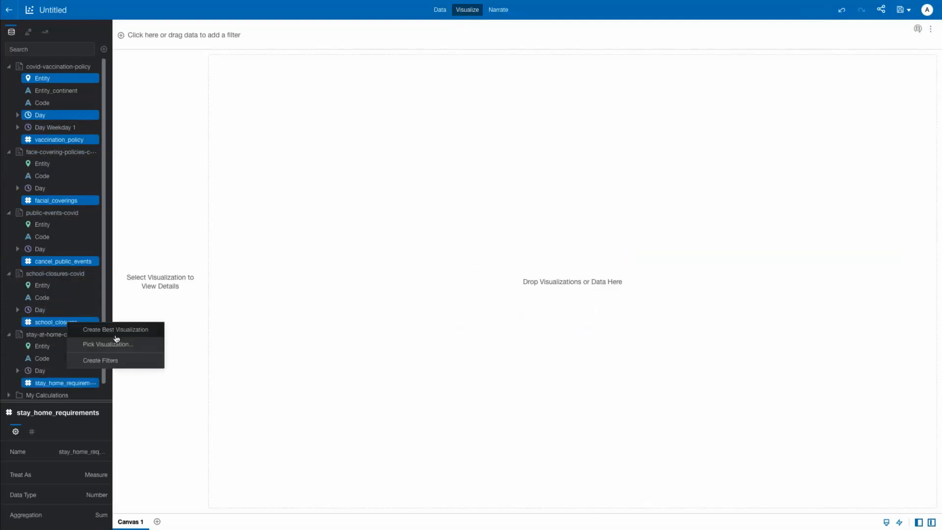
left_click(114, 330)
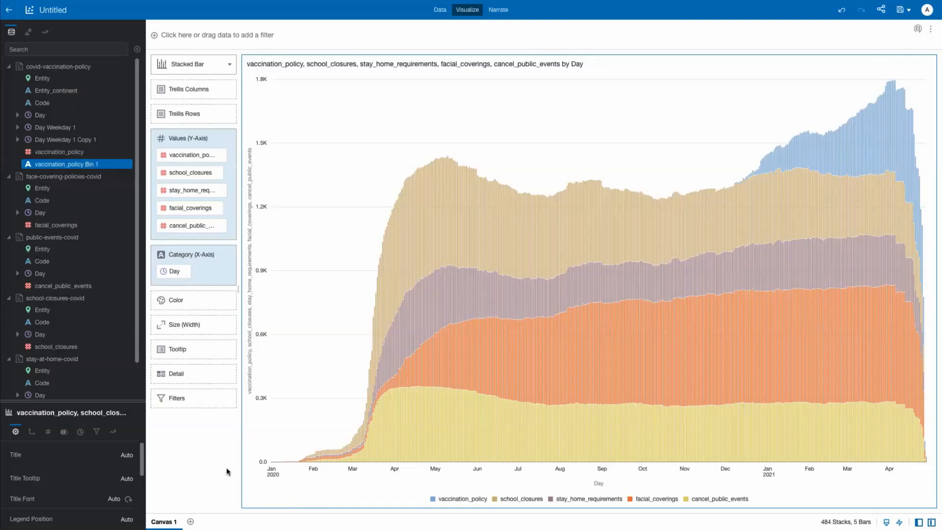
mouse_move(347, 463)
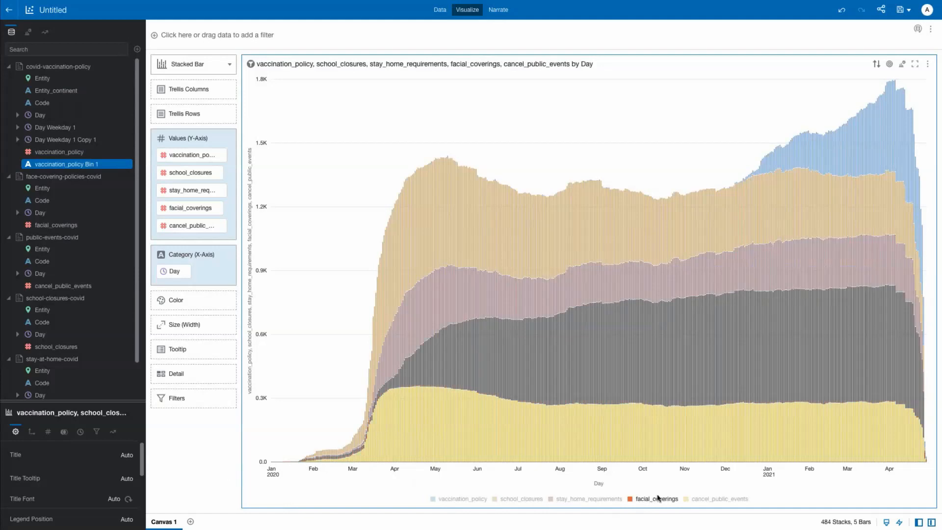
mouse_move(858, 147)
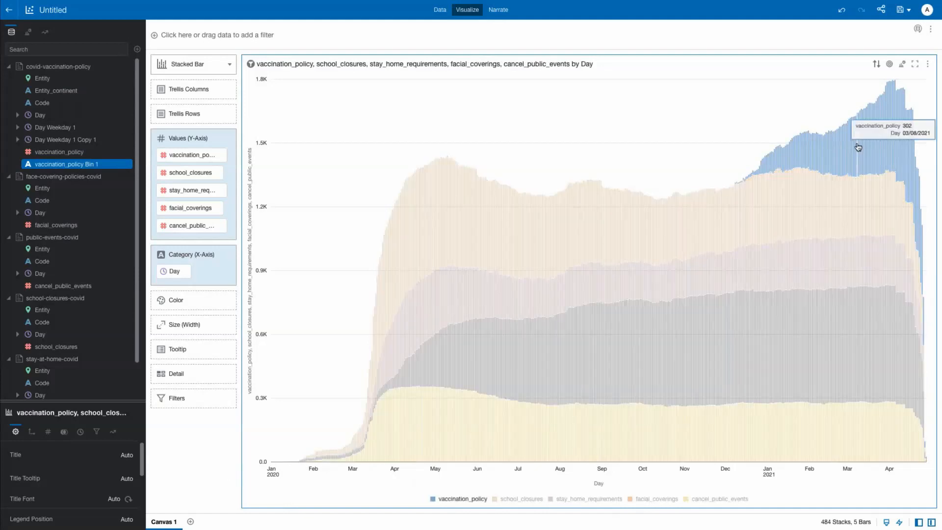
mouse_move(885, 144)
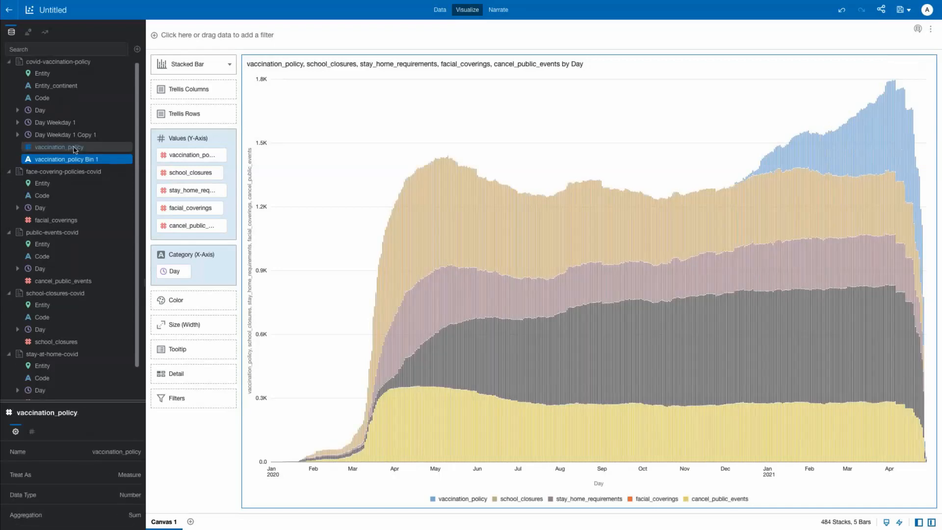
Step: Pick vaccination_policy with Entity_continent and bring up the visualization options
left_click(55, 85)
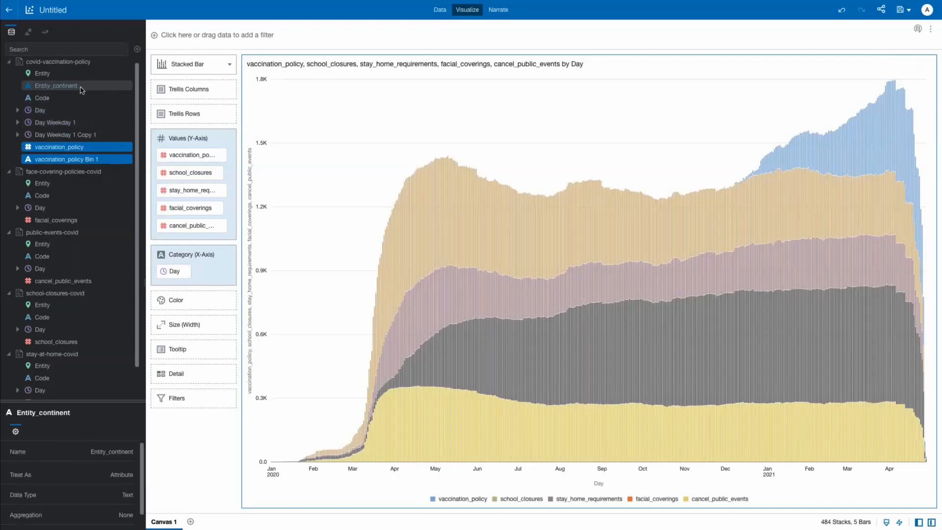
right_click(56, 85)
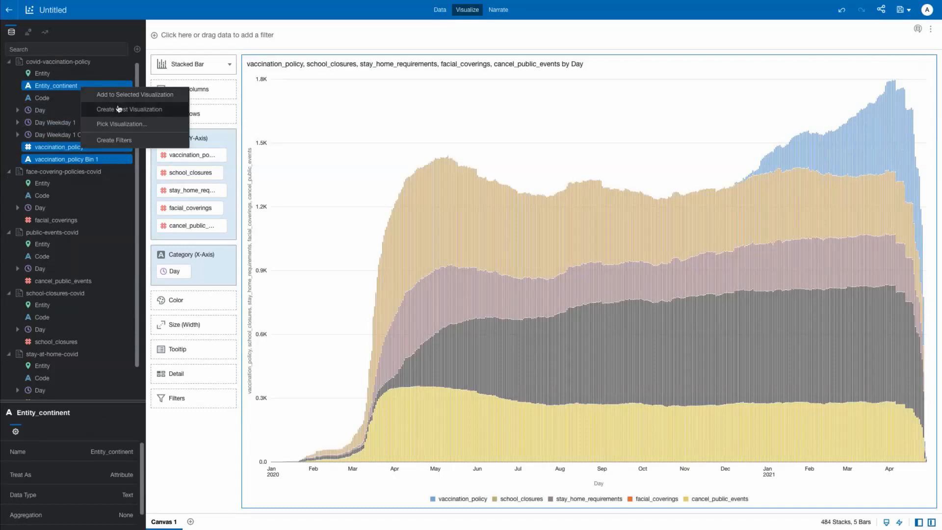
Step: Create the best visualization of vaccination_policy by Entity_continent and sort it high to low
left_click(128, 109)
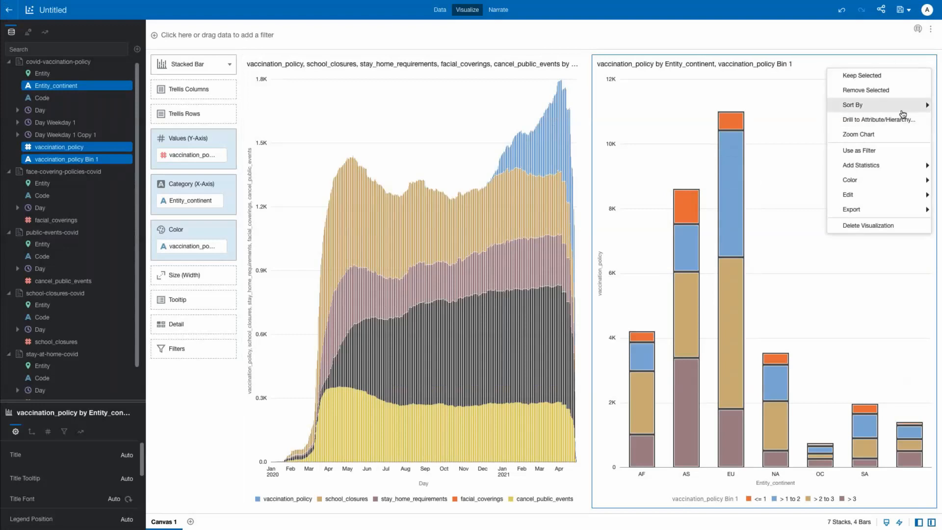
left_click(852, 105)
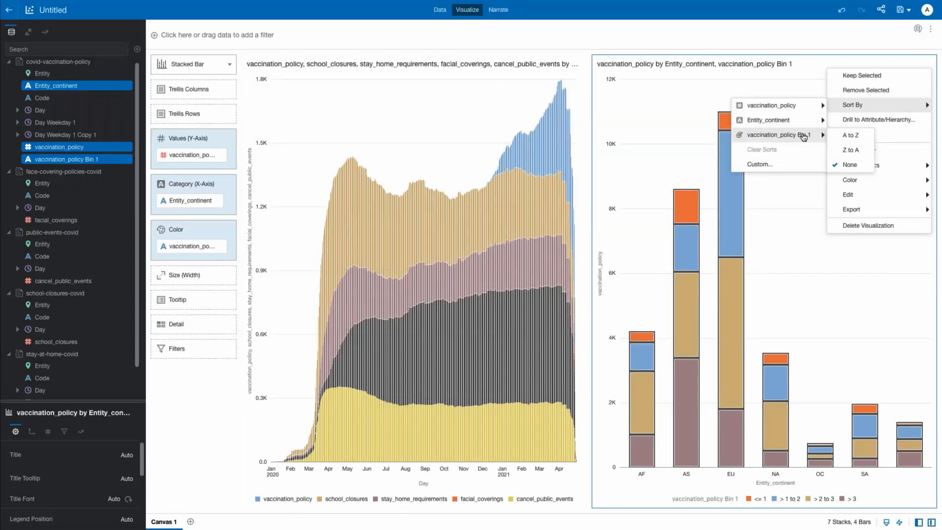
mouse_move(772, 105)
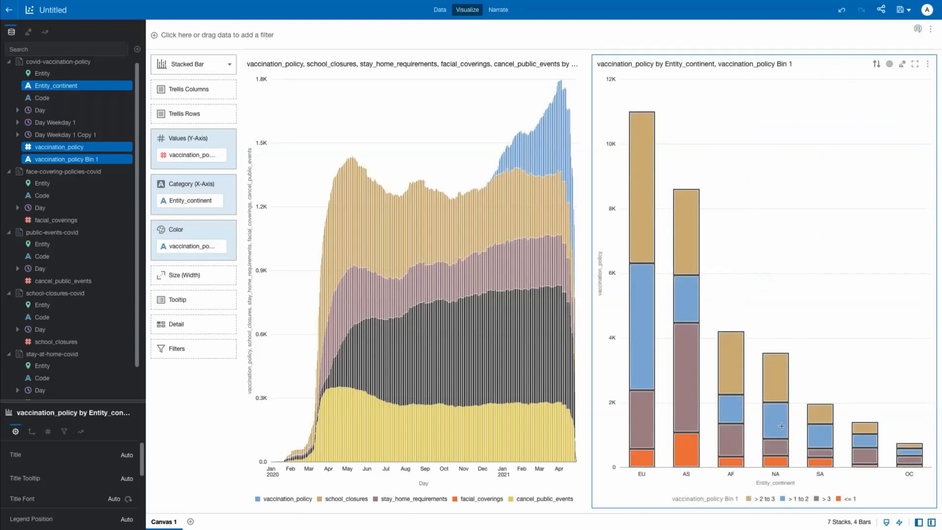
Step: Search 'covid' and add the Covid-19 dataset to the project
left_click(137, 49)
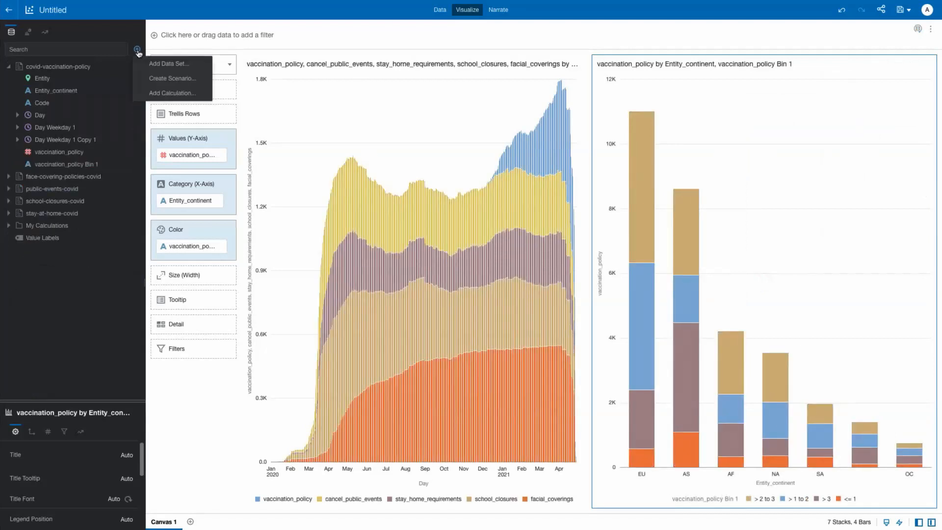
left_click(169, 64)
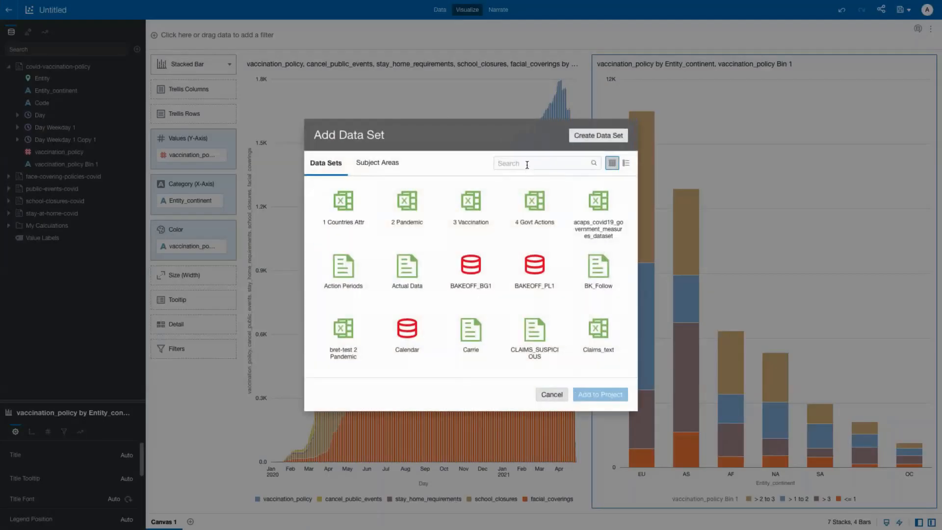
type("covid")
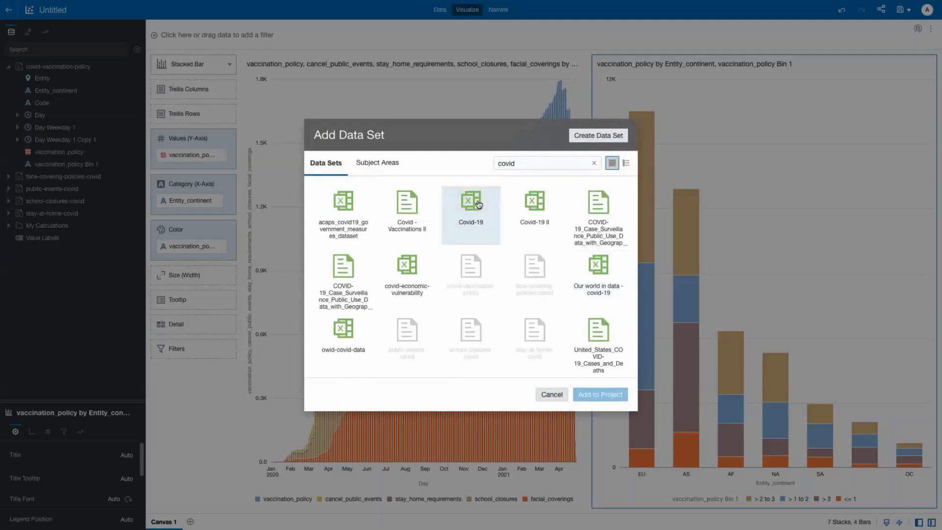
left_click(470, 215)
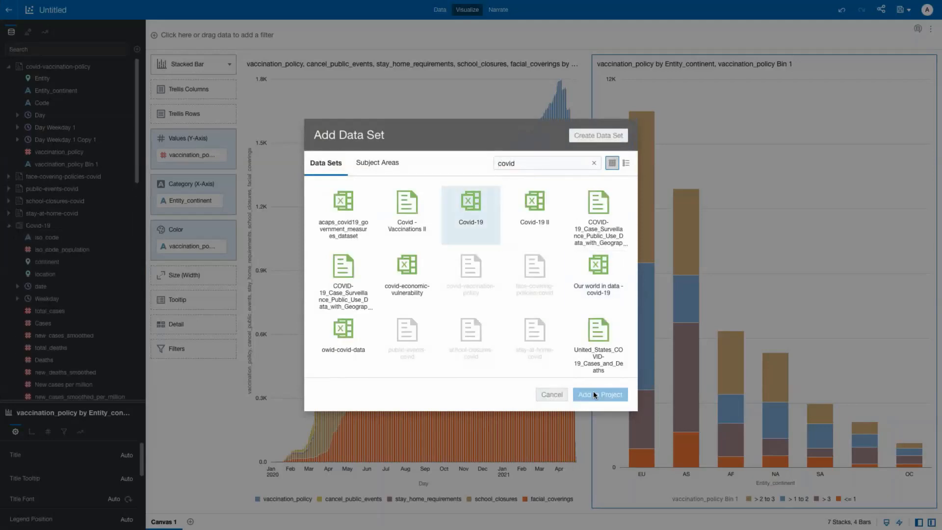
left_click(598, 395)
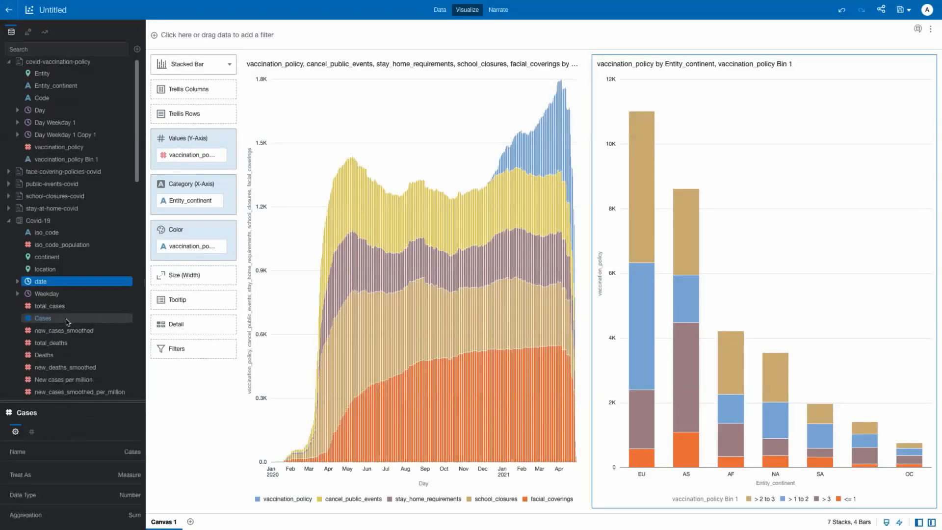
Step: Chart Cases and Vaccinations by date as a combo, Vaccinations as an area on the Y2 axis
right_click(50, 202)
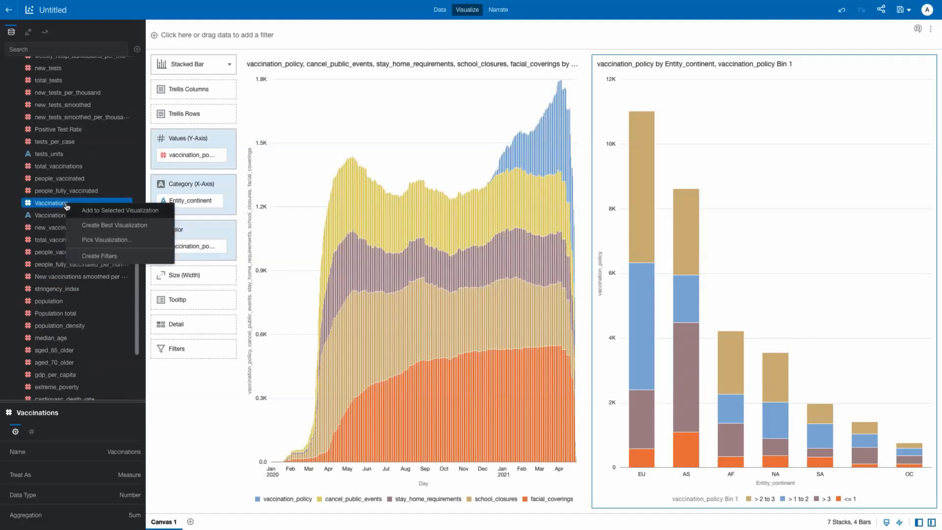
left_click(107, 240)
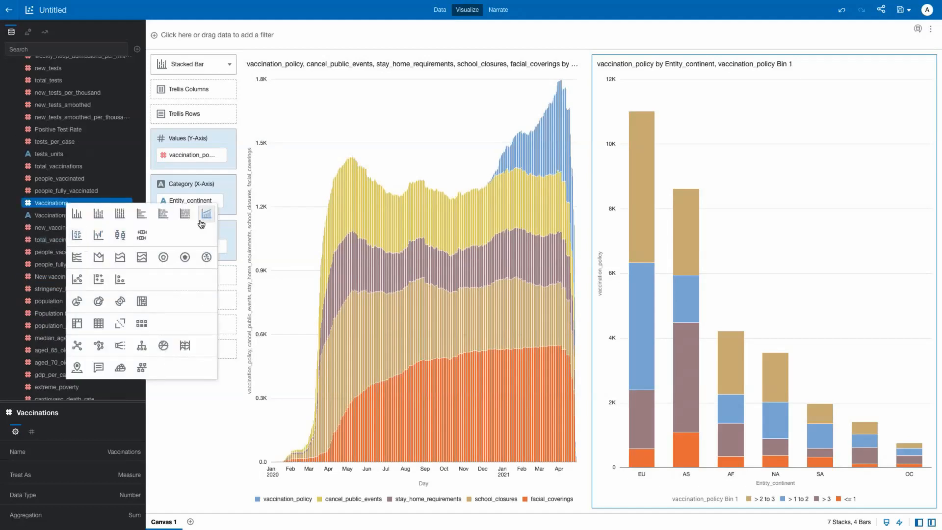
left_click(205, 213)
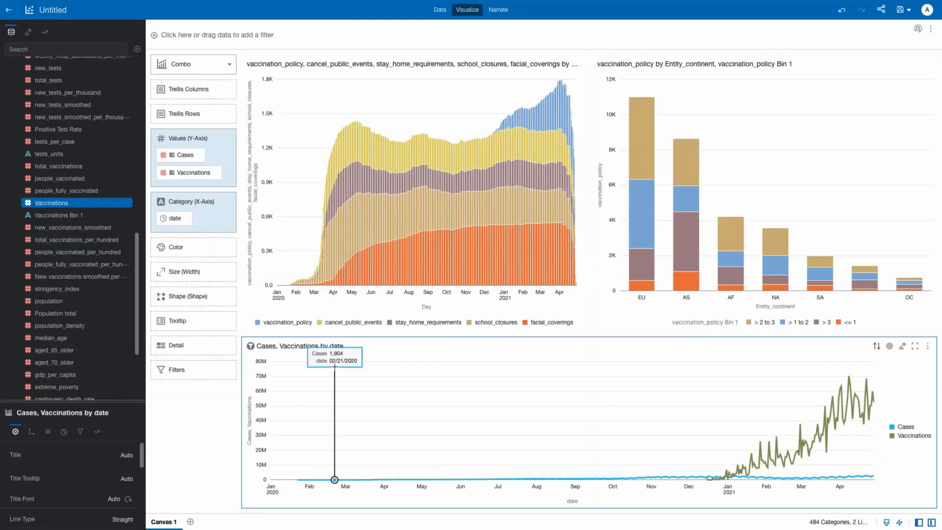
left_click(192, 173)
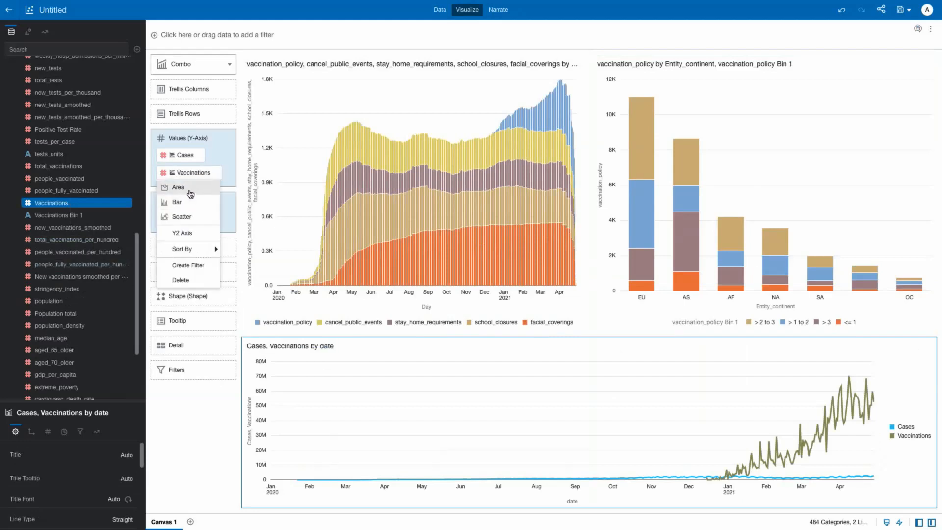
left_click(178, 186)
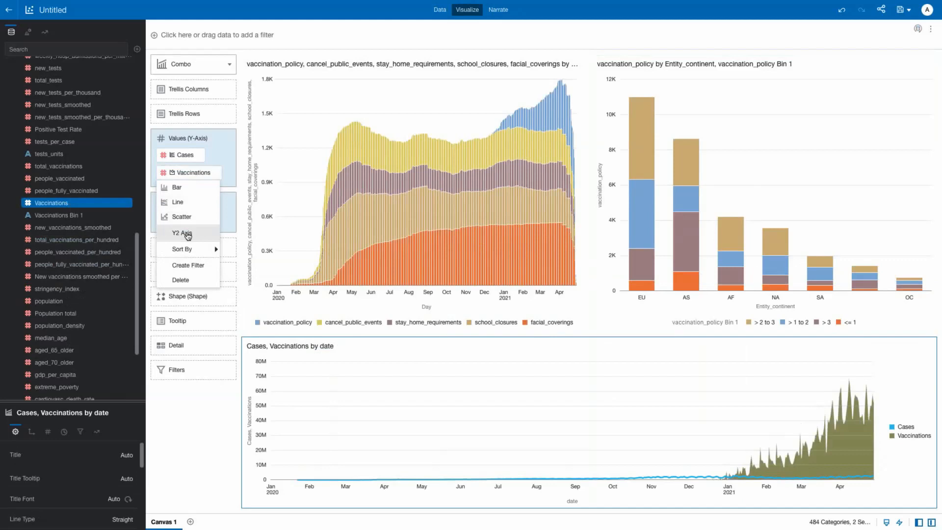
left_click(183, 233)
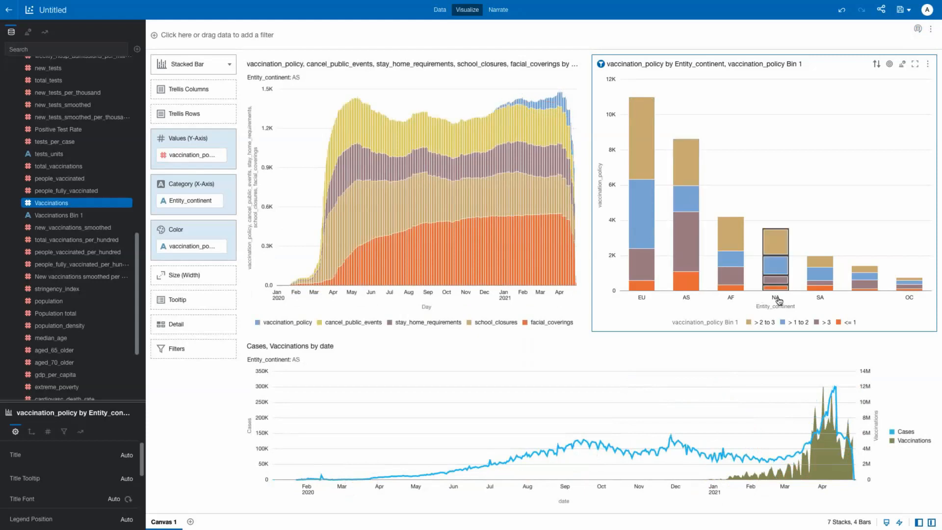
Step: Select a continent's bar in the policy chart to filter the other charts to it
left_click(775, 258)
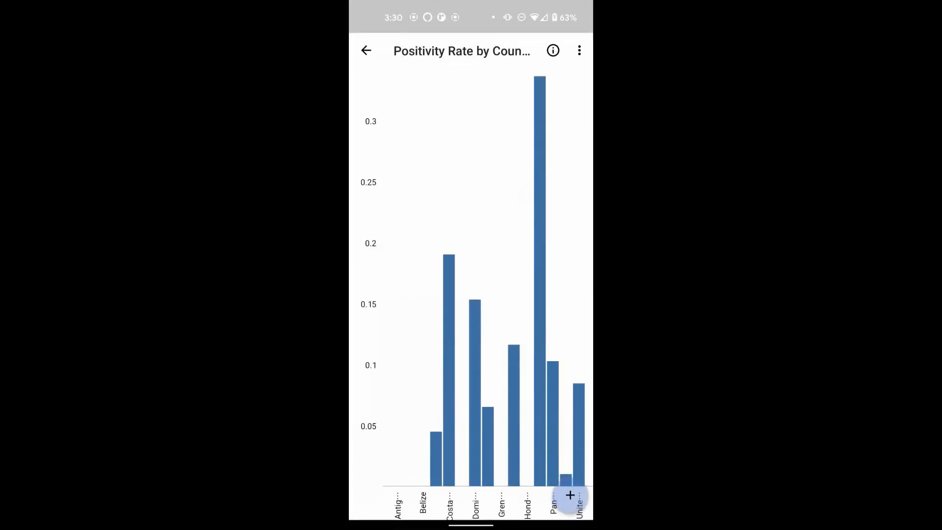
Step: Use the Positivity Rate chart's + actions to change its chart type
left_click(569, 495)
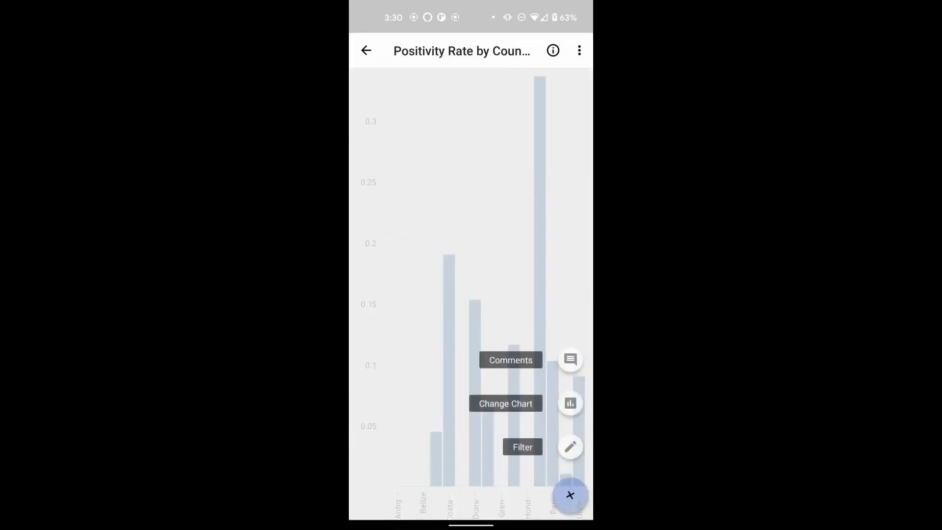
left_click(570, 494)
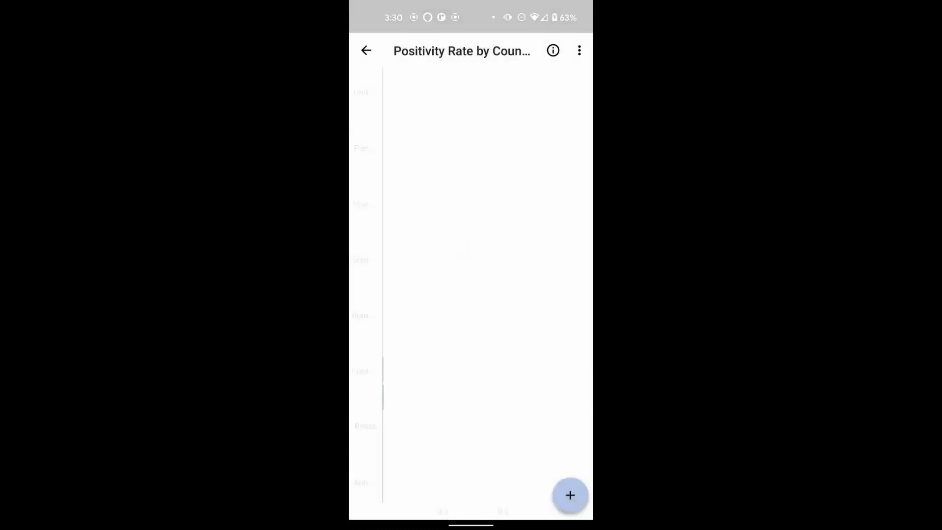
Step: Start an alert on the positivity chart with an Increases by 1% condition
left_click(569, 495)
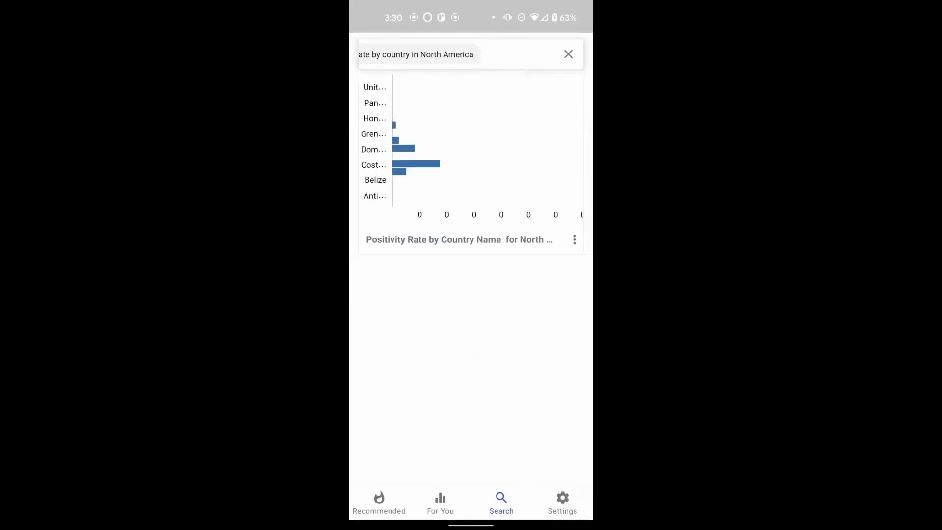
left_click(574, 239)
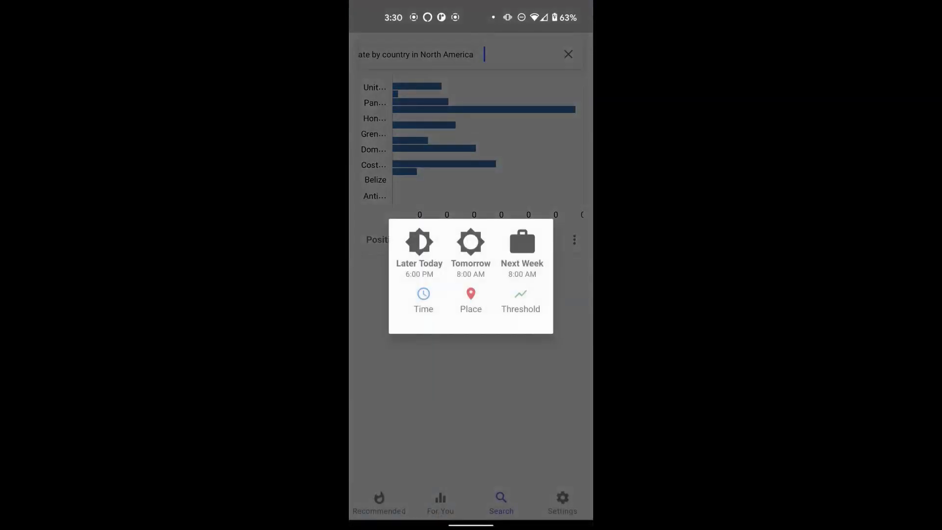
left_click(520, 300)
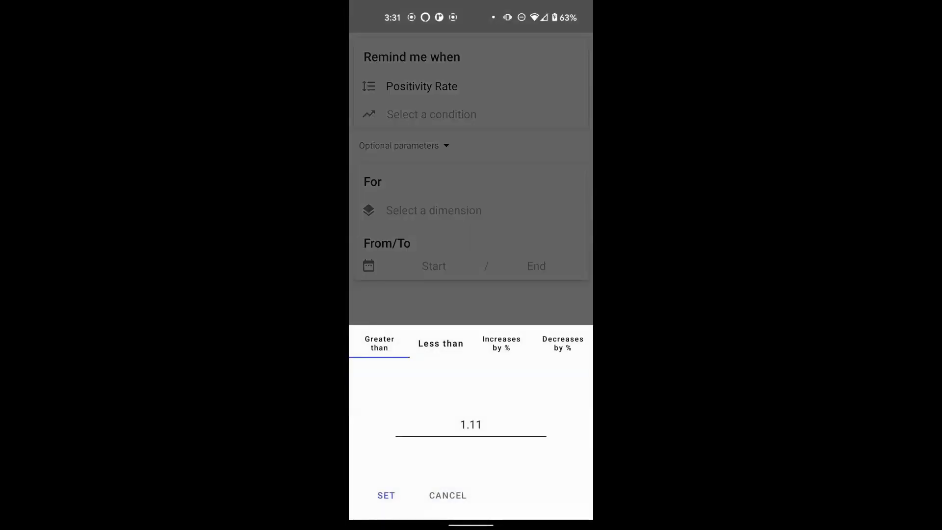
left_click(501, 344)
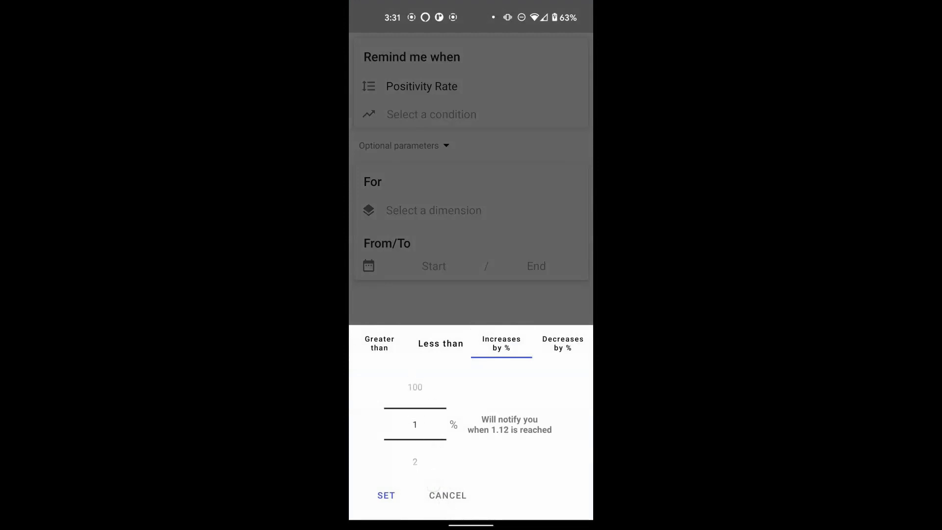
left_click(386, 494)
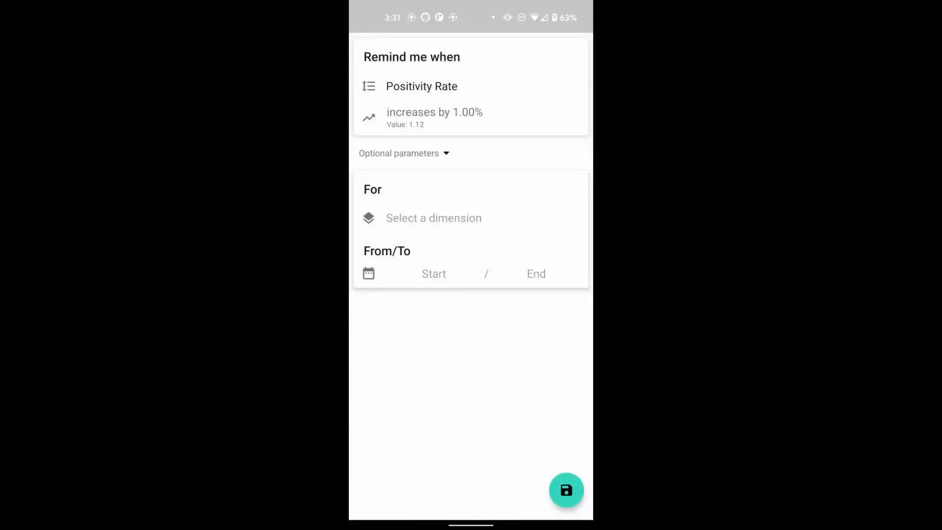
Step: Limit the reminder to United States, April 30 to June 15, and save it
left_click(432, 218)
type("United States")
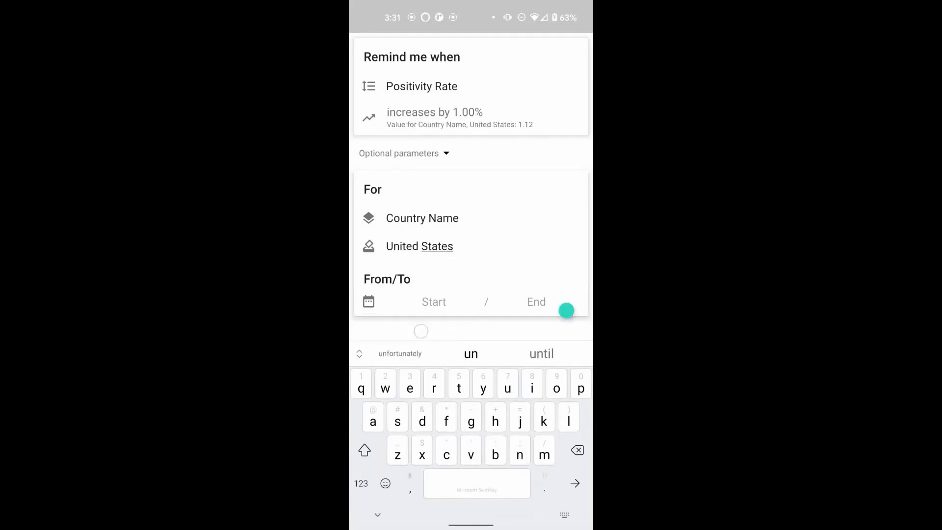
left_click(433, 301)
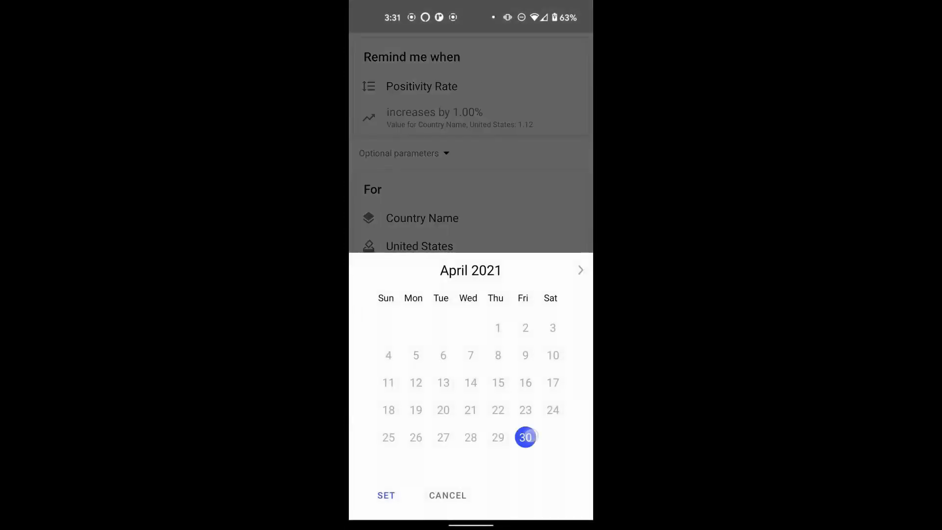
left_click(579, 269)
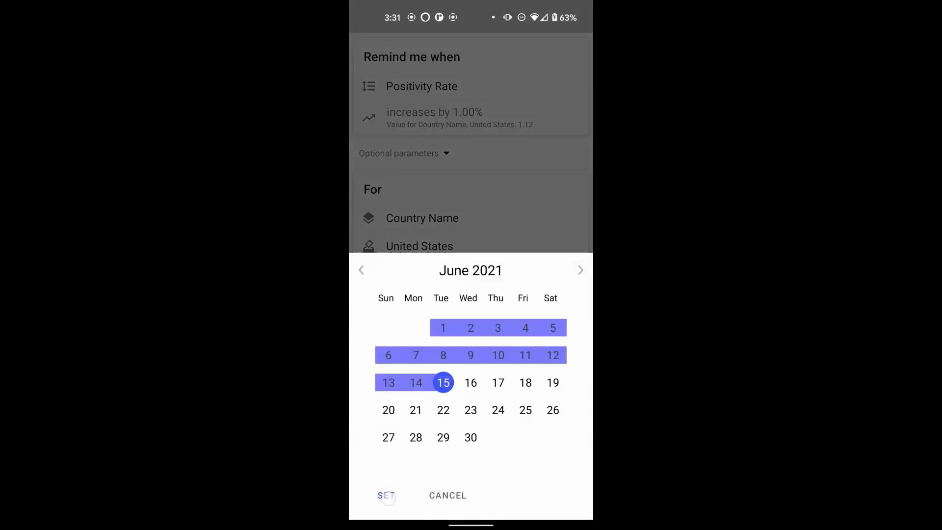
left_click(387, 494)
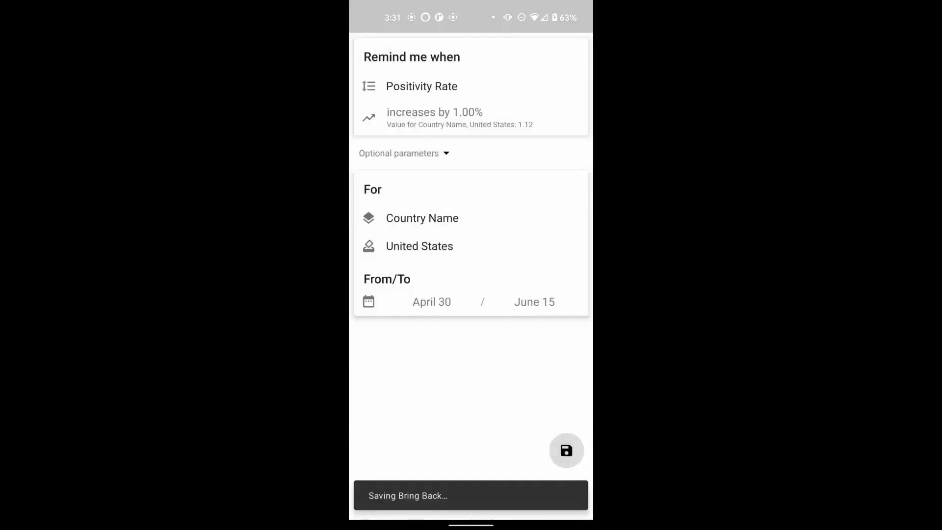
left_click(565, 451)
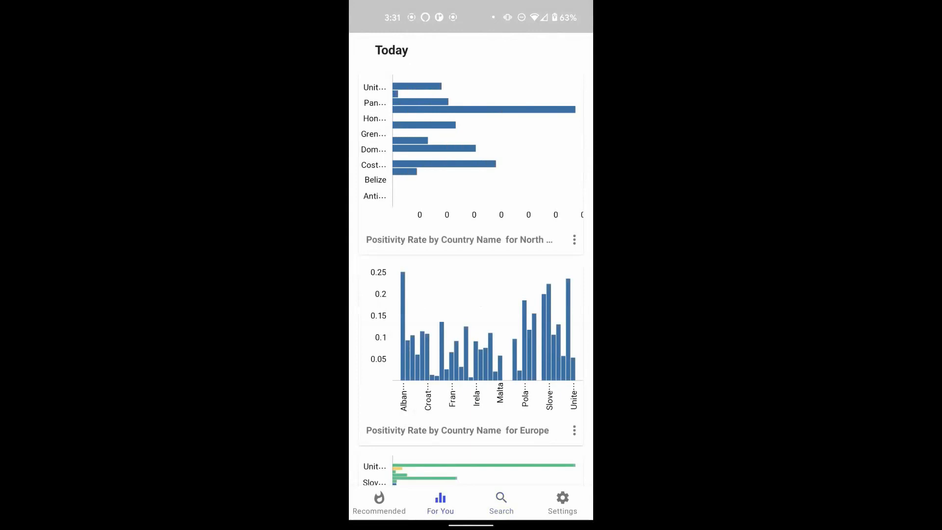
left_click(573, 240)
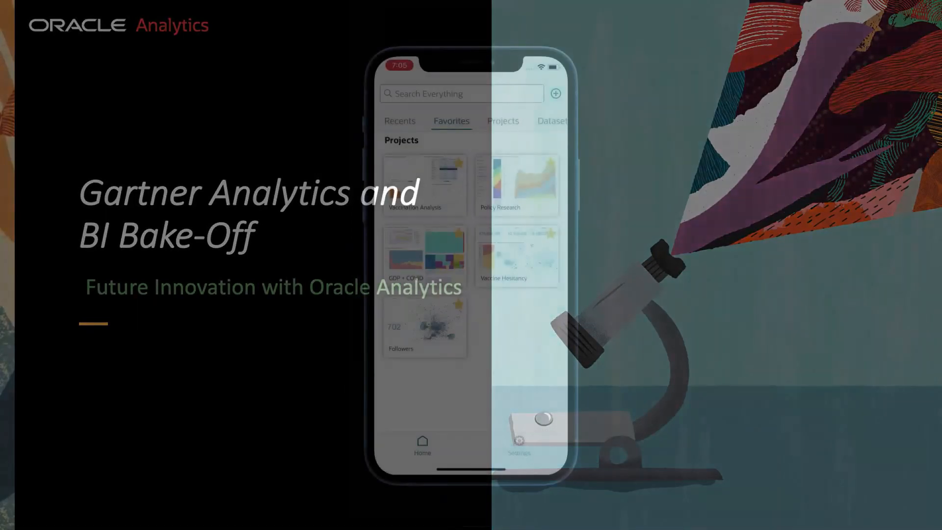
Step: Open Vaccination Analysis and step through country tooltips on the map
left_click(424, 184)
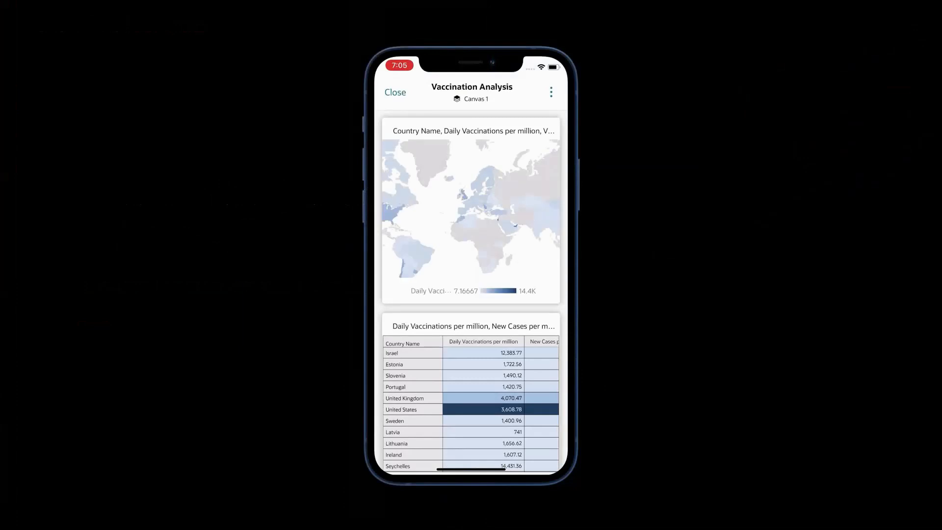
scroll("down", 3)
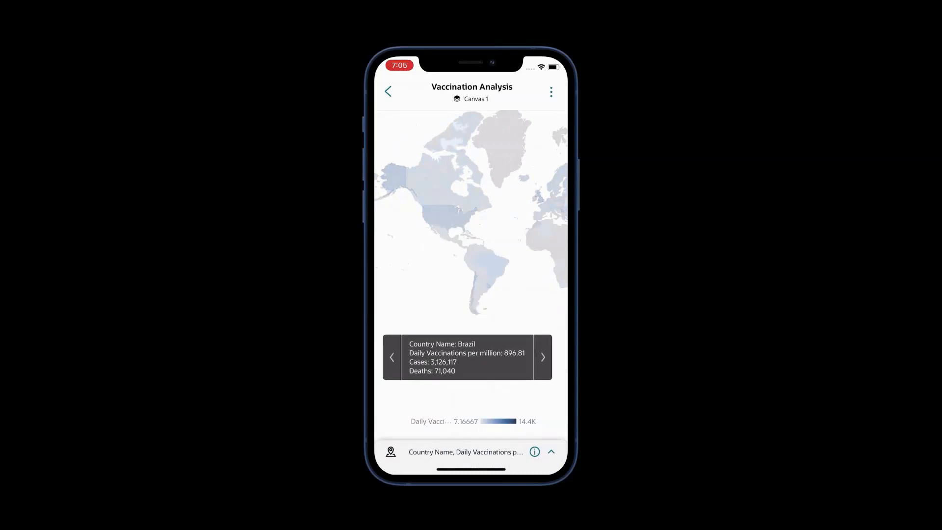
left_click(542, 356)
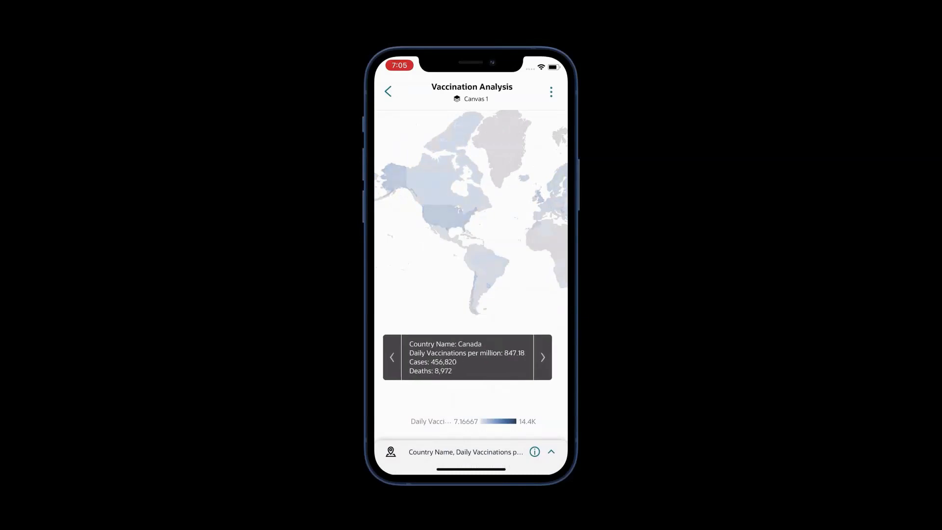
left_click(388, 90)
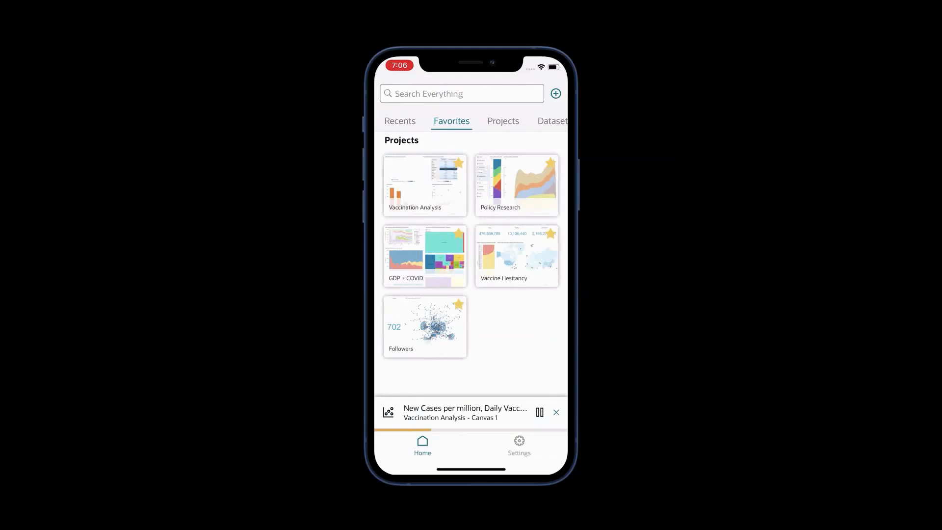
Step: Pause the chart narration from the Home screen mini player
left_click(538, 412)
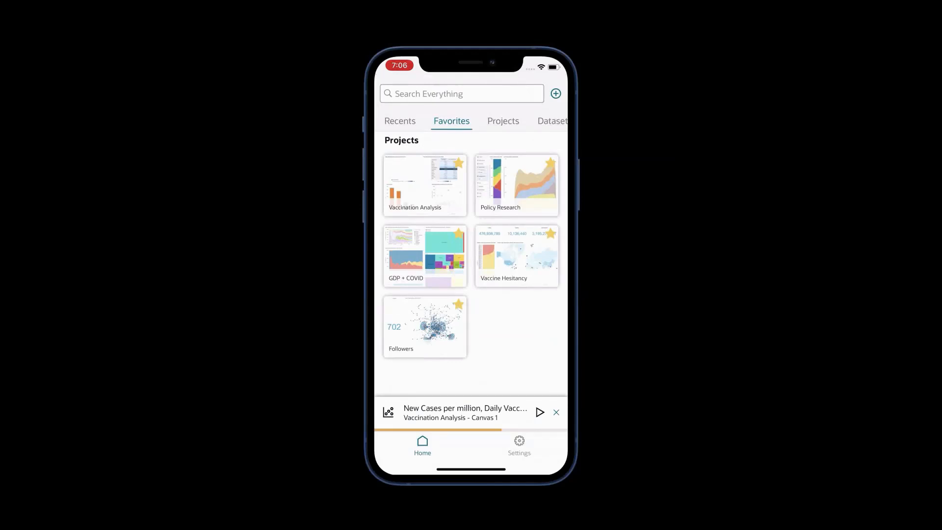
left_click(539, 412)
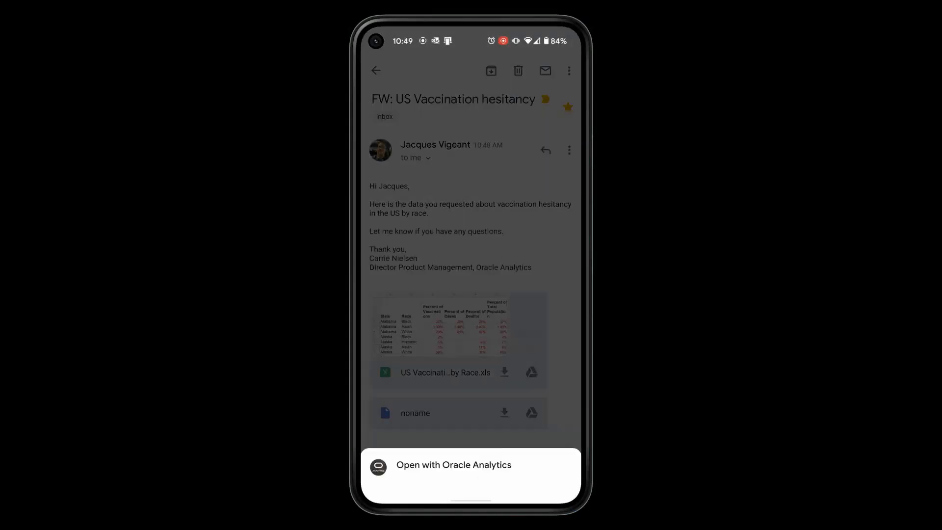
Step: Open the .xls attachment in Oracle Analytics, save it and upload with Continue to Project Creation
left_click(453, 464)
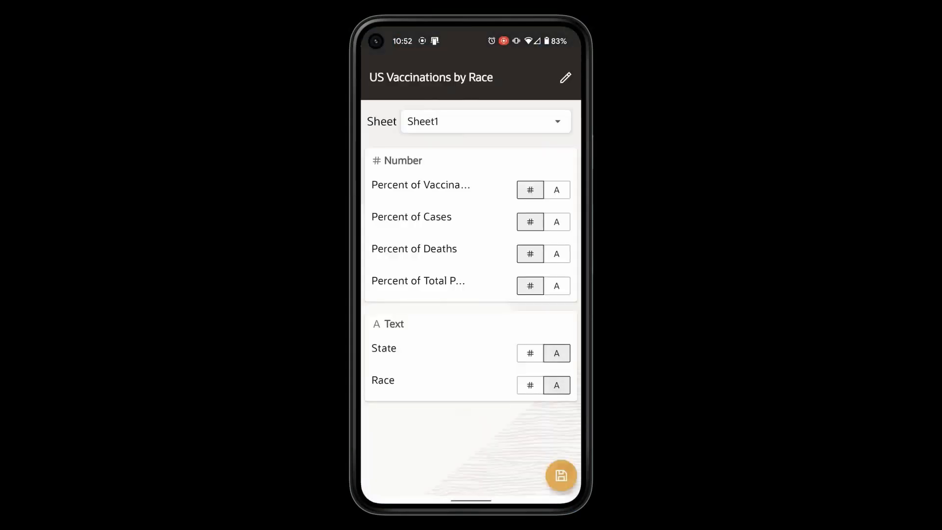
left_click(560, 475)
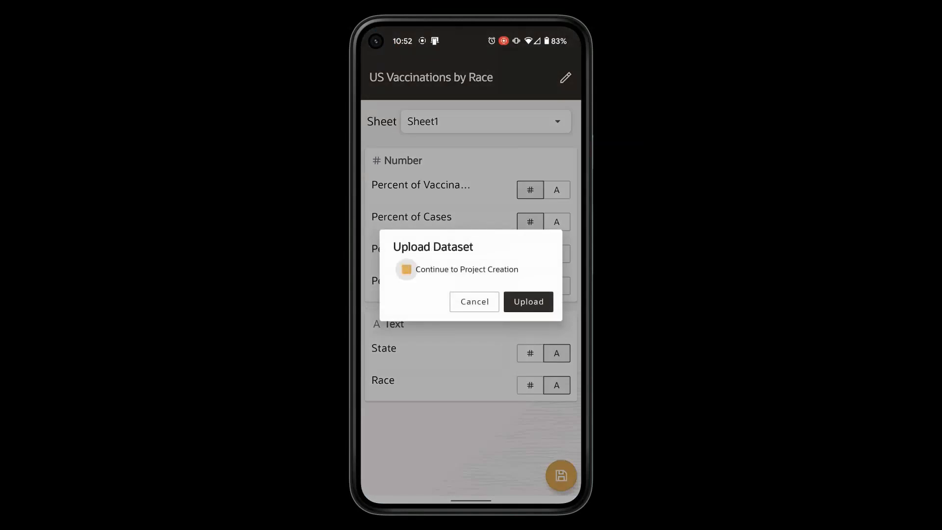
left_click(528, 301)
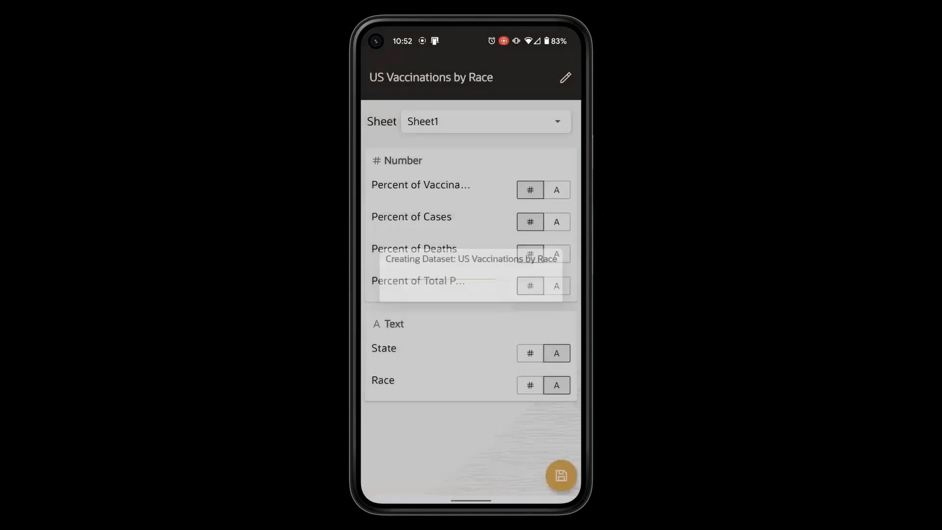
Step: Select measures including Percent of Deaths and confirm the chart selection
left_click(561, 475)
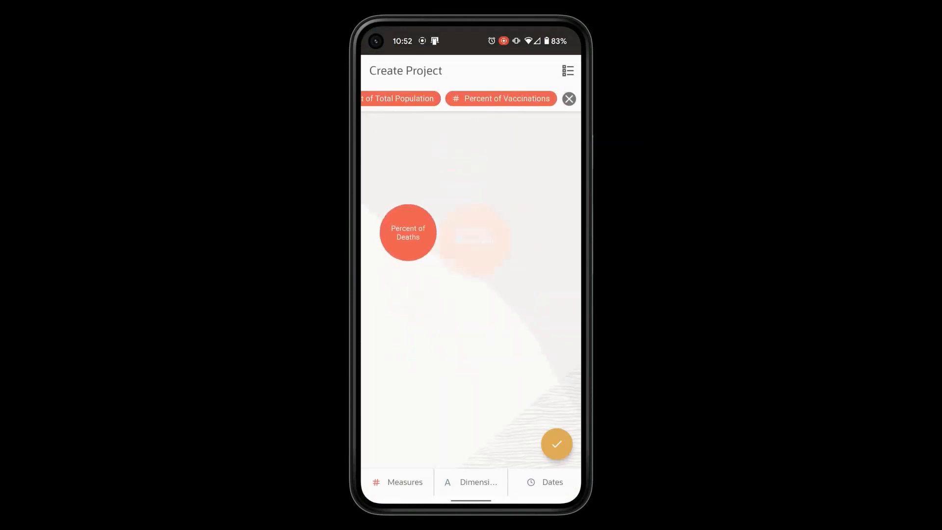
left_click(556, 443)
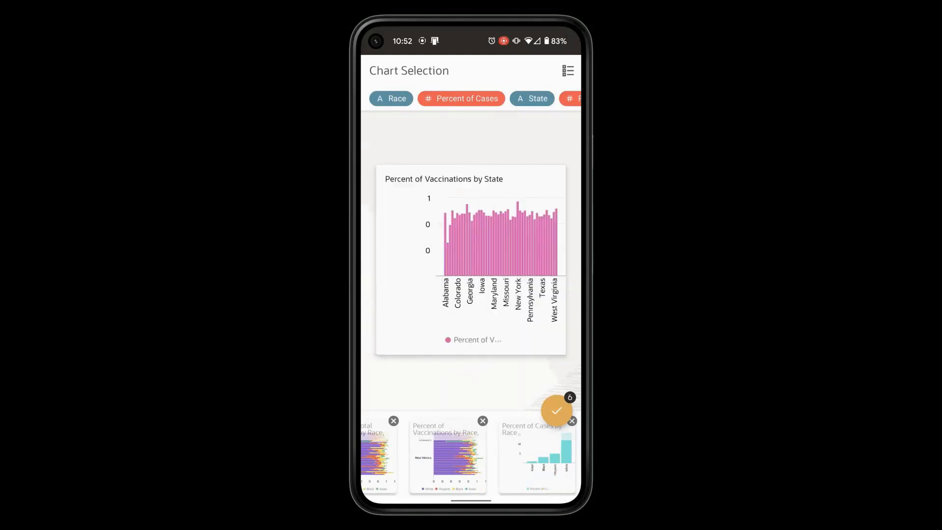
left_click(556, 410)
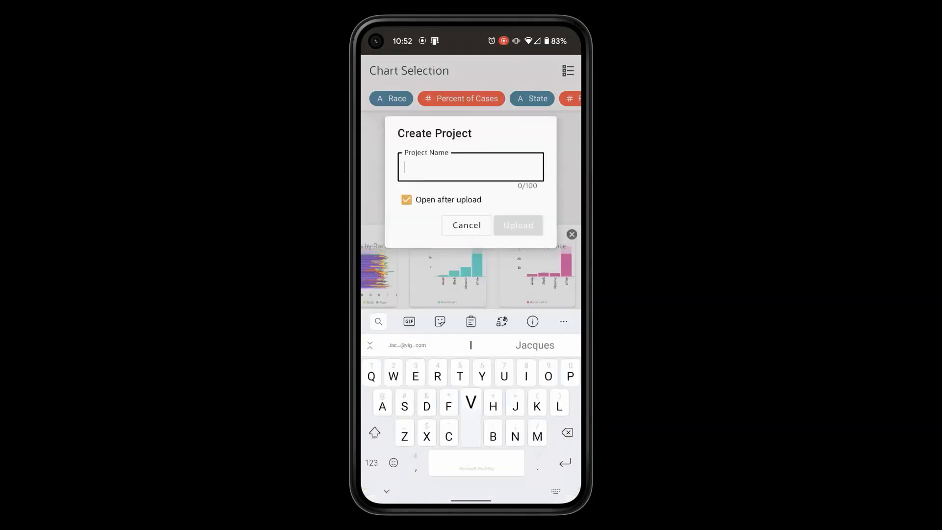
Step: Name the project 'Vaccinated by Race' and upload it
type("Vacc")
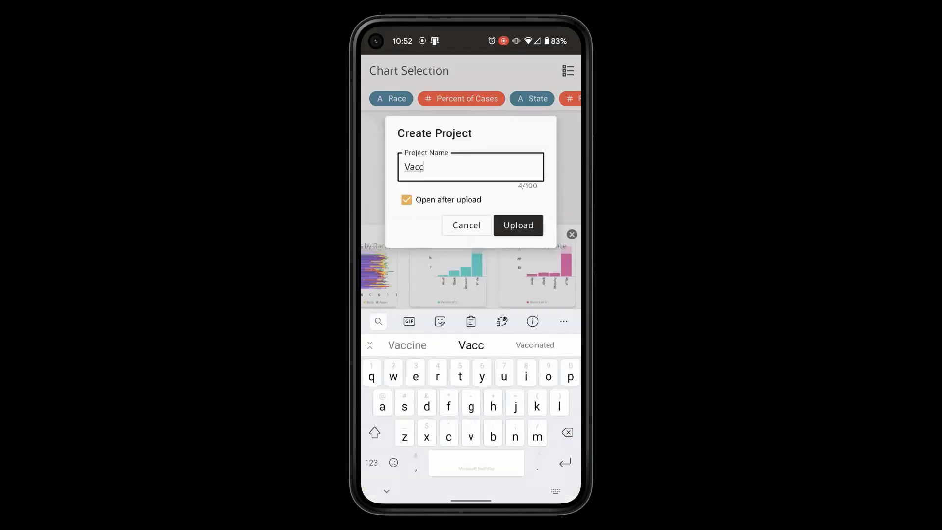
type("Vaccinated by")
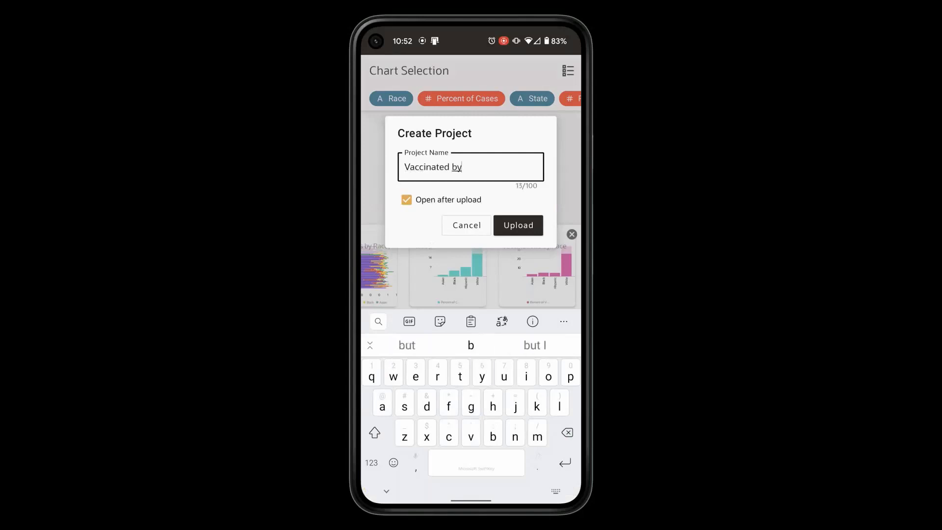
type("Race")
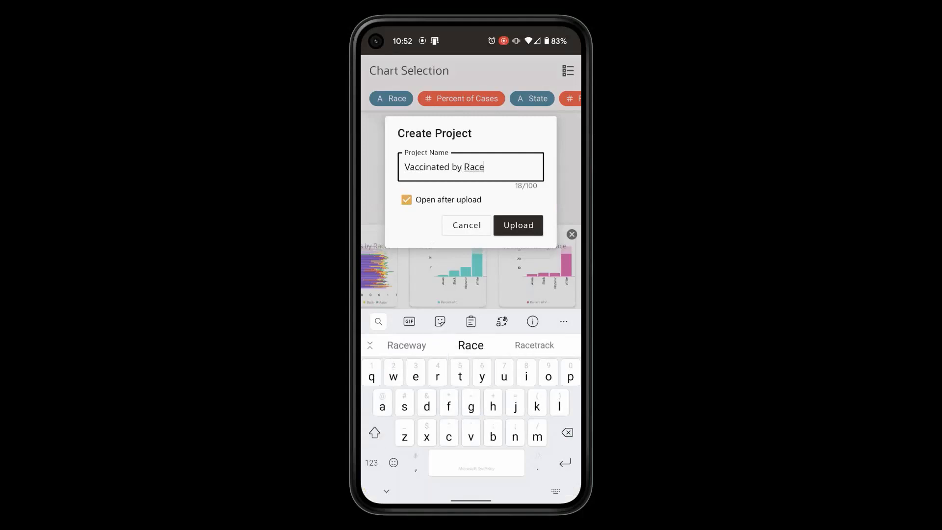
left_click(518, 226)
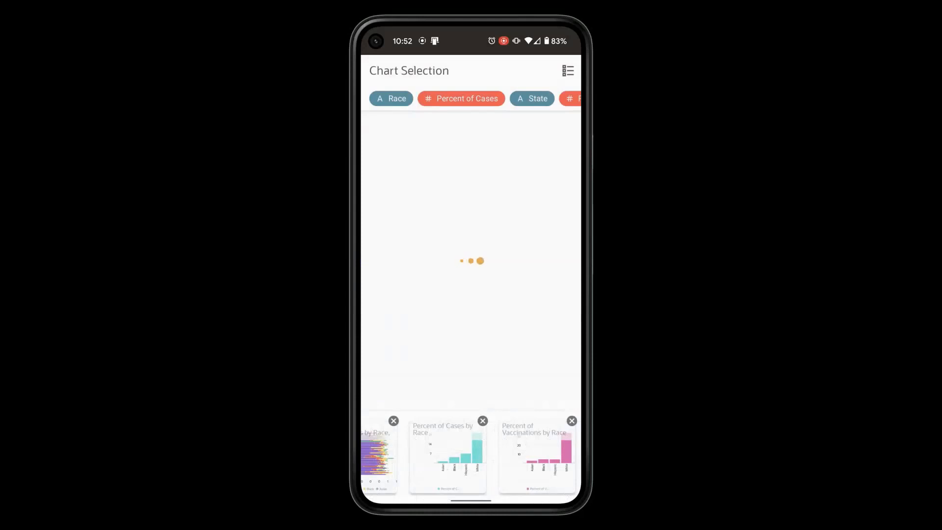